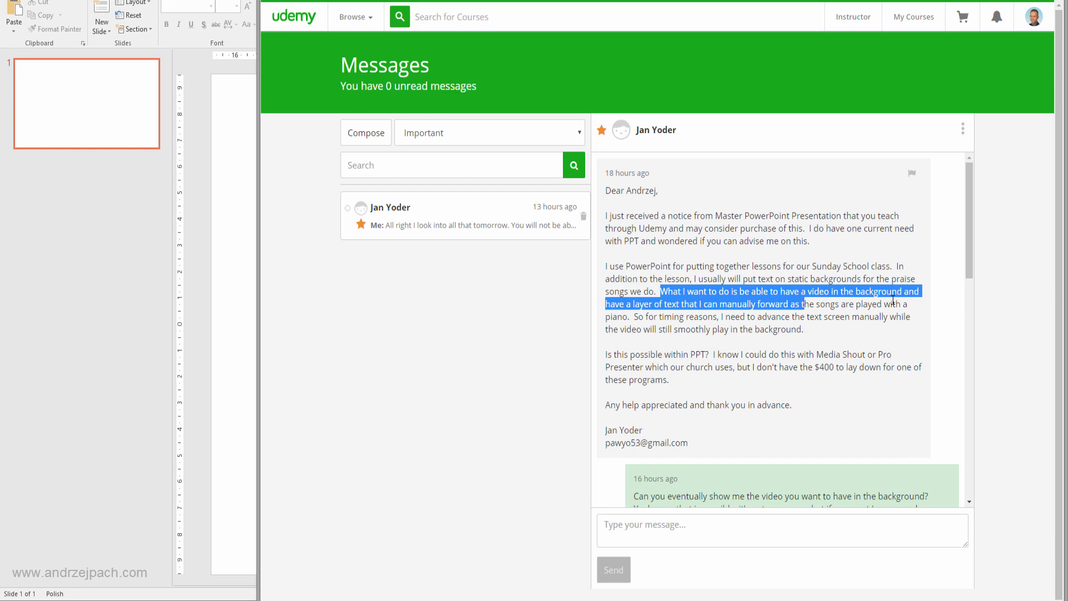
pyautogui.moveTo(696, 314)
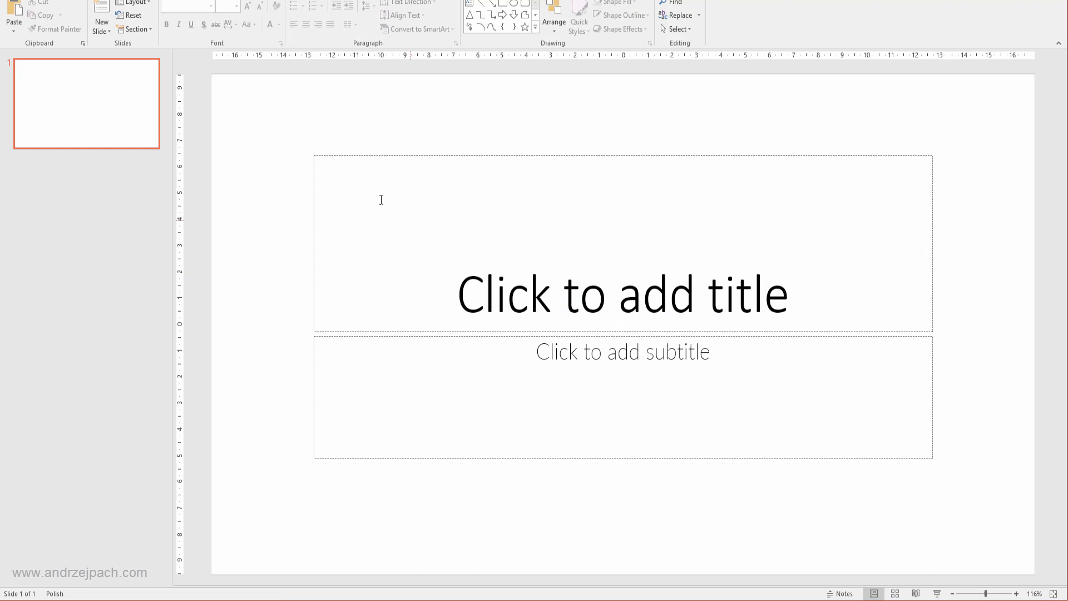
pyautogui.moveTo(624, 341)
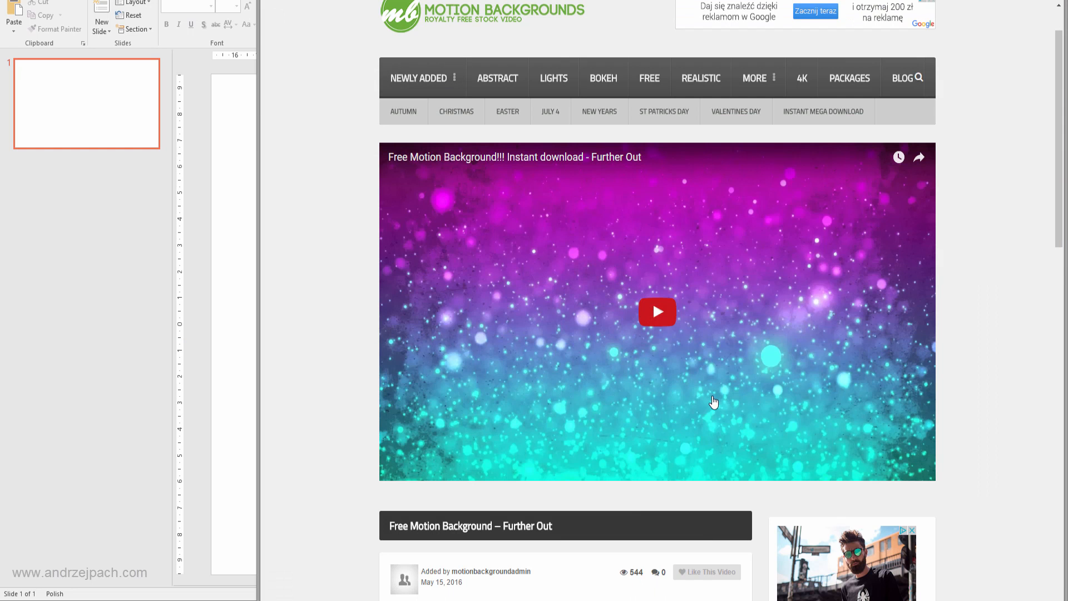
pyautogui.moveTo(748, 359)
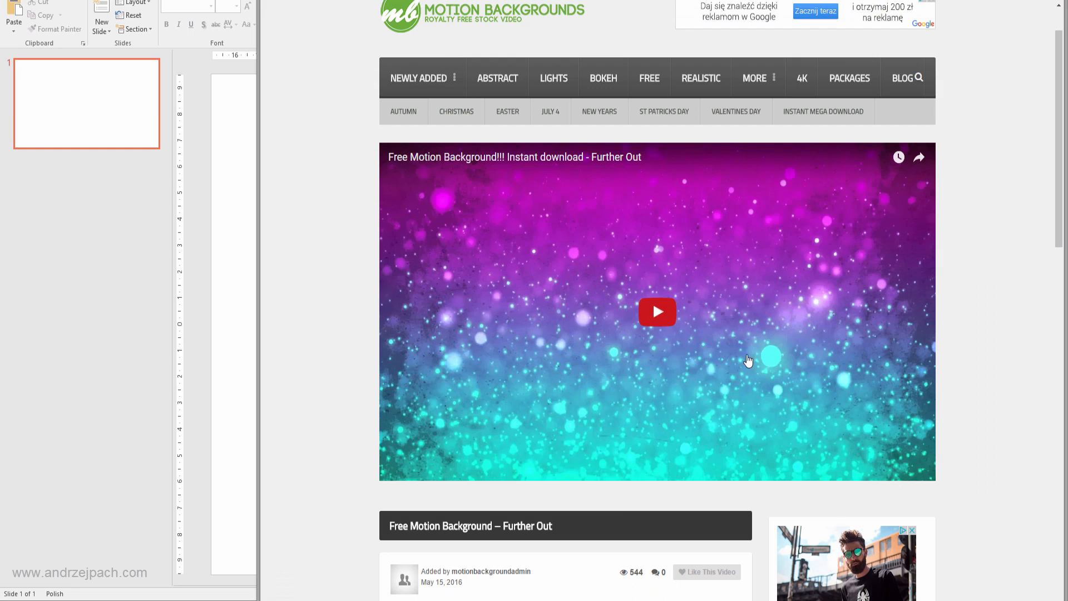
# Step: Scroll the Motion Backgrounds page to the Further Out free download section, then return to PowerPoint
pyautogui.scroll(3)
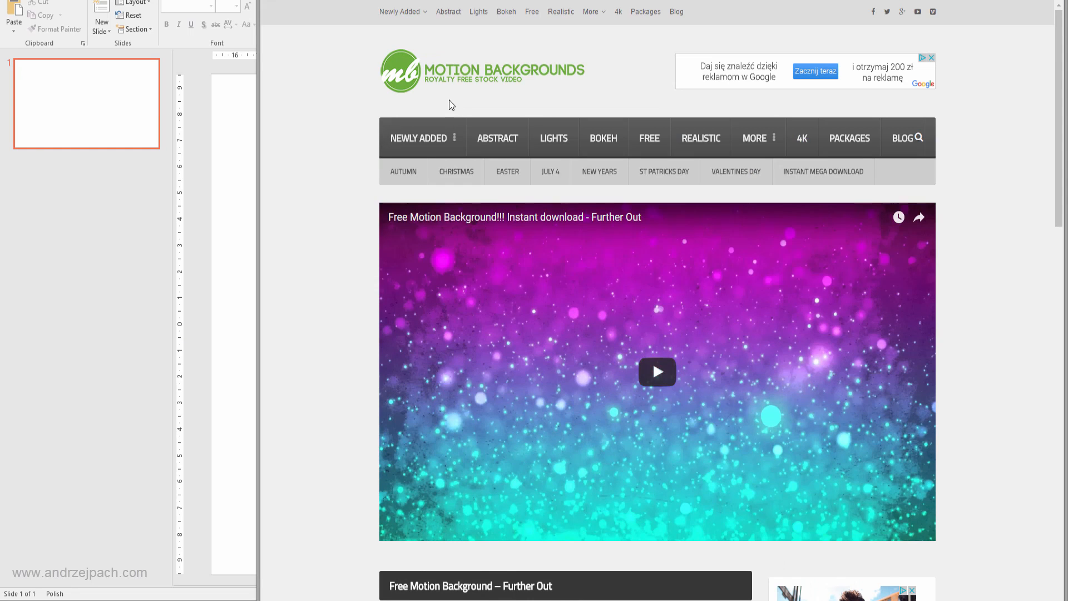
pyautogui.moveTo(456, 97)
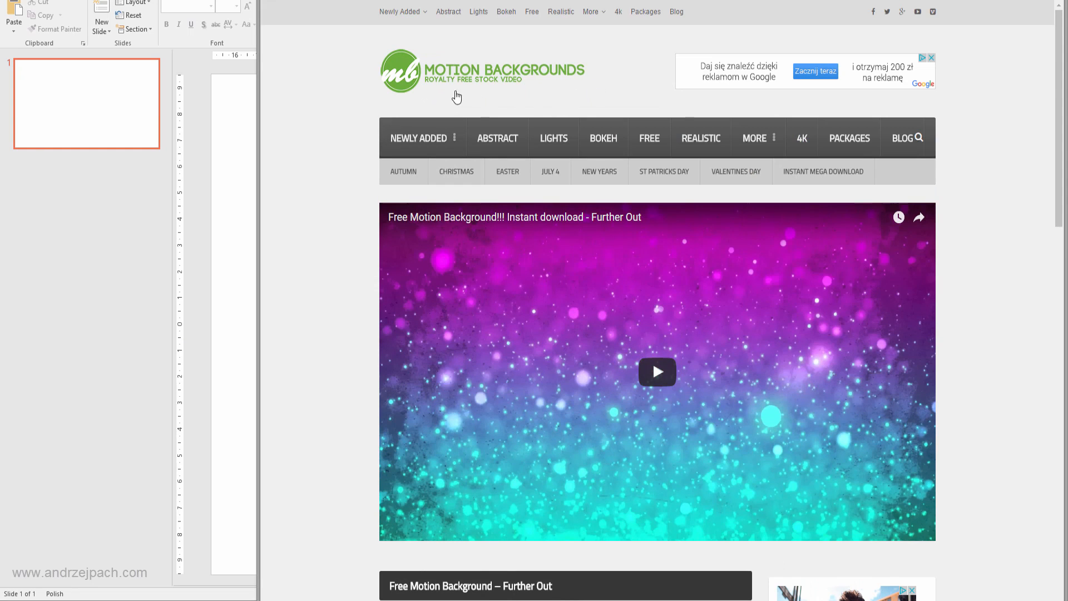
pyautogui.scroll(-3)
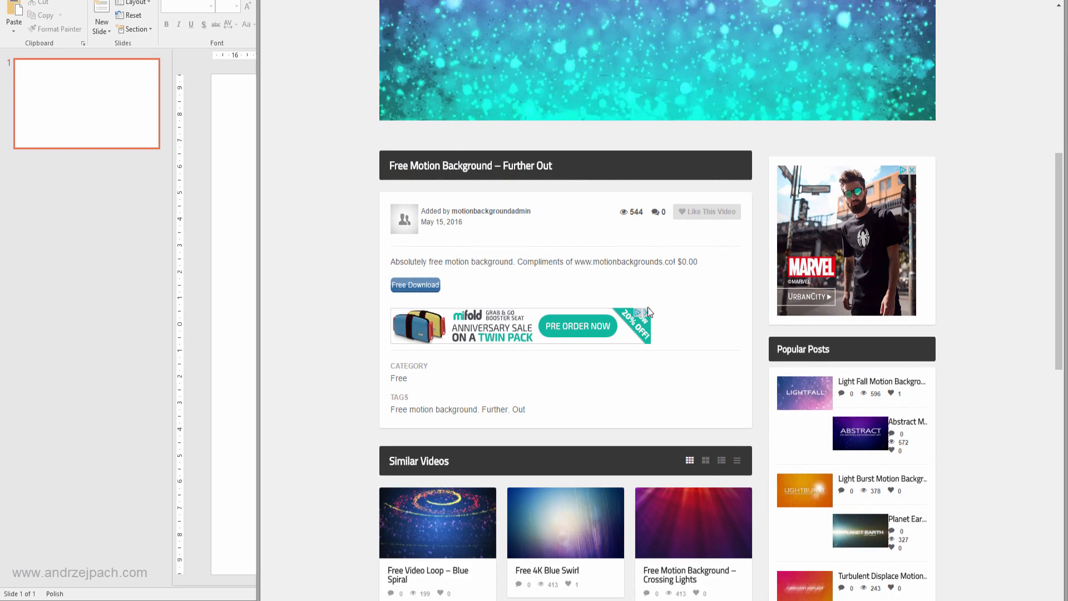
pyautogui.scroll(3)
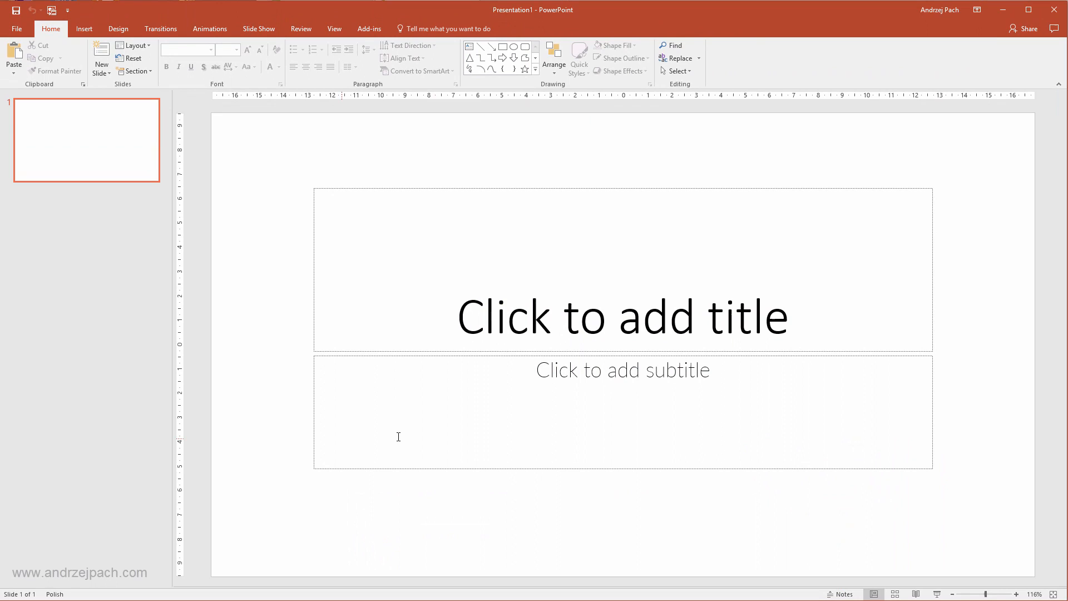
pyautogui.moveTo(481, 280)
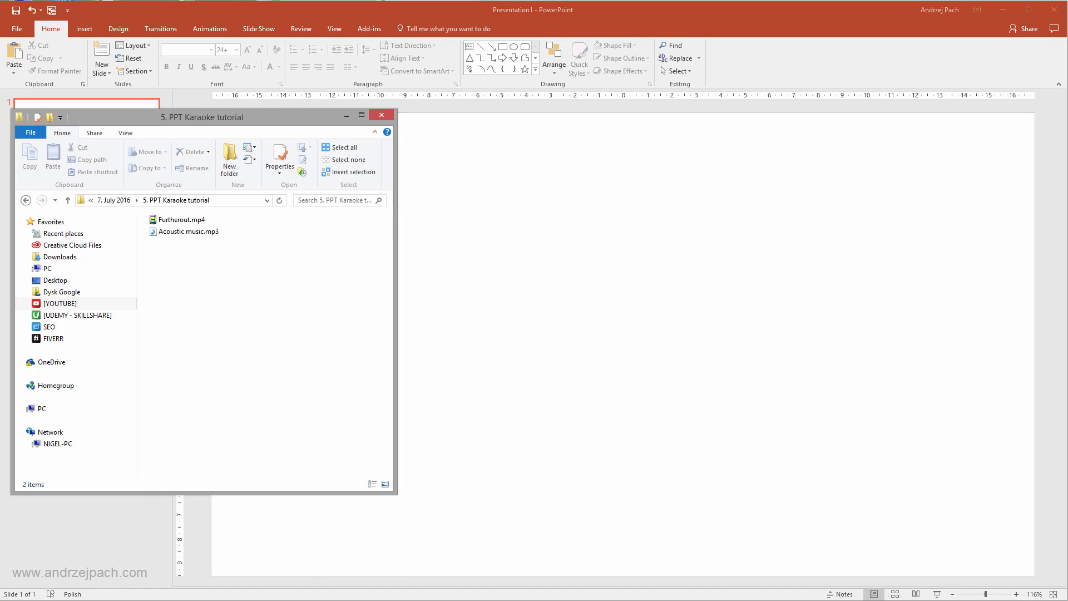
# Step: Drop Furtherout.mp4 and Acoustic music.mp3 onto the slide, video filling the slide, audio icon below bottom-left
pyautogui.click(180, 219)
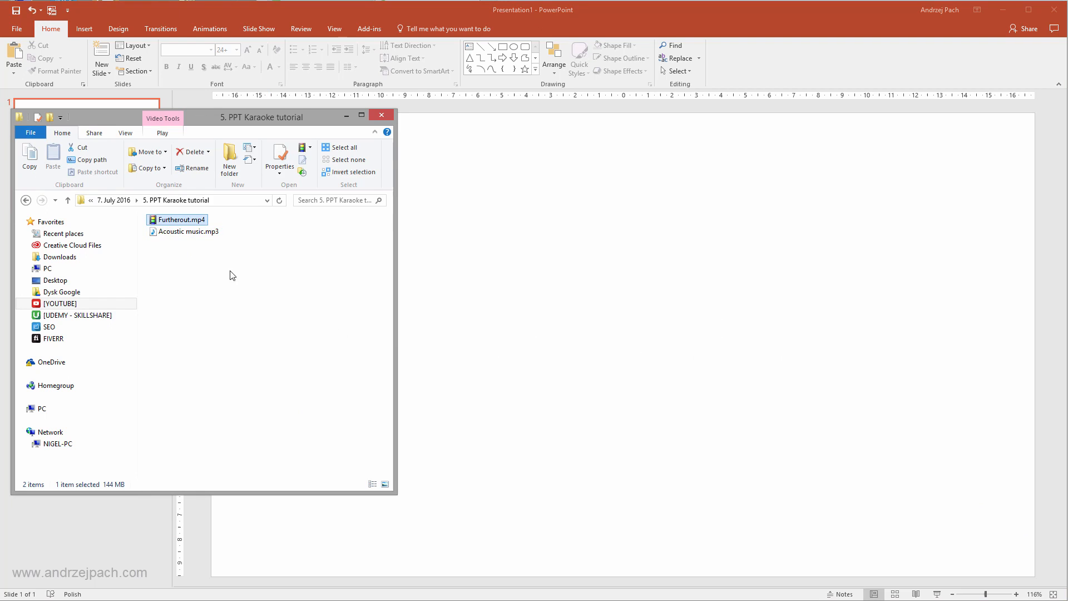
pyautogui.moveTo(196, 257)
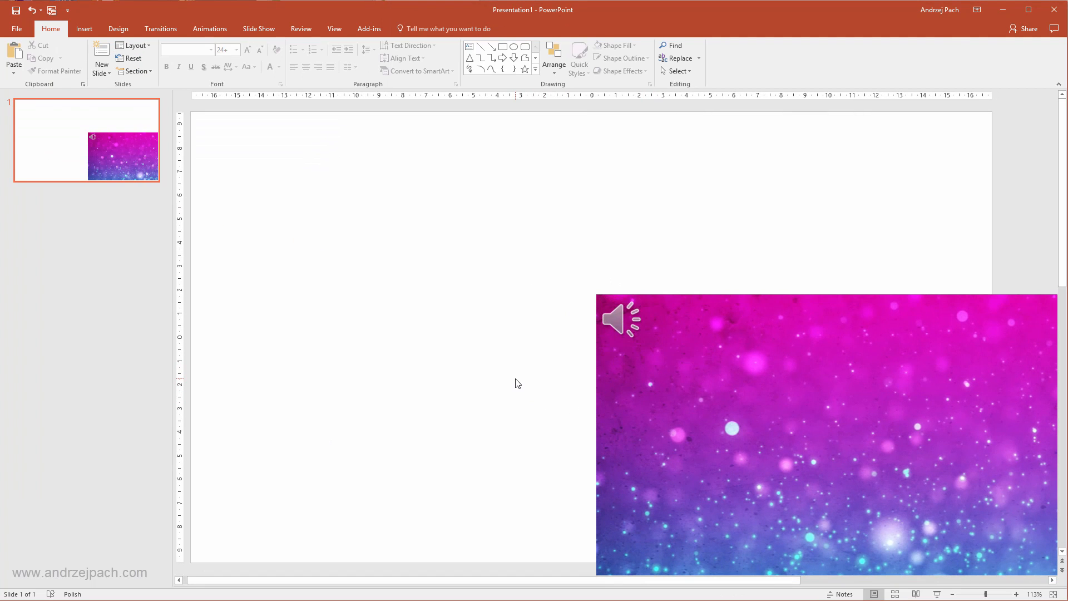
pyautogui.moveTo(546, 166)
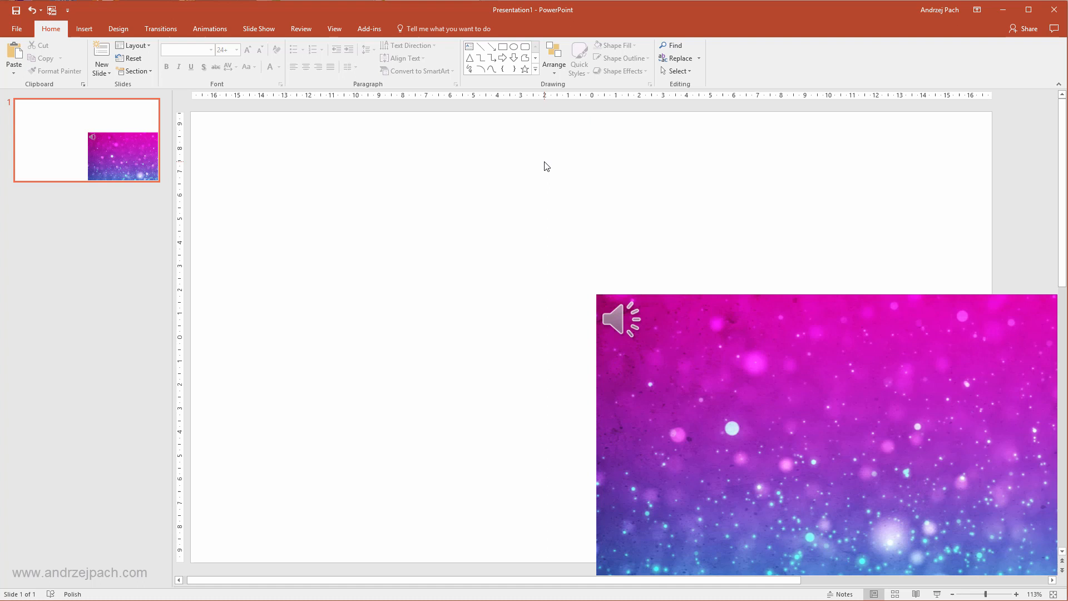
pyautogui.moveTo(546, 169)
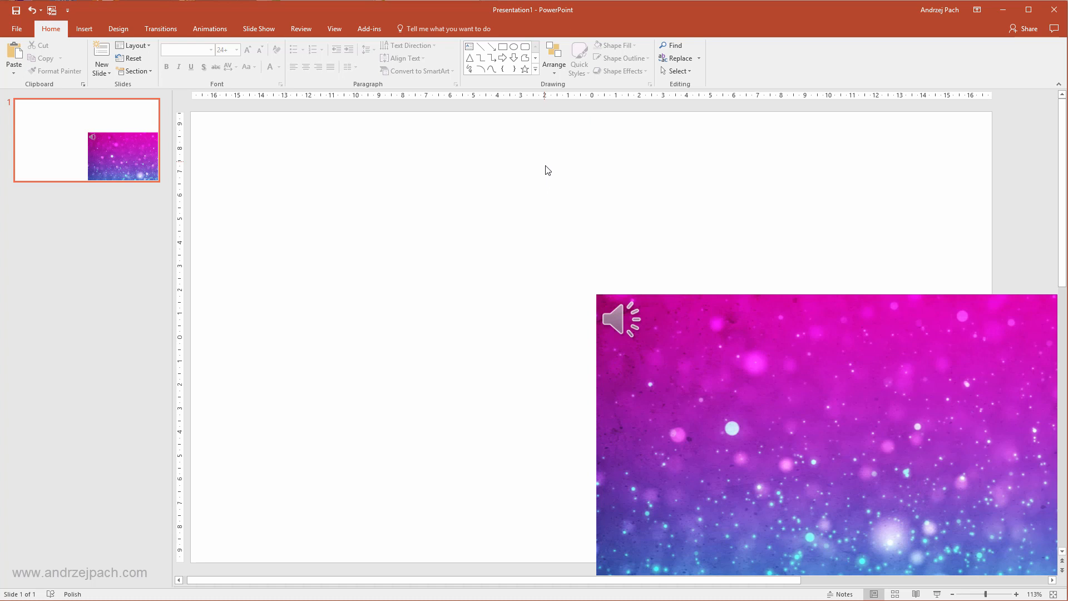
pyautogui.moveTo(568, 284)
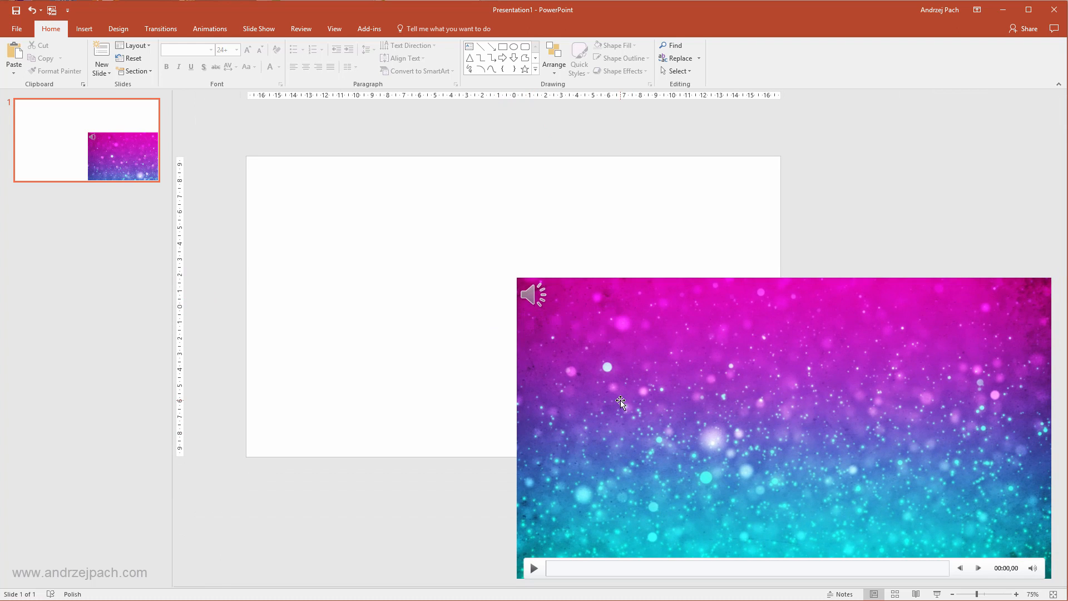
pyautogui.moveTo(702, 420)
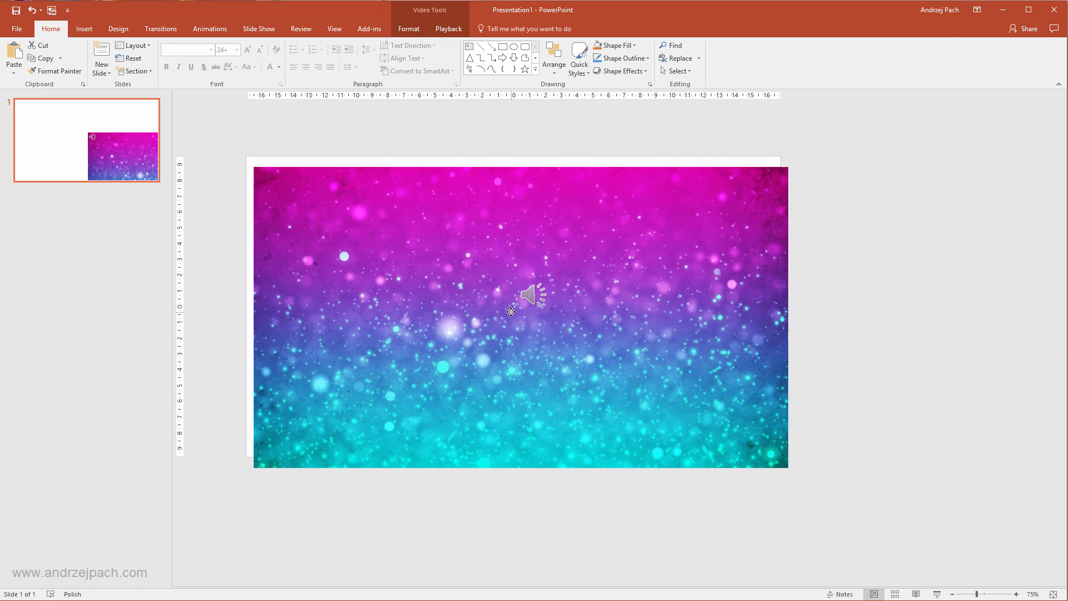
pyautogui.click(517, 317)
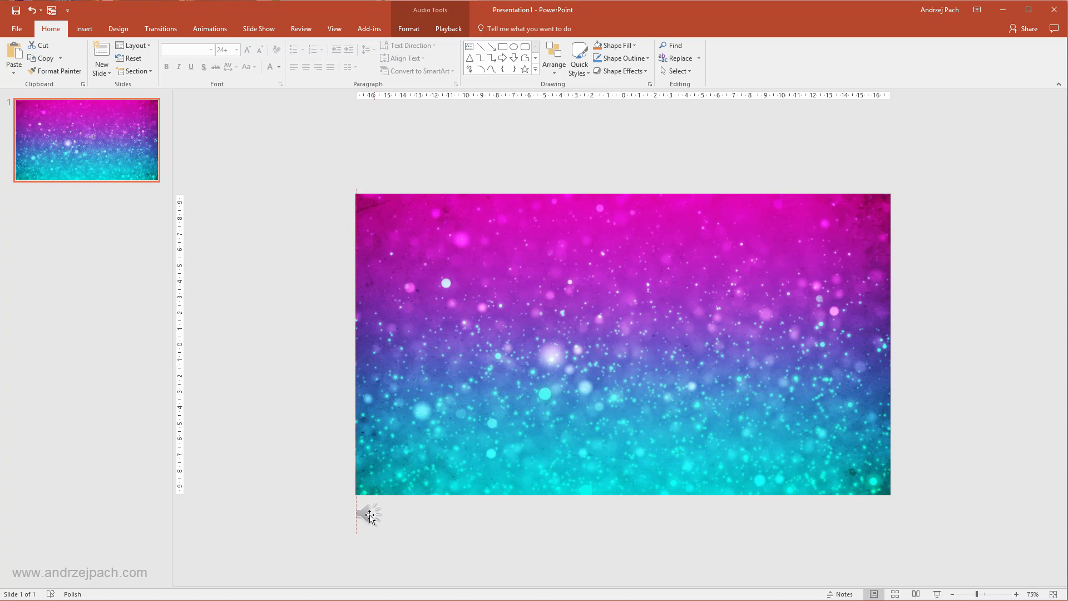
pyautogui.click(370, 514)
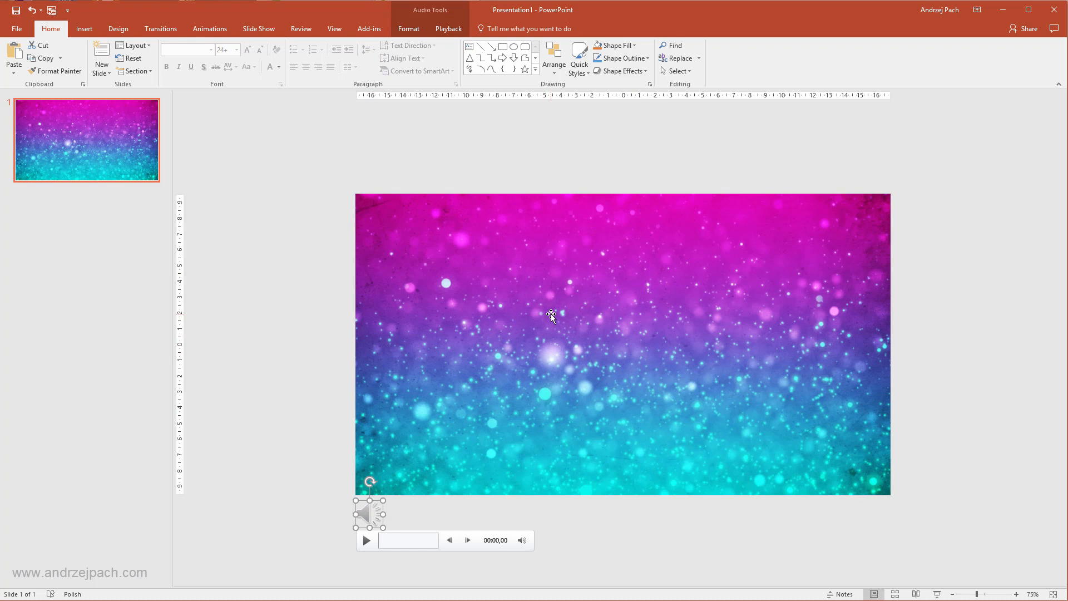
# Step: Set the Furtherout background video to start automatically in its playback settings
pyautogui.click(553, 314)
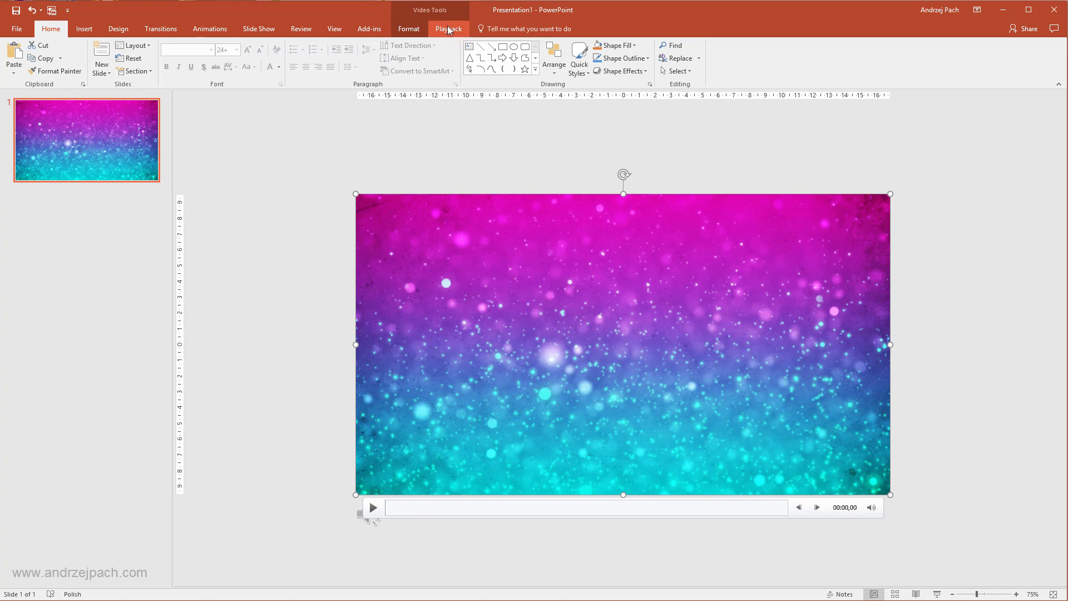
pyautogui.click(448, 29)
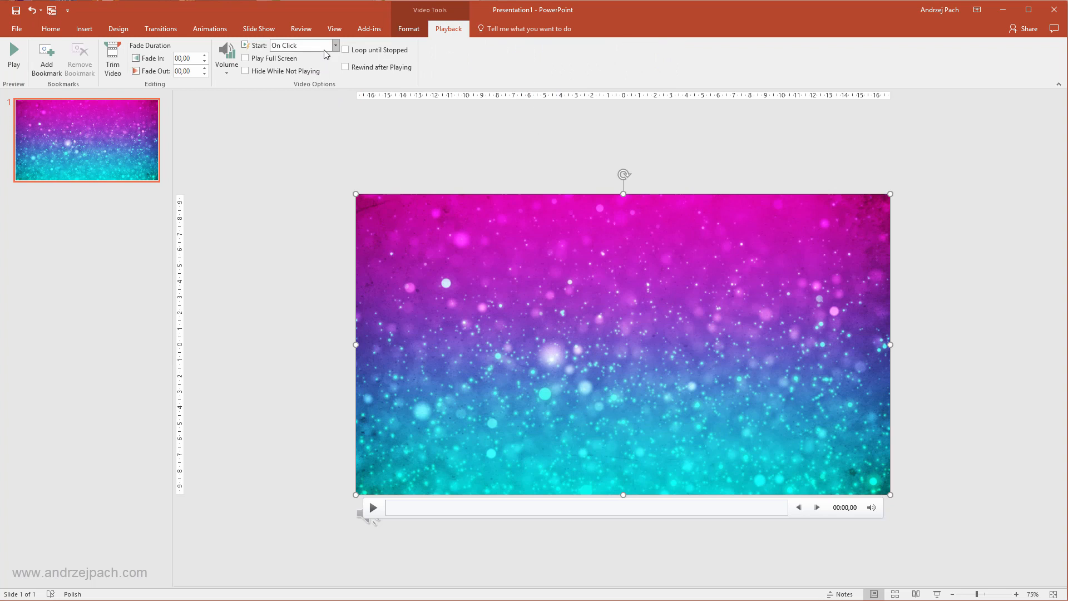
pyautogui.click(335, 44)
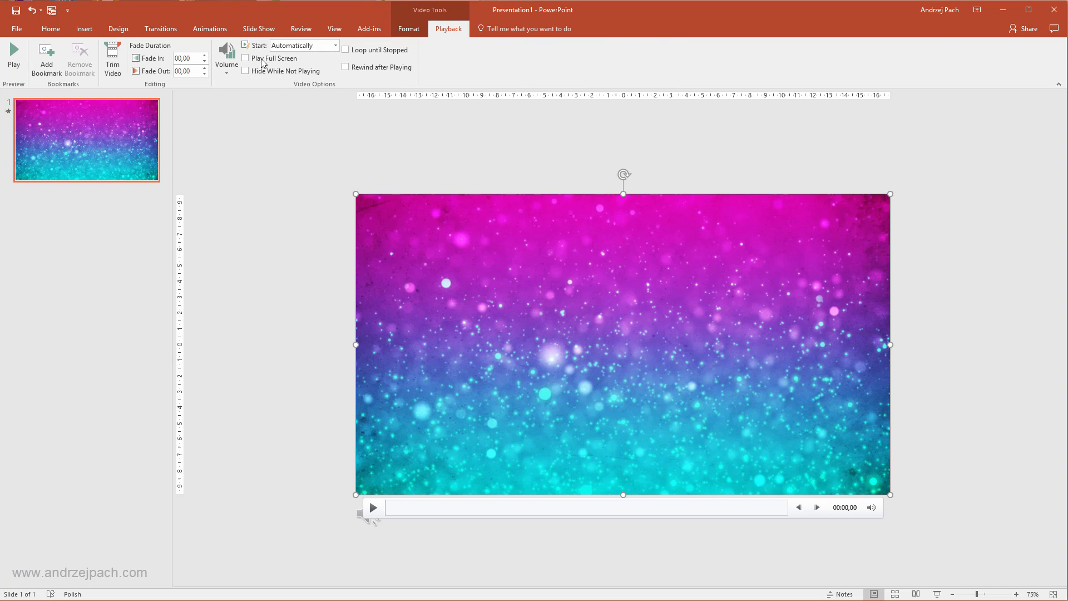
# Step: Show the Animation Pane and remove the video's pause trigger from the animation list
pyautogui.click(210, 29)
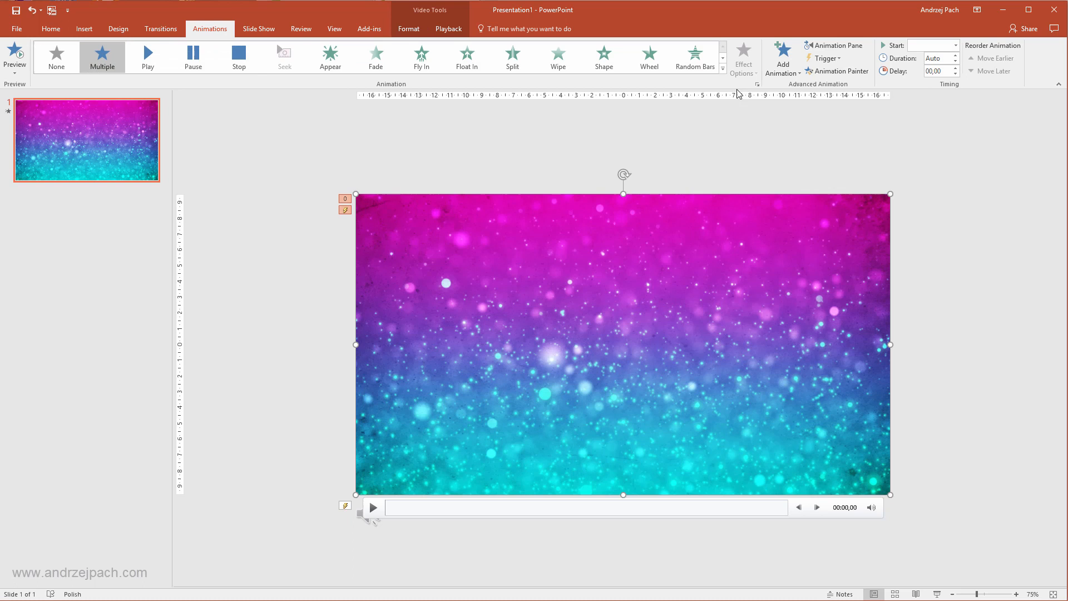
pyautogui.click(837, 44)
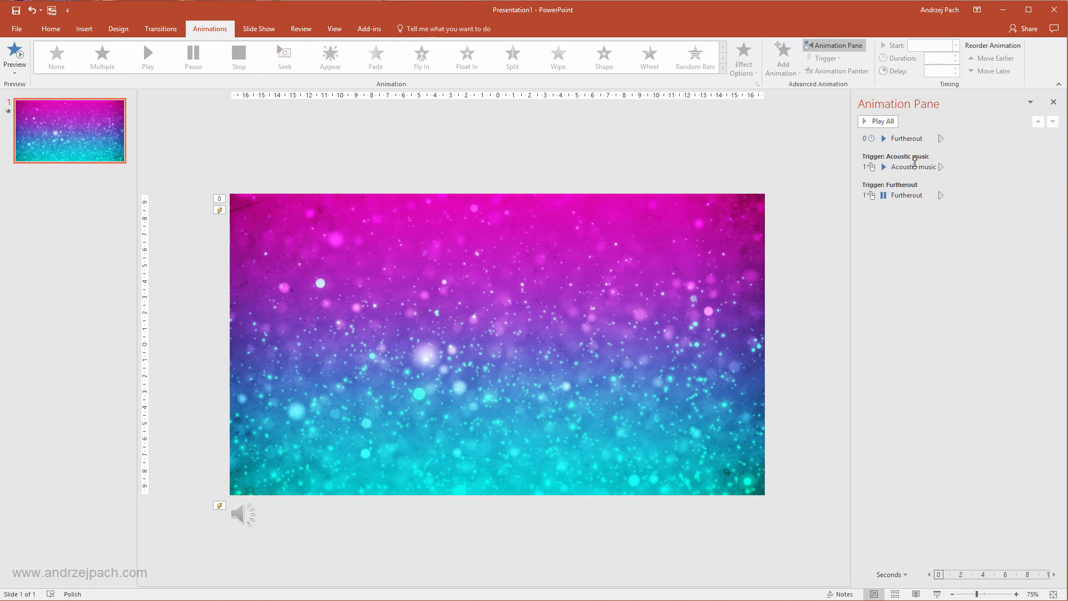
pyautogui.click(497, 340)
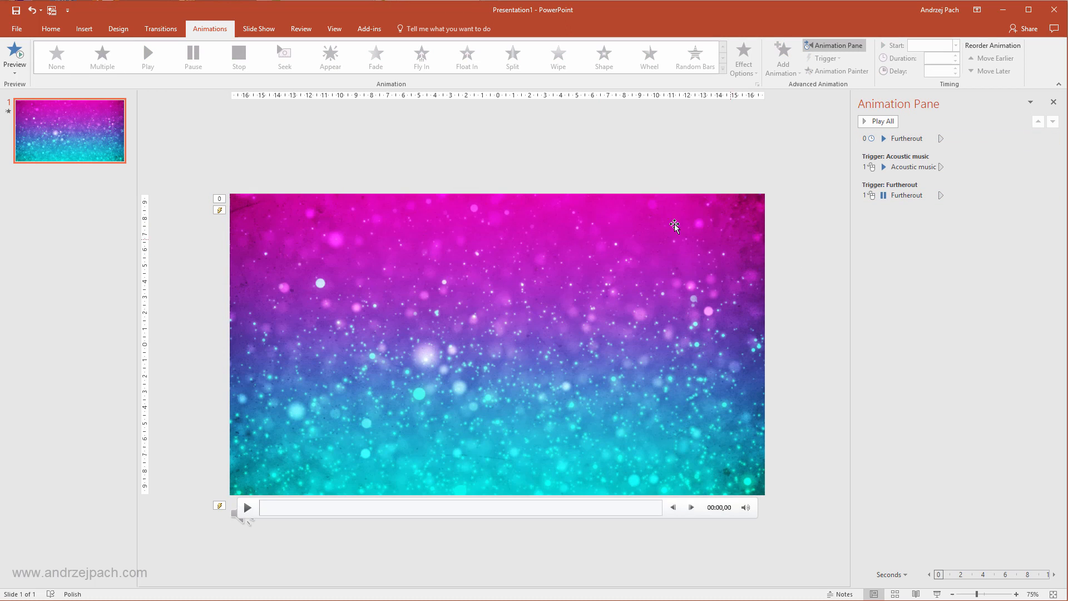
pyautogui.click(912, 167)
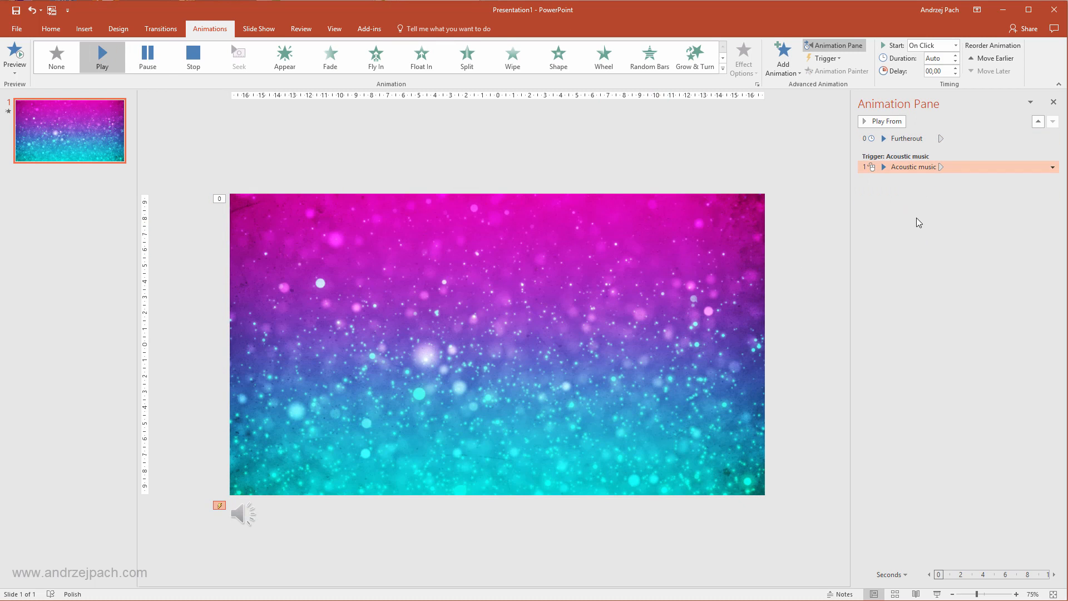
pyautogui.moveTo(901, 167)
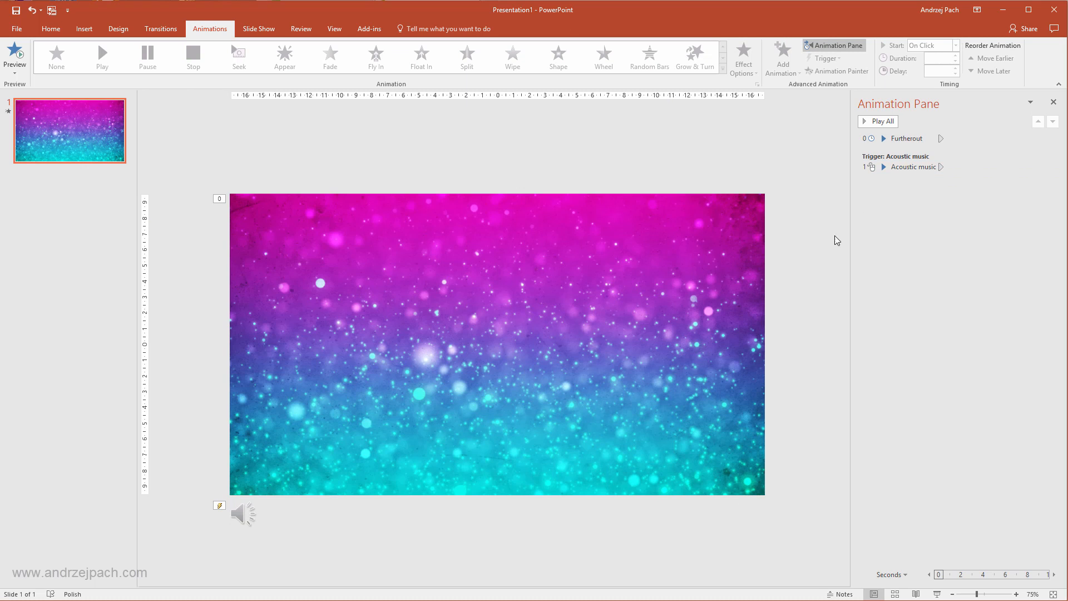
# Step: Set the Acoustic music clip to Play in Background, looping across slides and hidden during the show
pyautogui.click(244, 514)
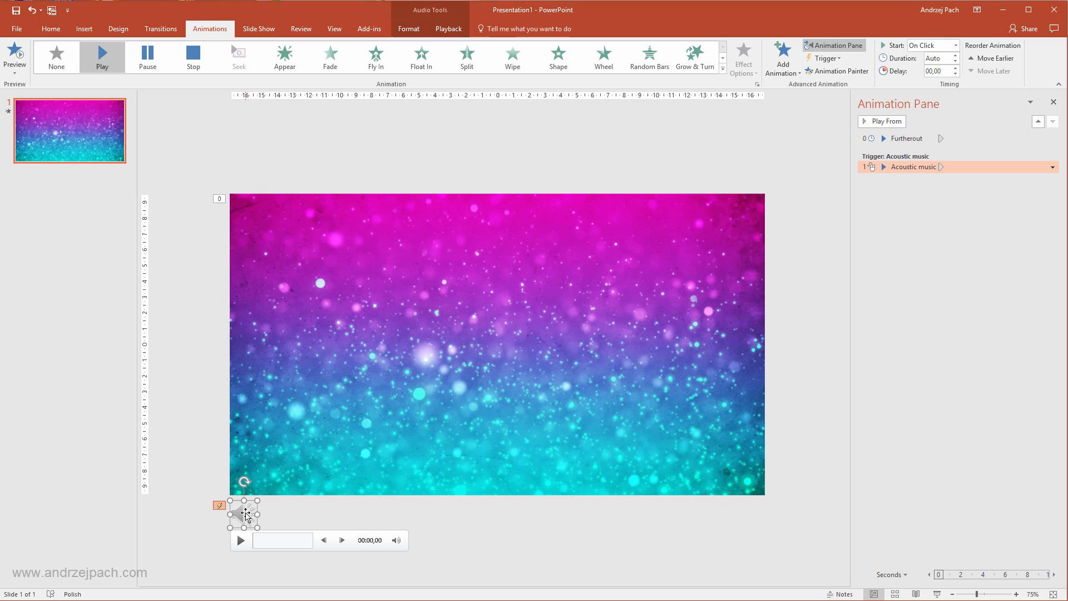
pyautogui.click(448, 29)
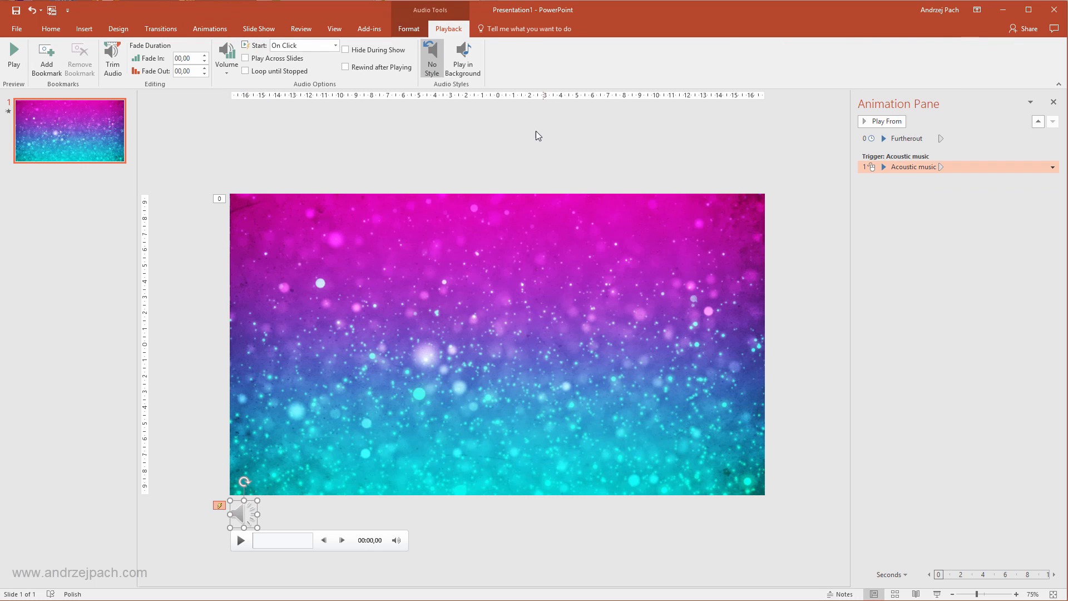
pyautogui.moveTo(468, 74)
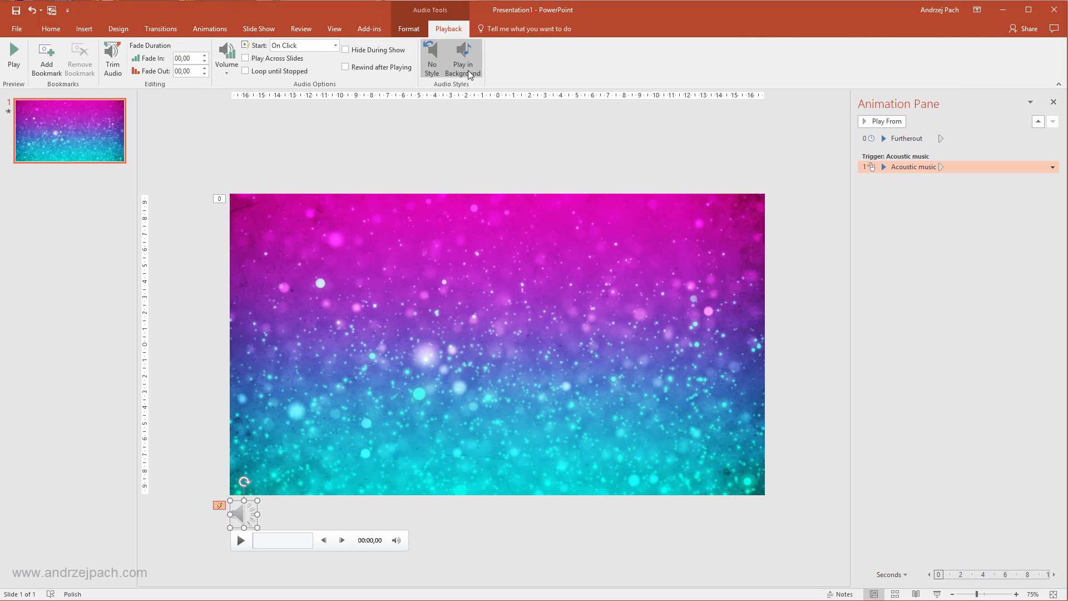
pyautogui.moveTo(463, 58)
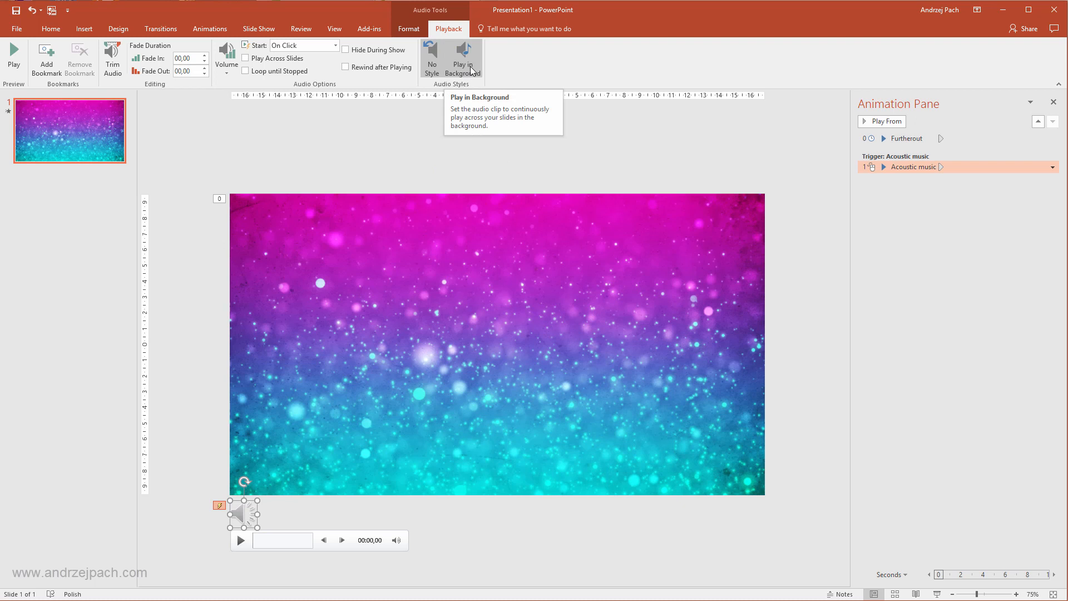
pyautogui.click(463, 58)
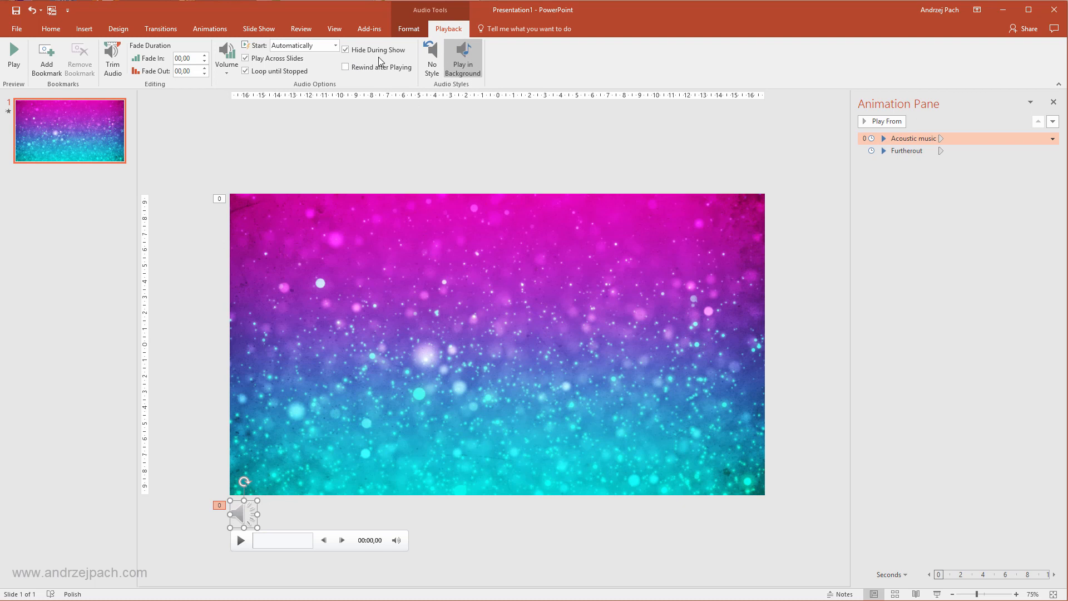
pyautogui.moveTo(275, 58)
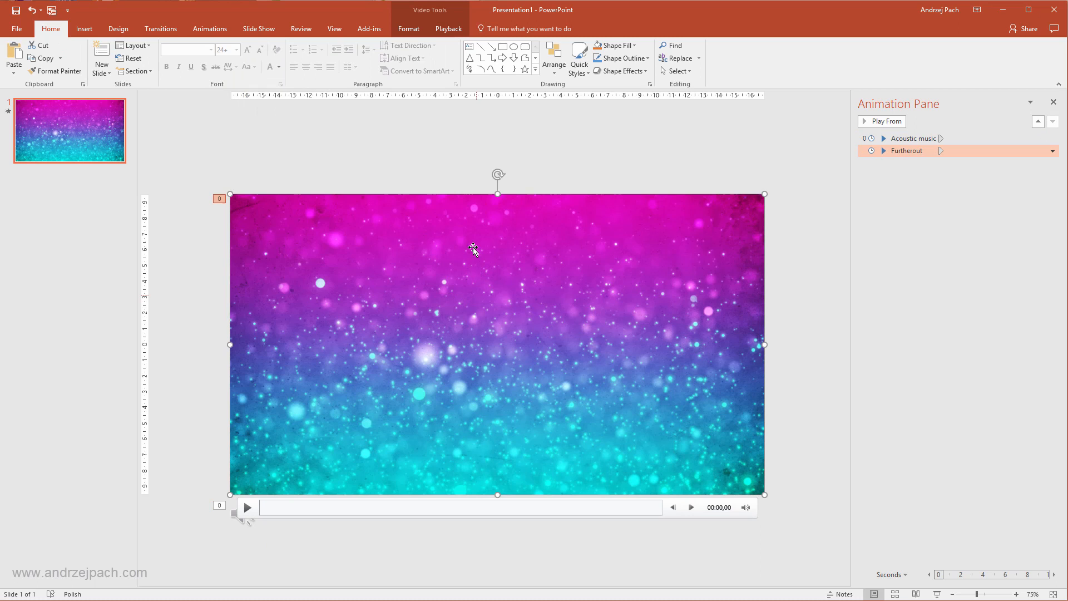
# Step: Set the background video to Loop until Stopped and confirm the music's background playback
pyautogui.click(449, 29)
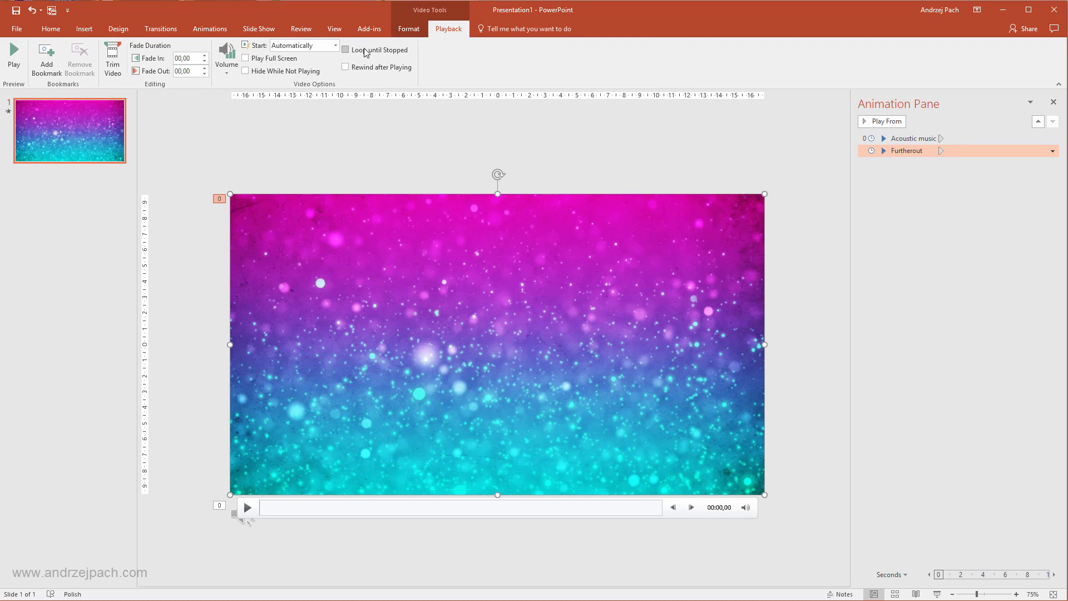
pyautogui.click(345, 49)
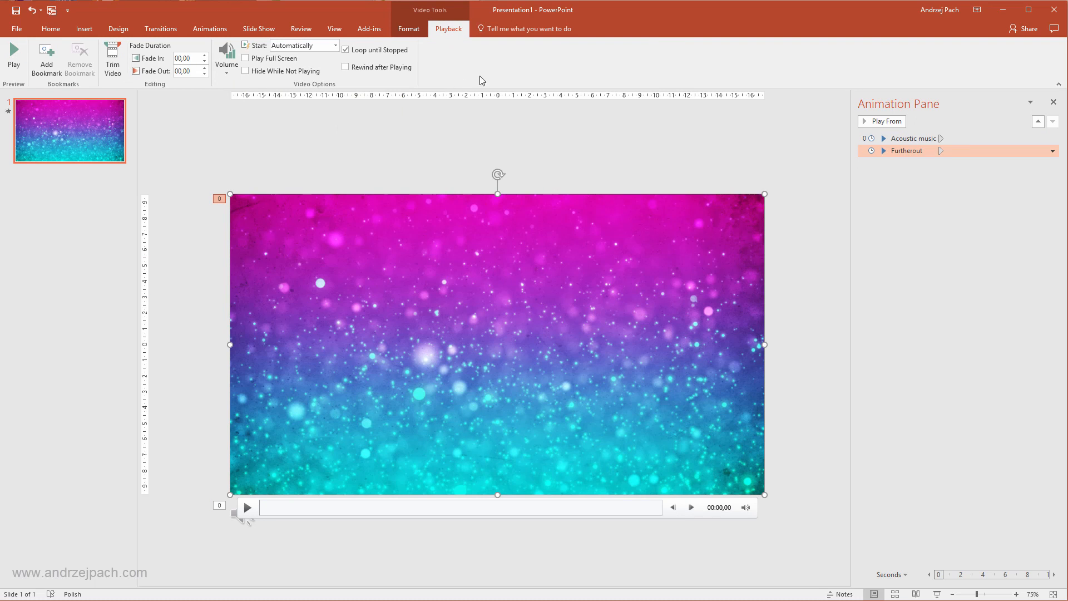
pyautogui.moveTo(448, 59)
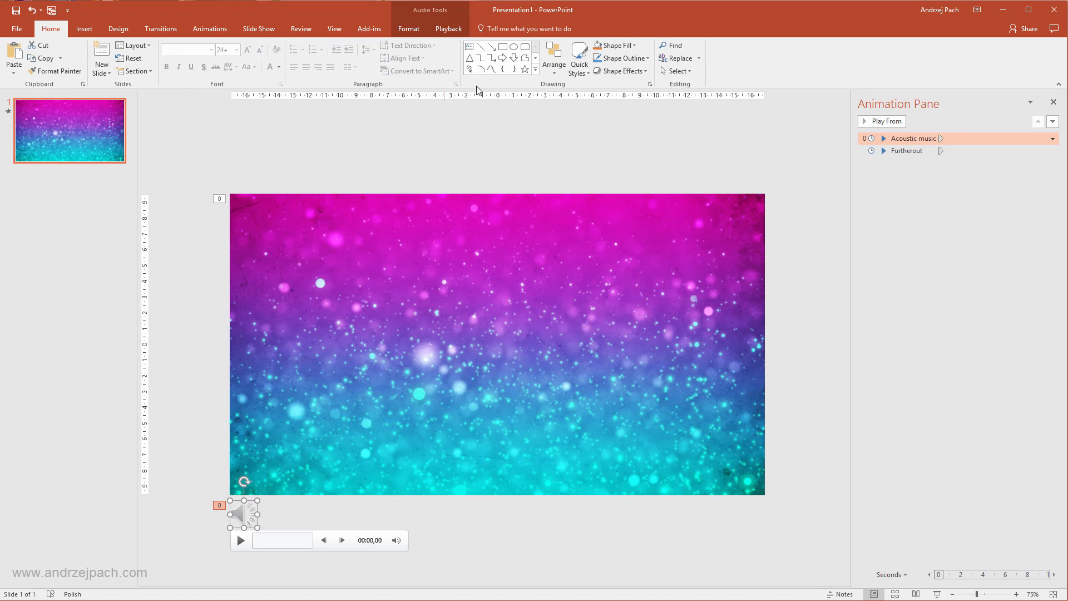
pyautogui.click(448, 29)
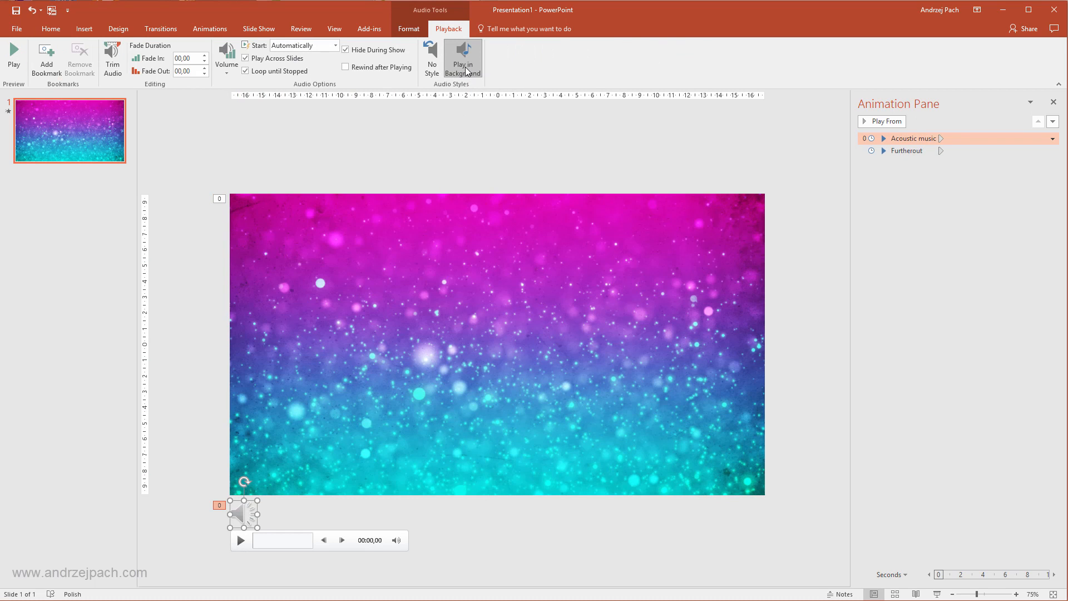
pyautogui.moveTo(496, 321)
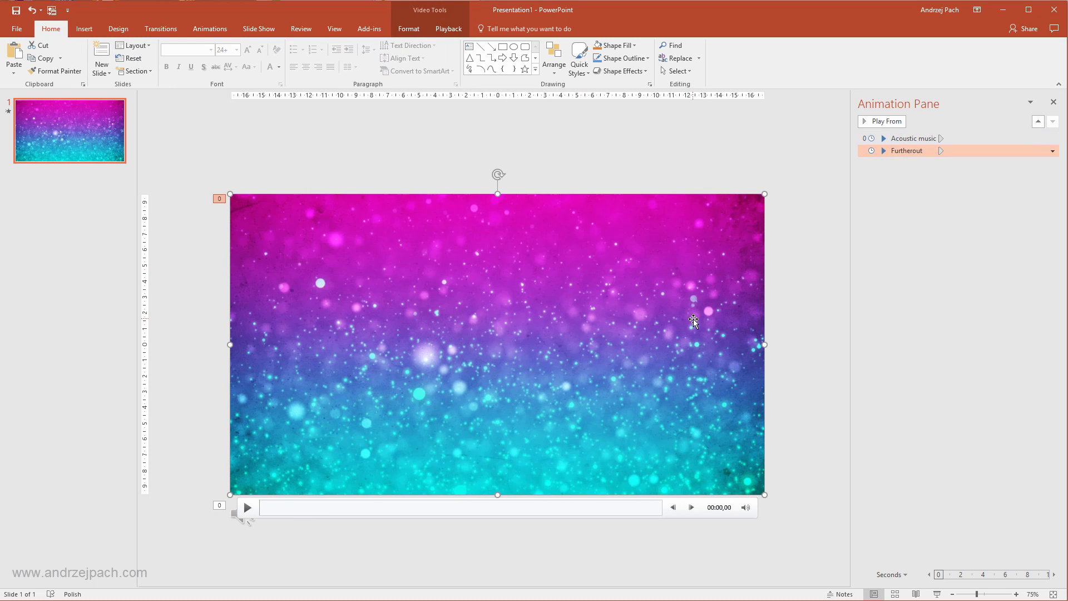
pyautogui.moveTo(890, 212)
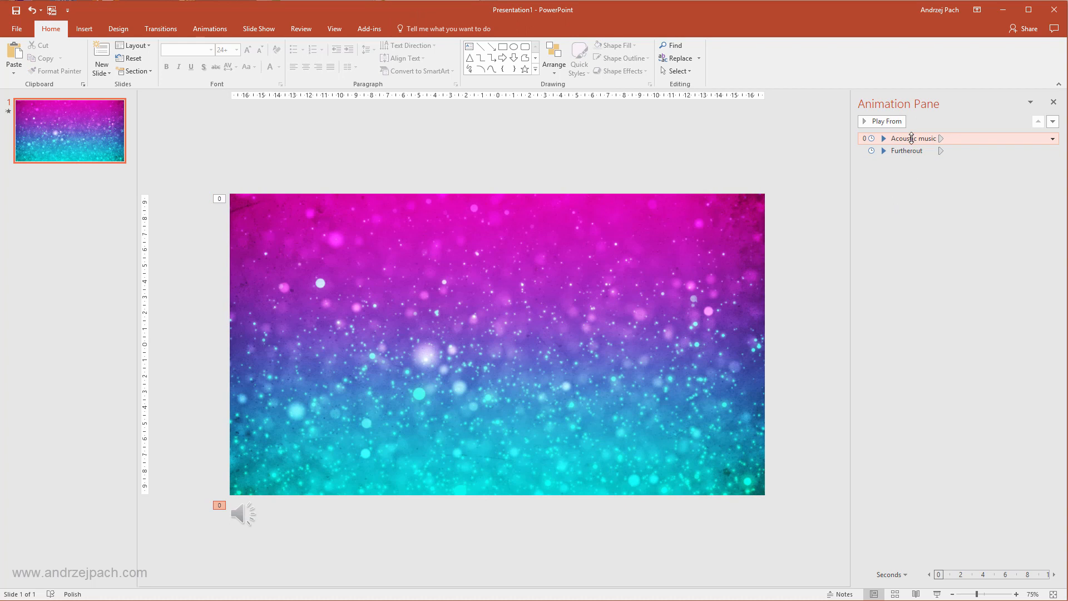
pyautogui.click(906, 150)
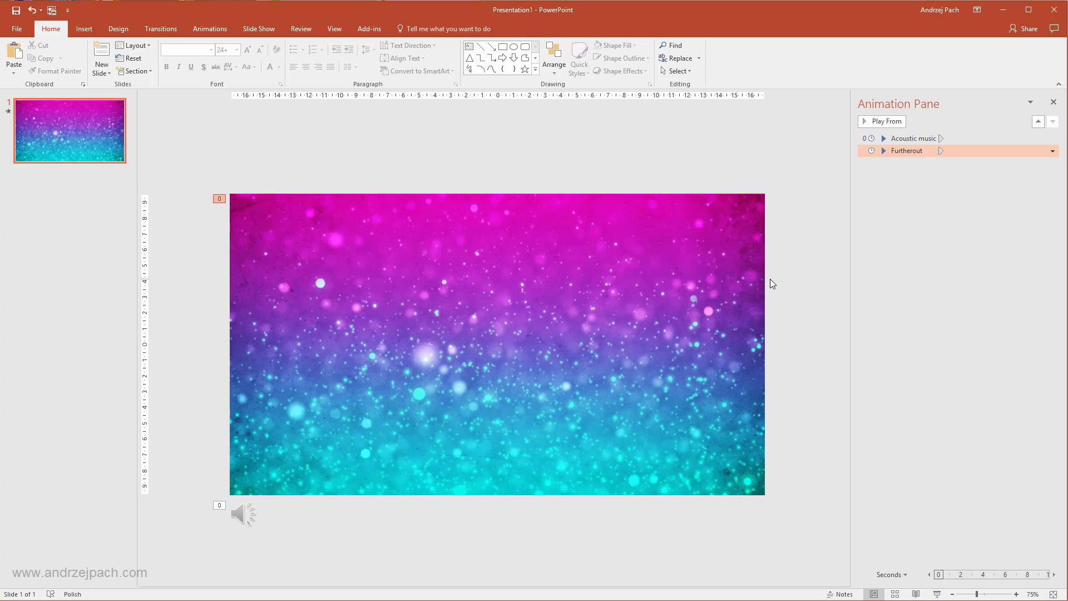
pyautogui.click(468, 242)
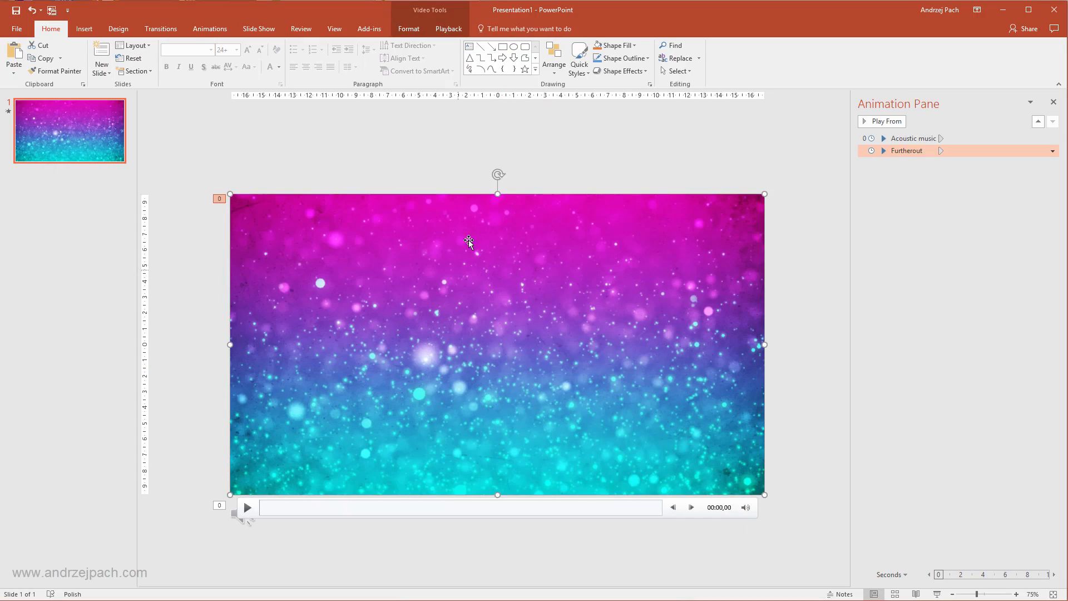
pyautogui.click(449, 29)
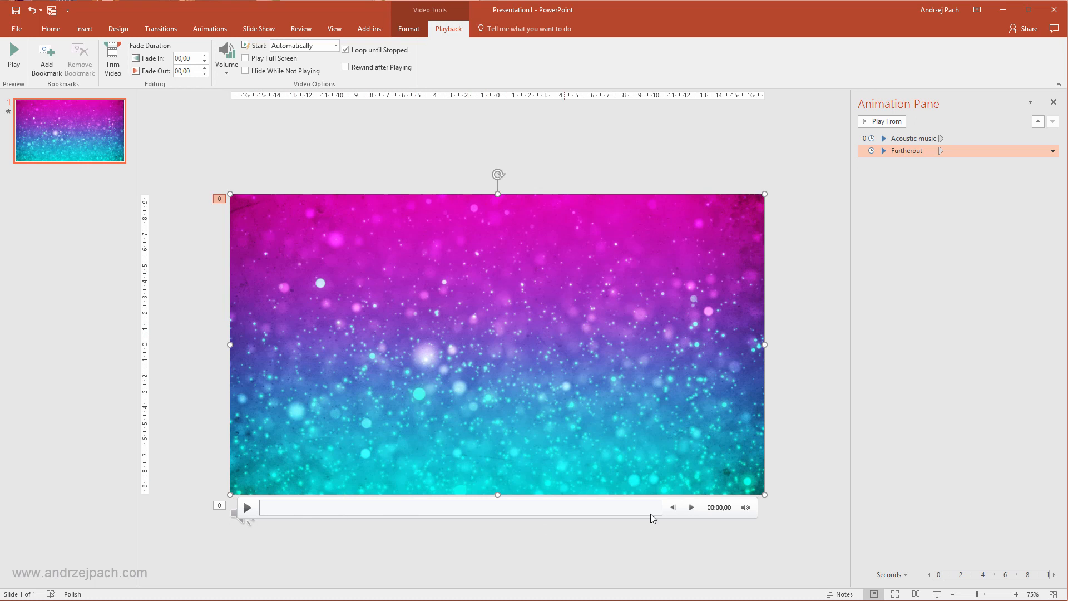
pyautogui.moveTo(638, 496)
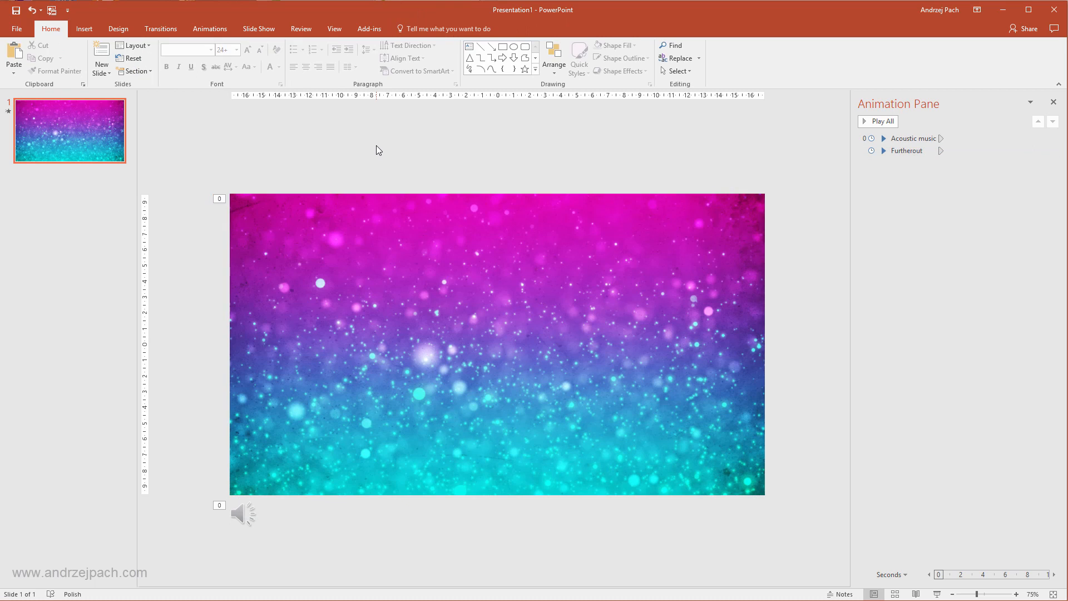
# Step: Centre the two-line lyric box on the slide in white size 36 Britannic Bold
pyautogui.click(244, 514)
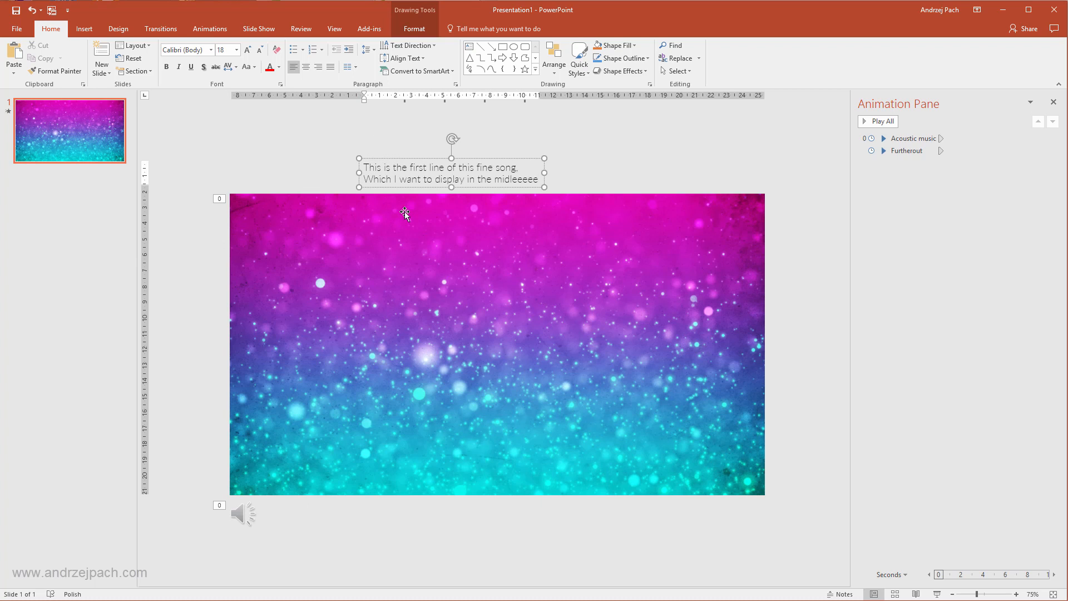
pyautogui.doubleClick(415, 167)
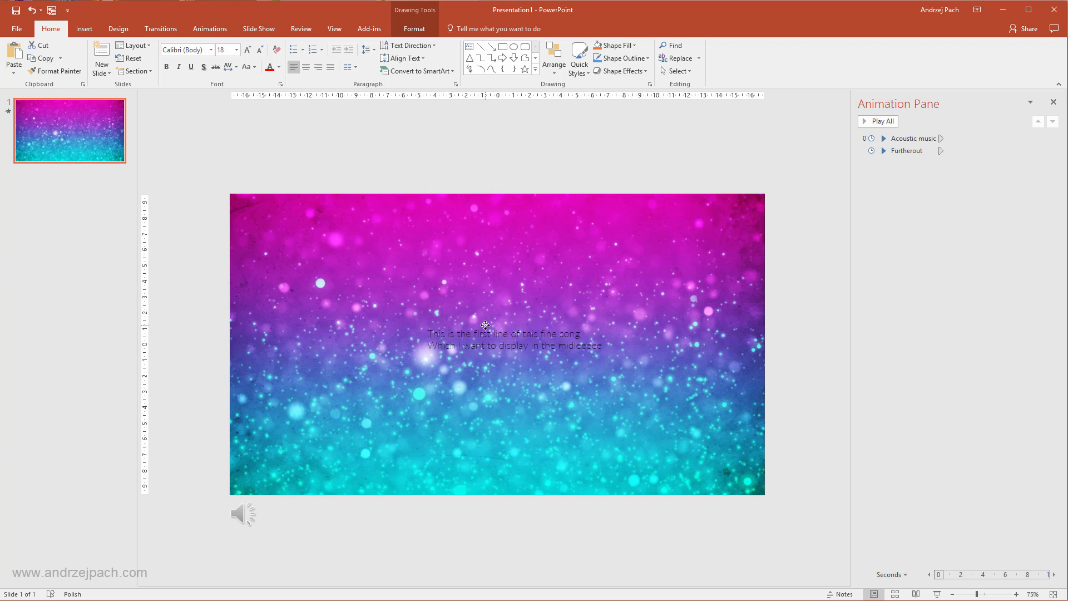
pyautogui.click(504, 338)
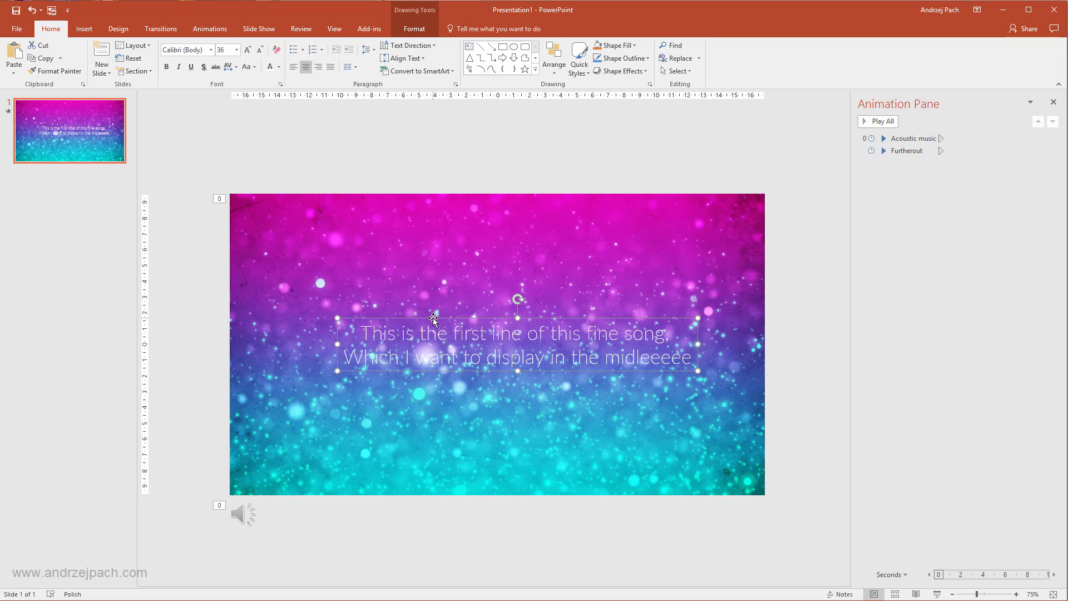
pyautogui.click(212, 50)
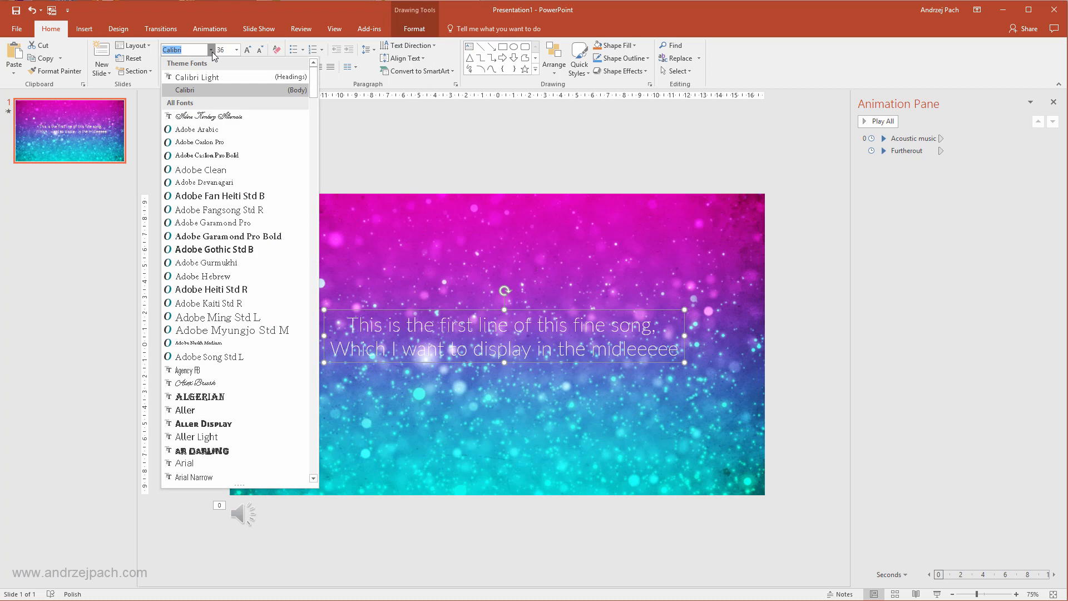
pyautogui.scroll(-3)
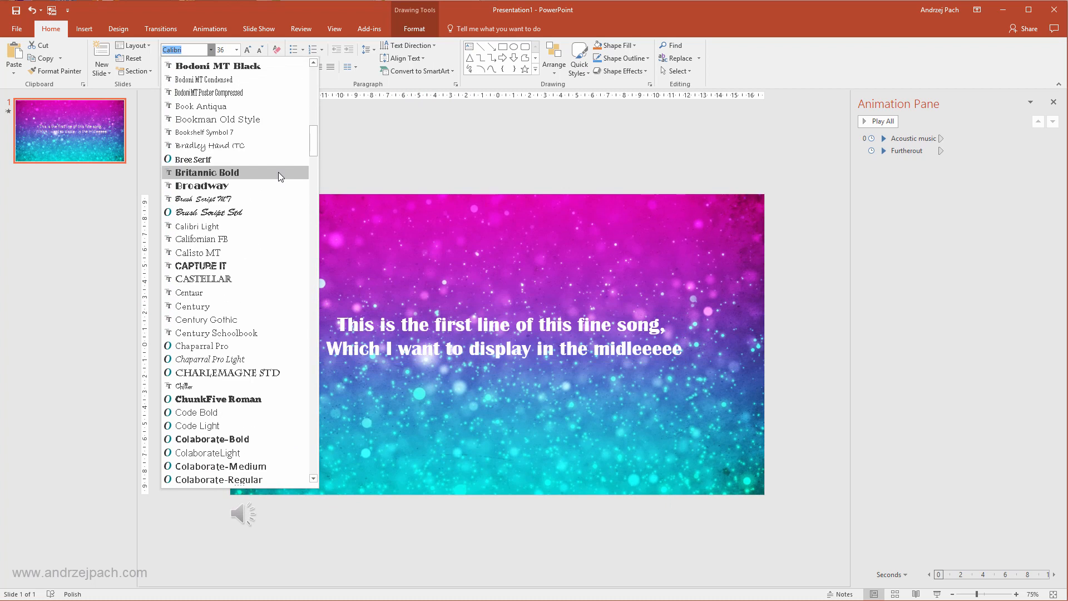
pyautogui.click(205, 172)
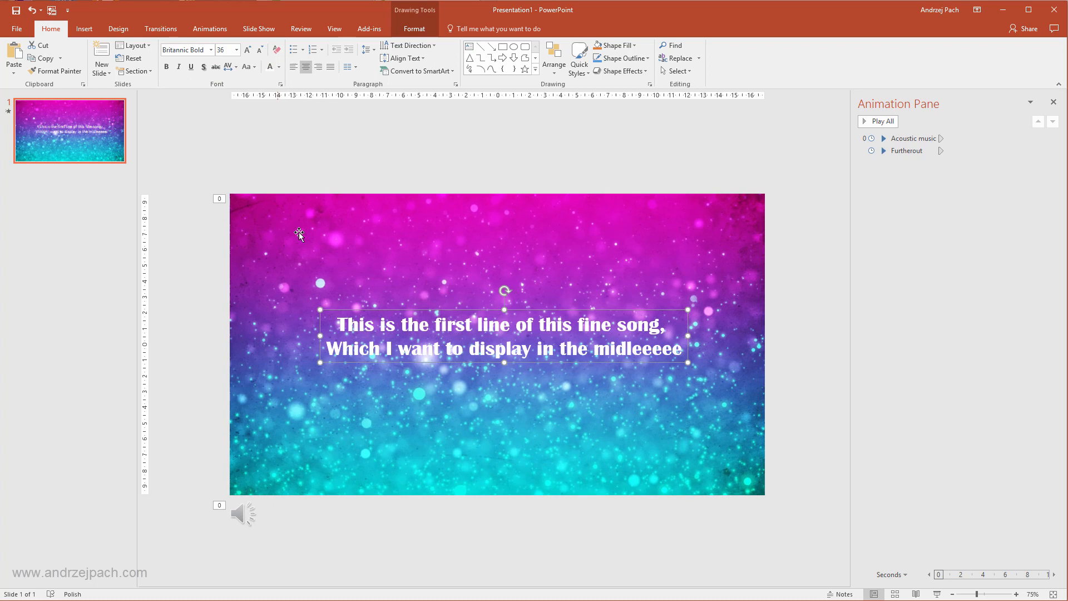
# Step: Adjust the lyric text's character spacing and reselect the lyric box
pyautogui.click(244, 514)
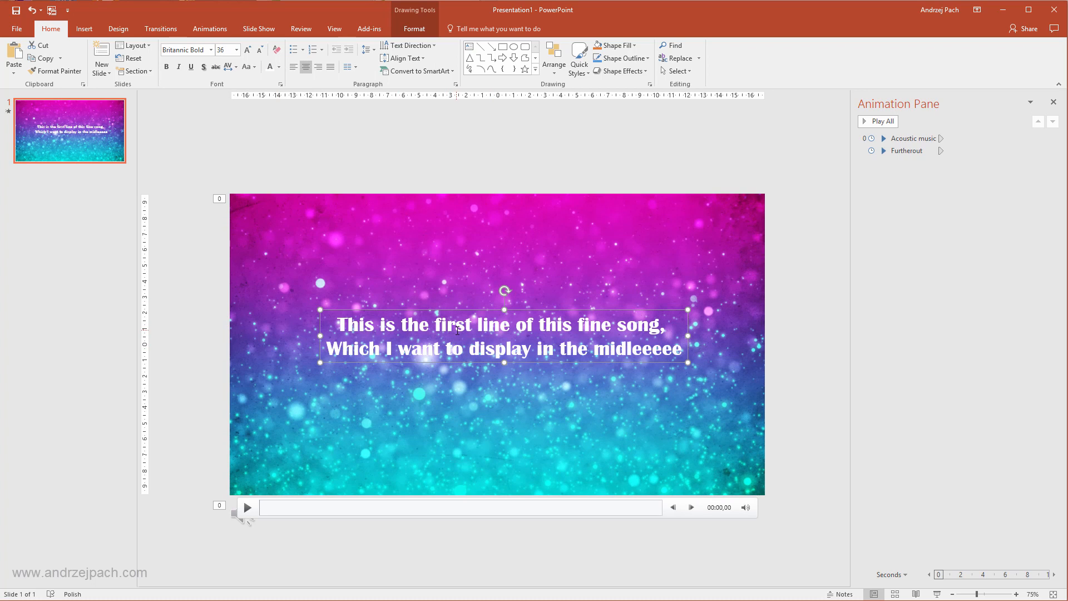
pyautogui.moveTo(314, 186)
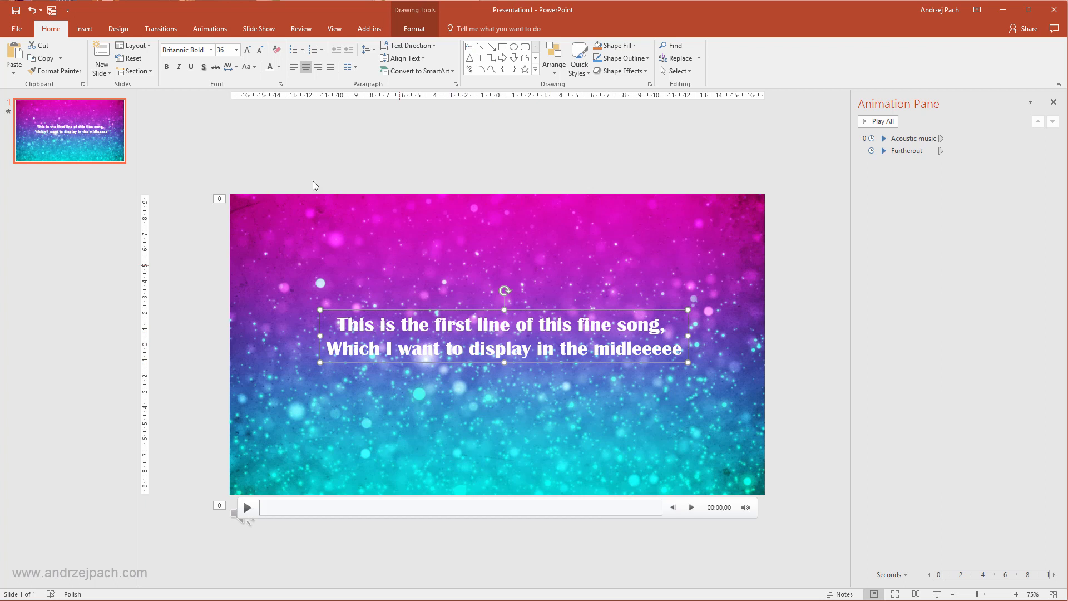
pyautogui.click(229, 67)
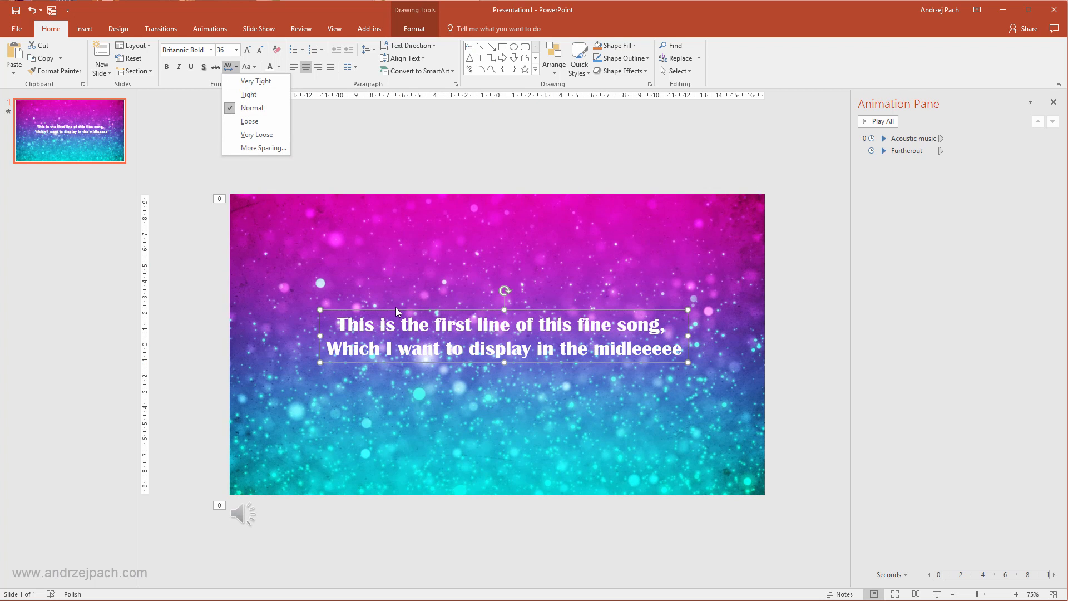
pyautogui.click(402, 311)
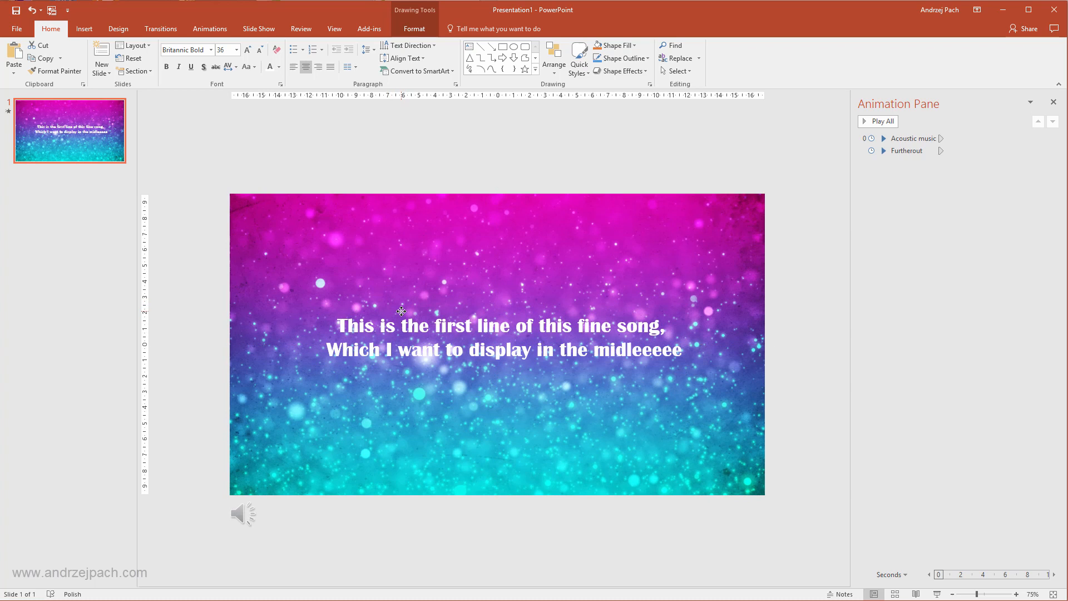
pyautogui.click(502, 337)
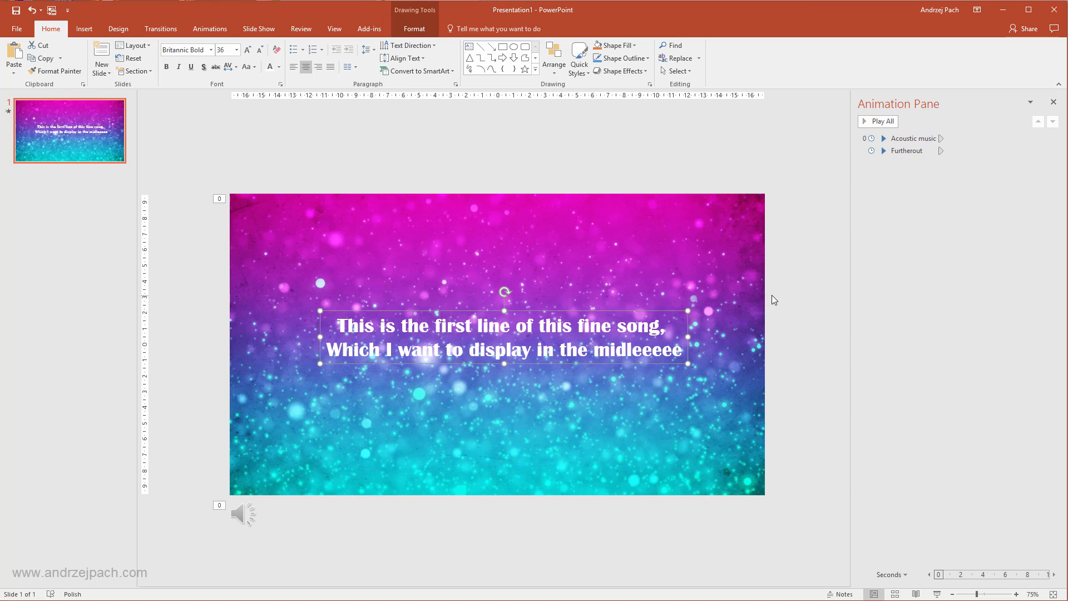
pyautogui.click(244, 514)
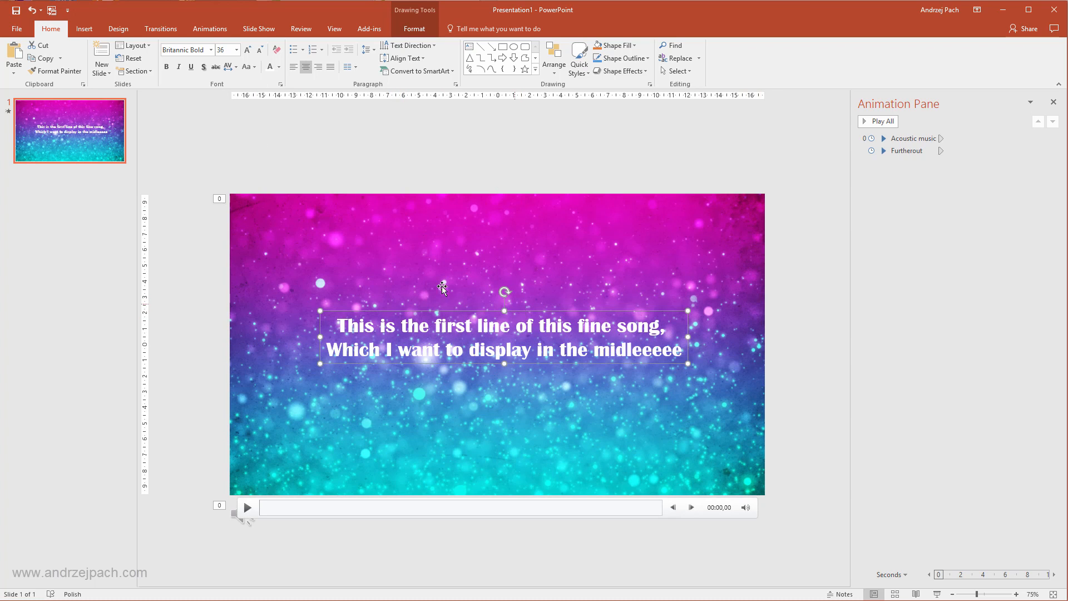
# Step: Give the first lyric text box a Fade entrance animation
pyautogui.click(210, 29)
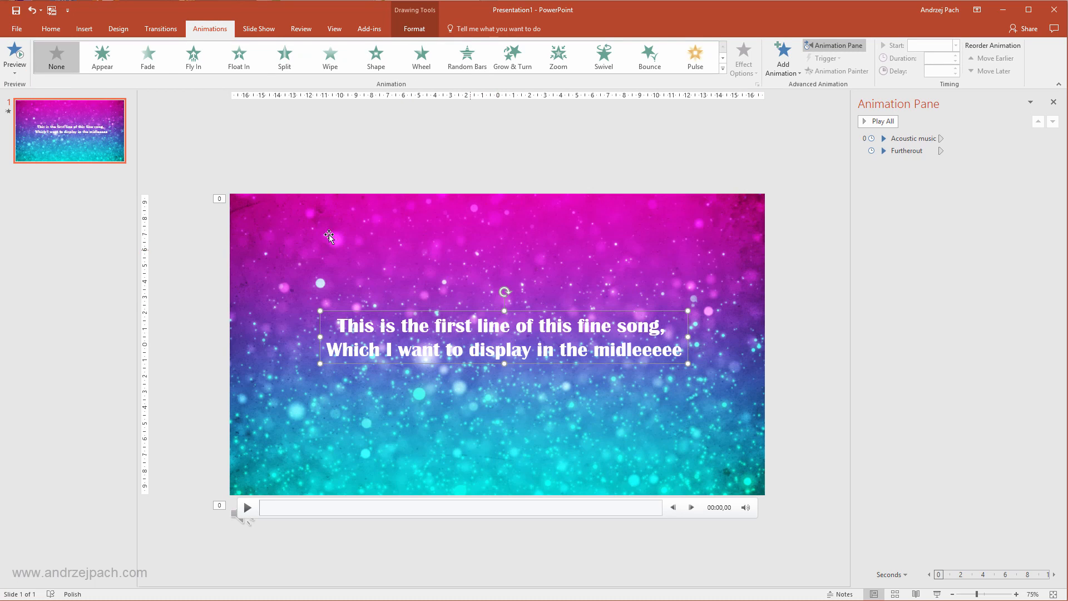
pyautogui.click(147, 57)
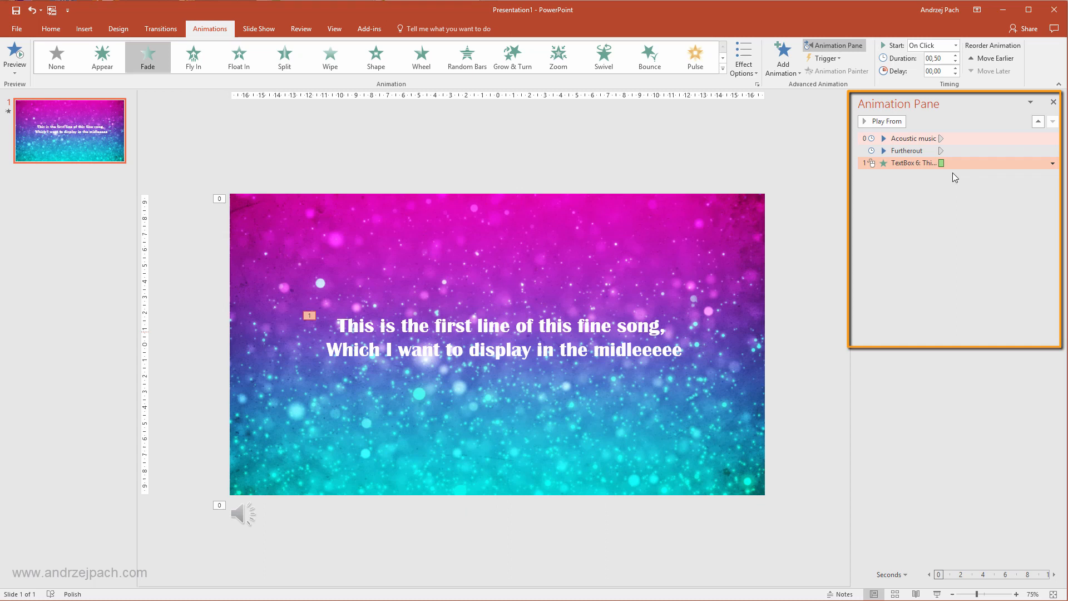
pyautogui.click(975, 285)
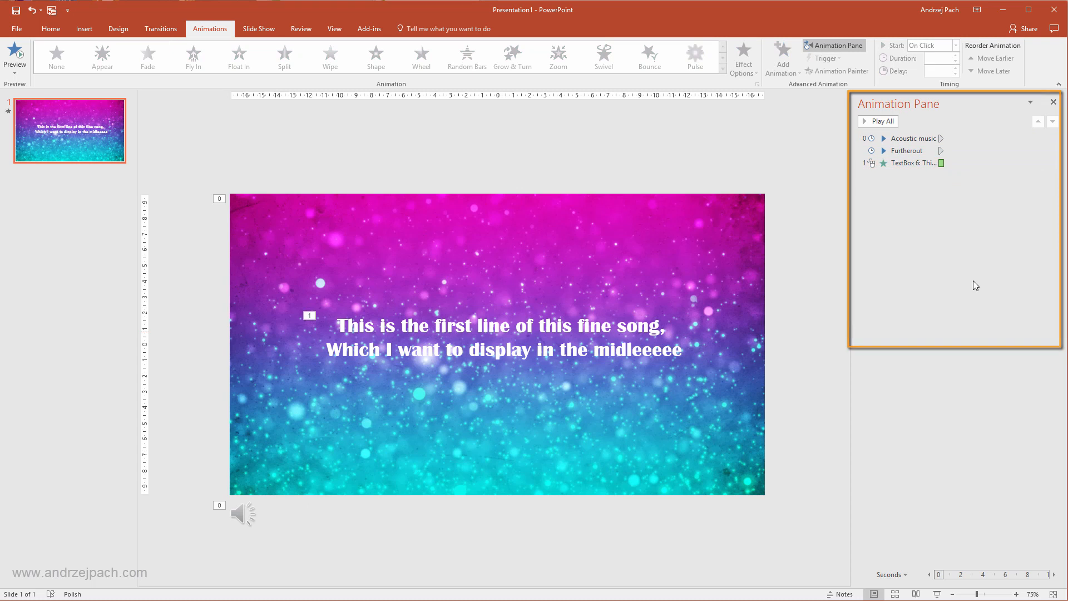
pyautogui.moveTo(913, 137)
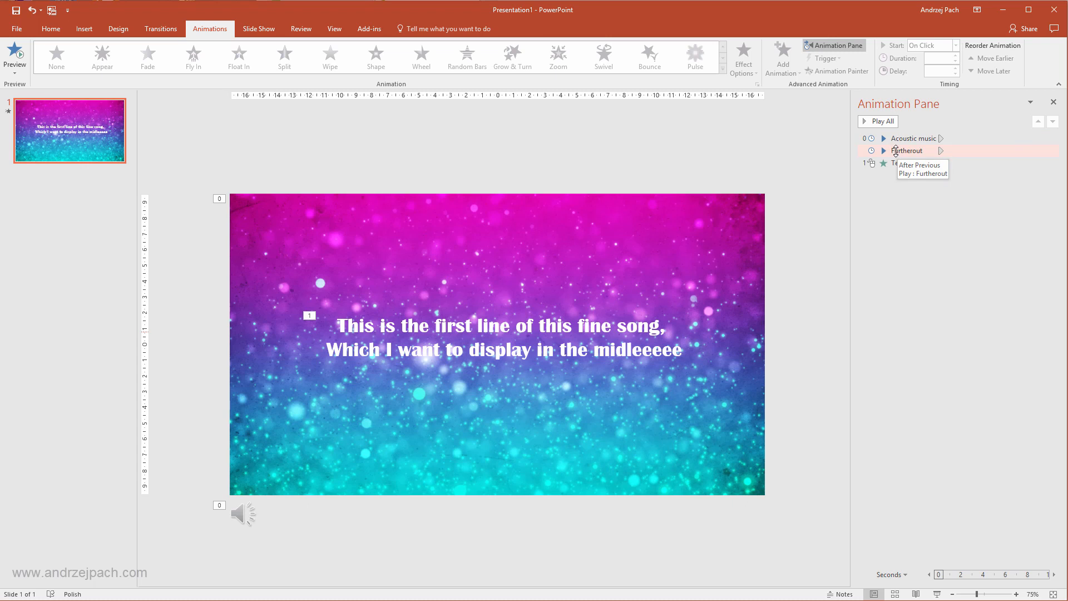
pyautogui.moveTo(909, 162)
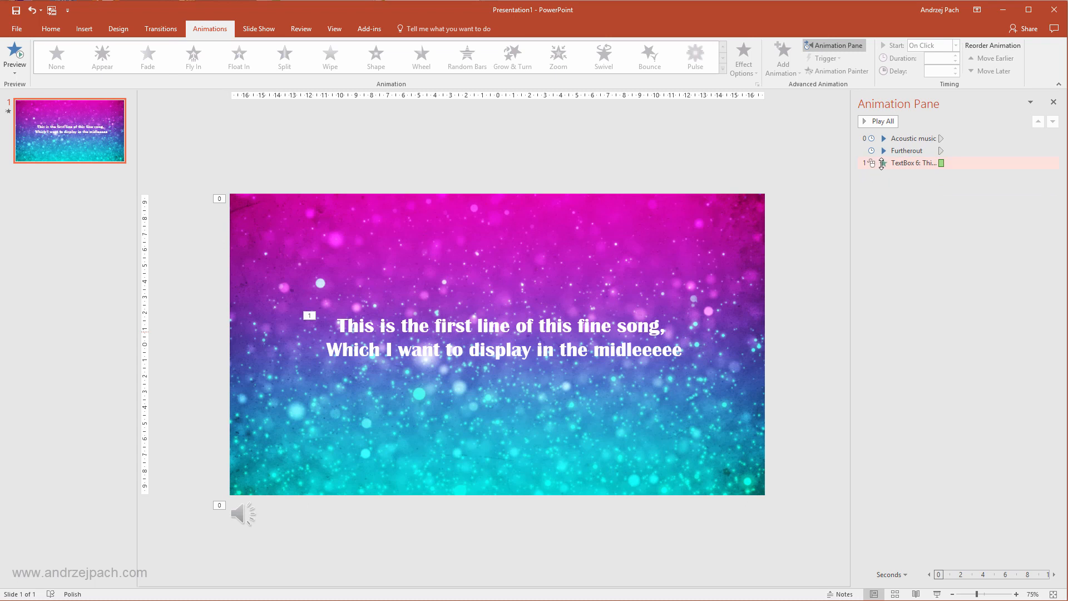
# Step: Set the lyric fade to start With Previous with a 00,50 duration
pyautogui.click(912, 162)
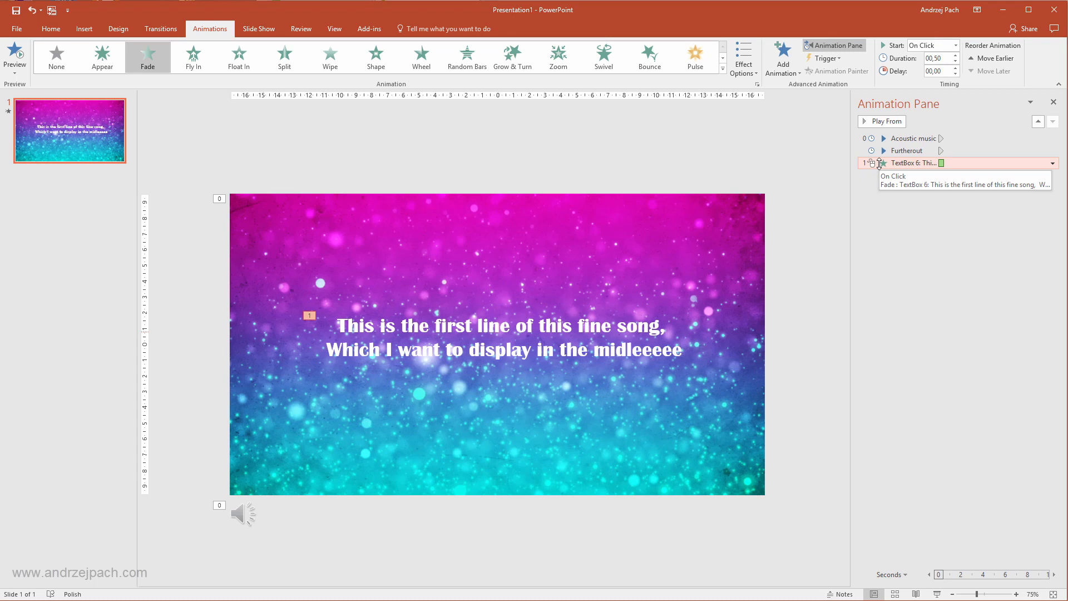
pyautogui.click(1053, 163)
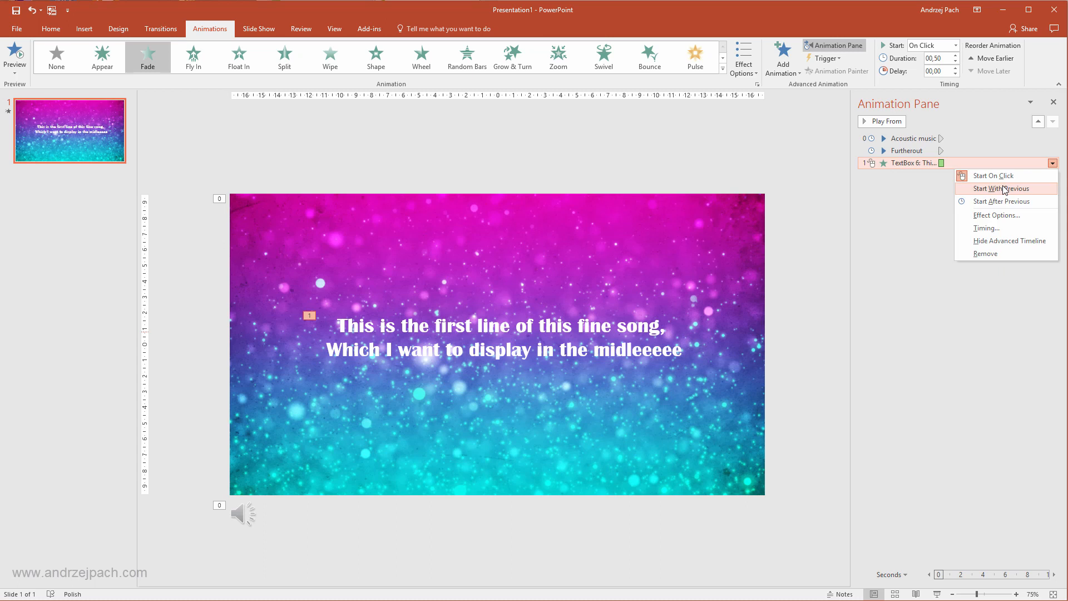
pyautogui.click(1003, 188)
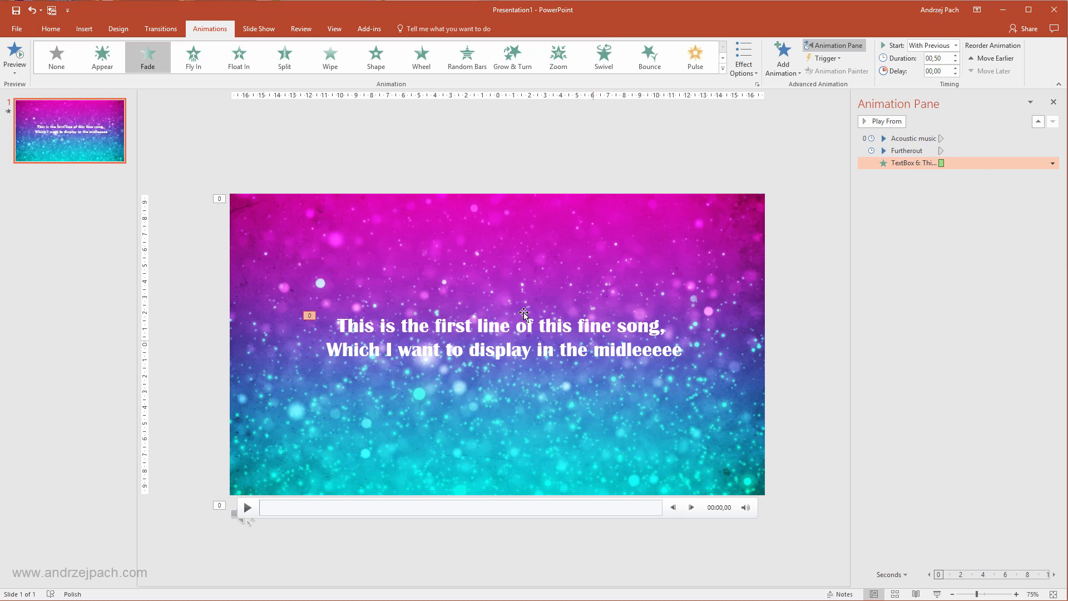
pyautogui.moveTo(635, 370)
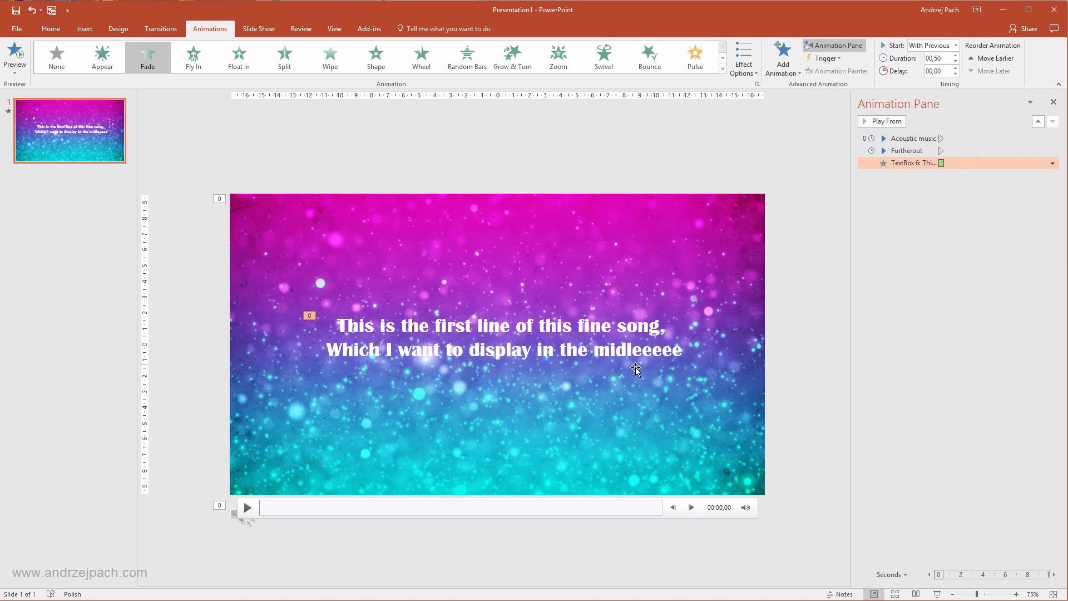
pyautogui.click(1052, 162)
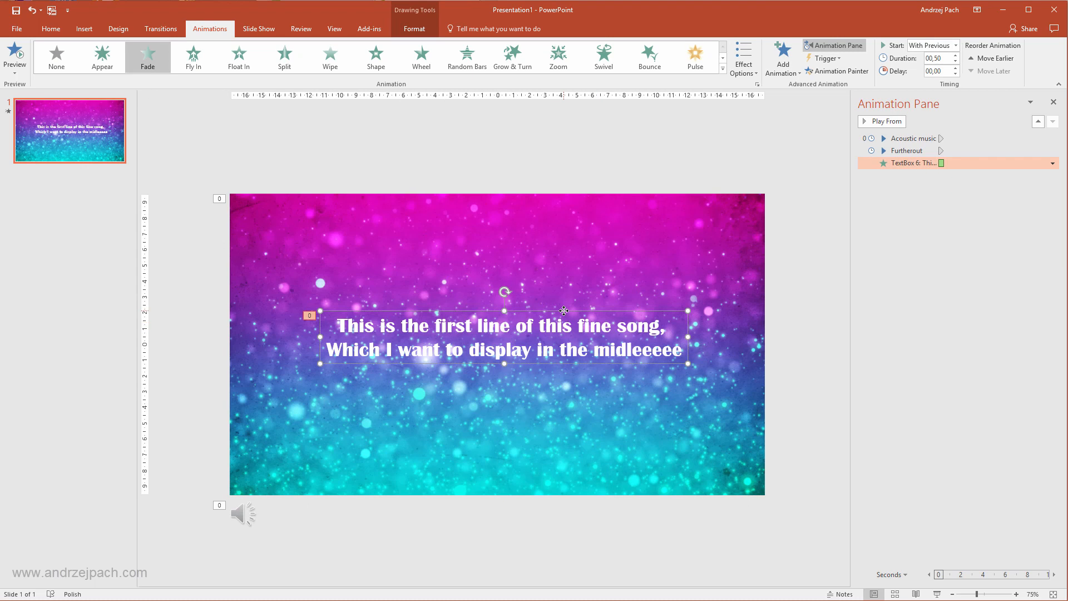
pyautogui.click(243, 514)
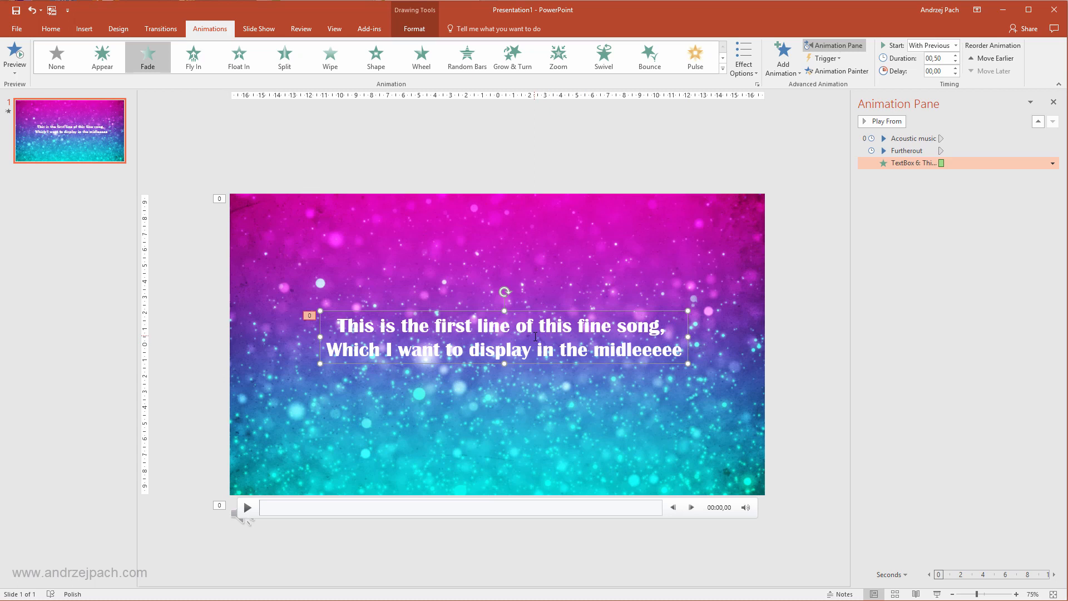
pyautogui.moveTo(582, 405)
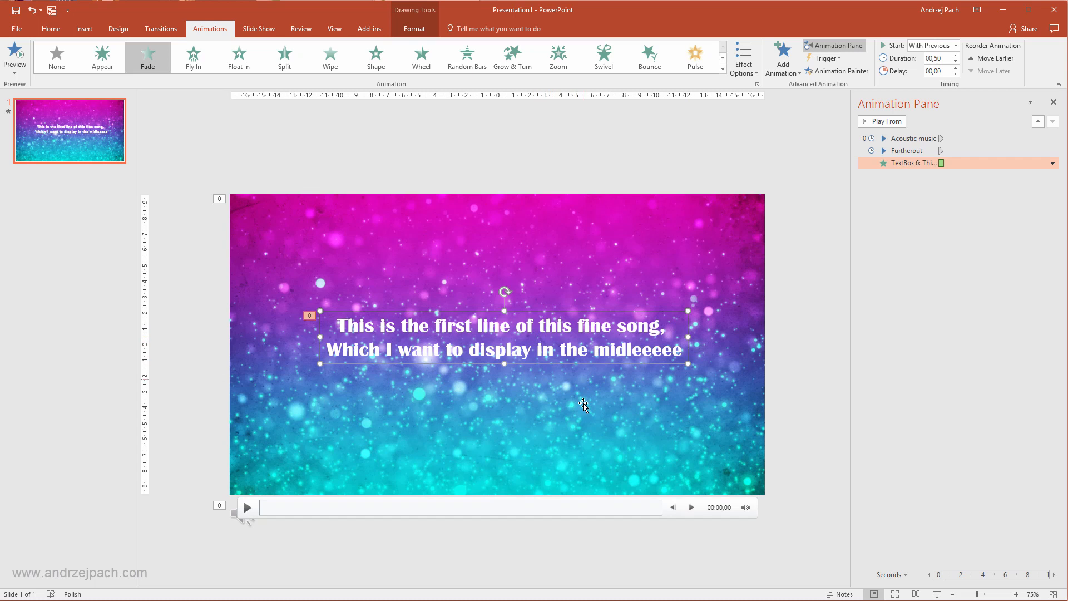
pyautogui.moveTo(570, 420)
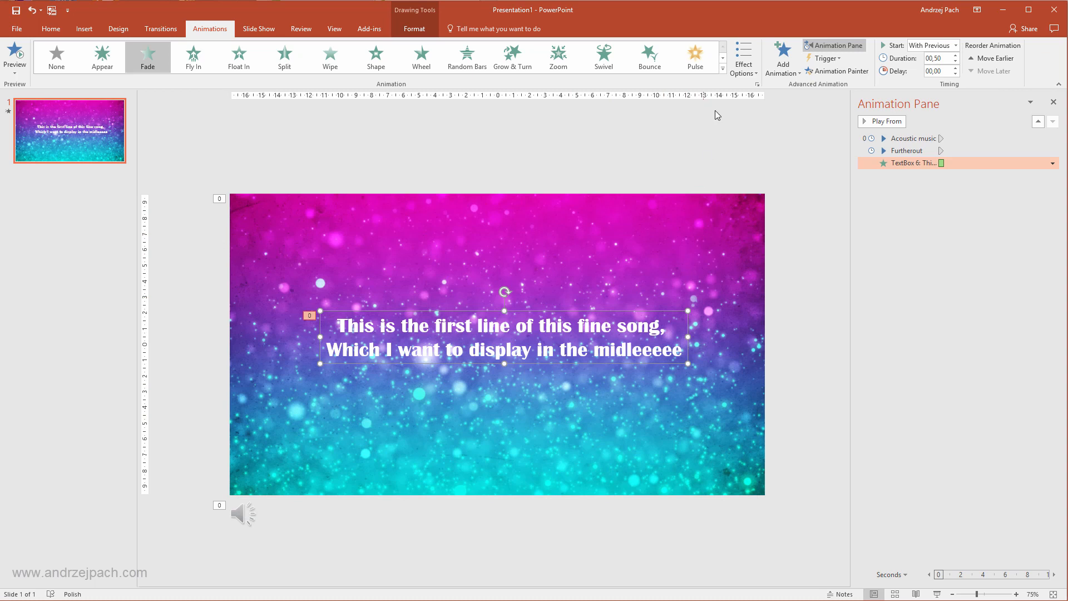
# Step: Add a Fade exit animation to the first lyric box, left starting On Click
pyautogui.click(722, 74)
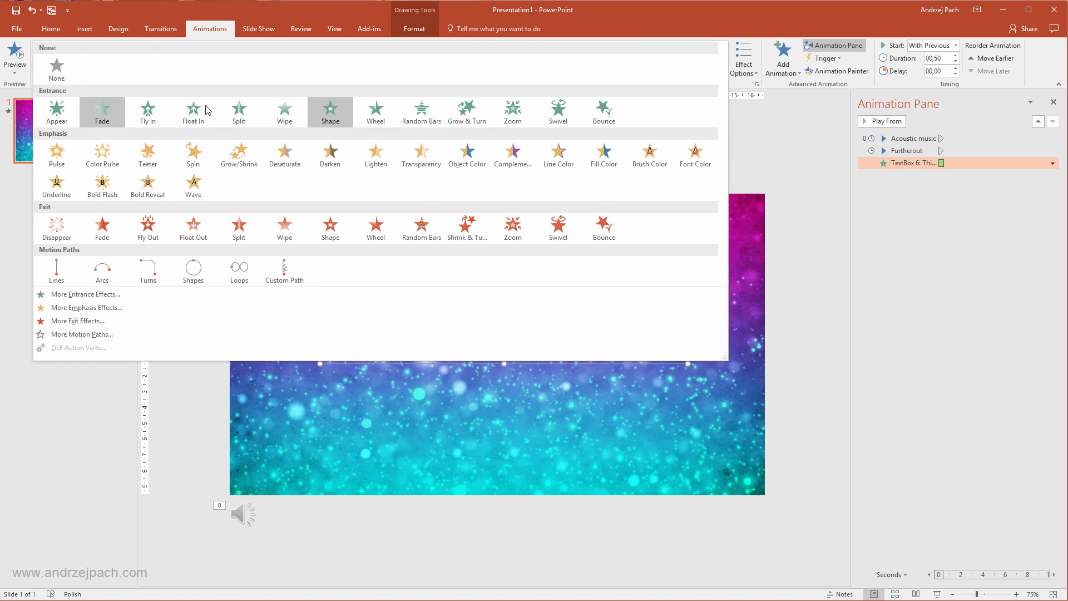
pyautogui.moveTo(57, 230)
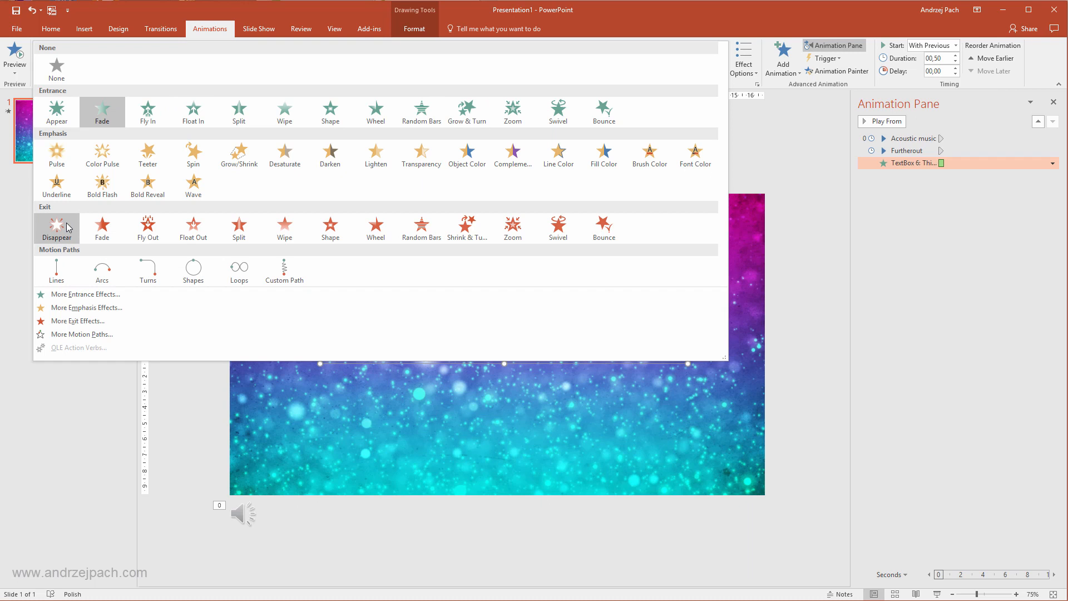
pyautogui.click(101, 111)
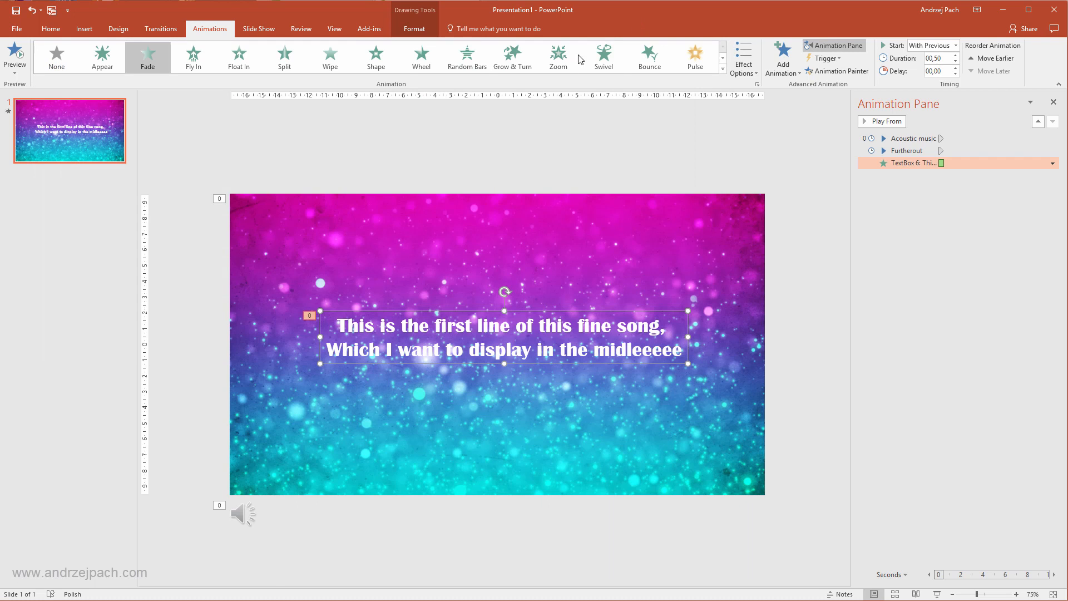
pyautogui.moveTo(782, 58)
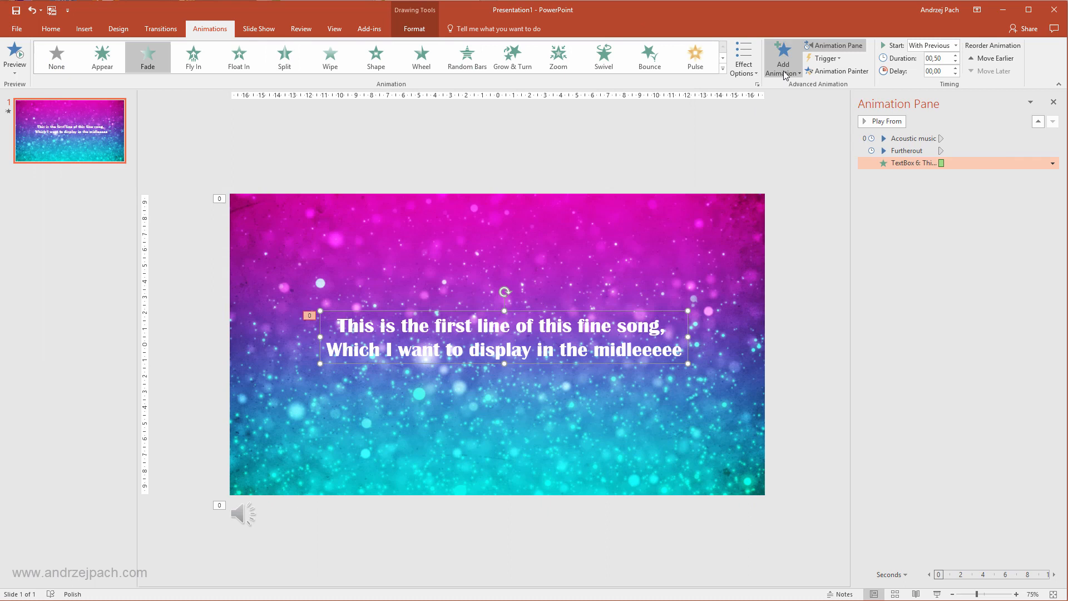
pyautogui.click(782, 58)
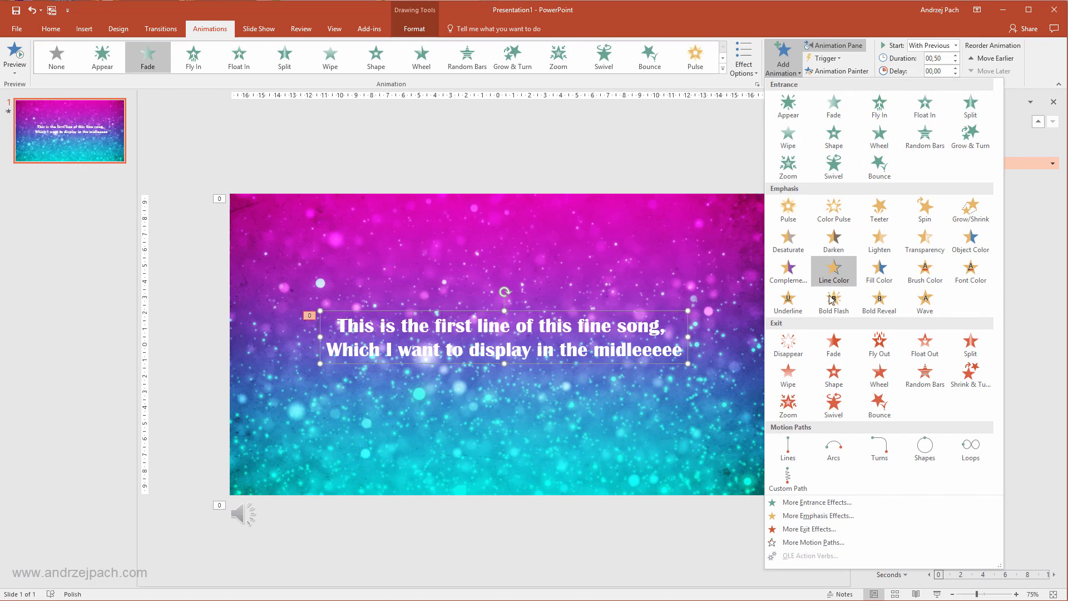
pyautogui.moveTo(518, 353)
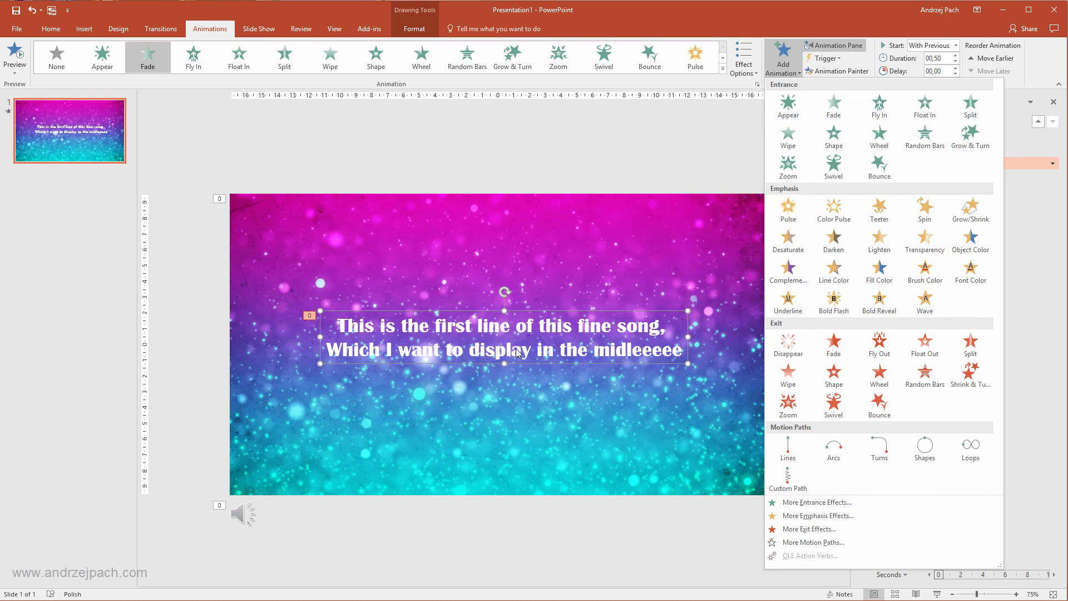
pyautogui.moveTo(833, 343)
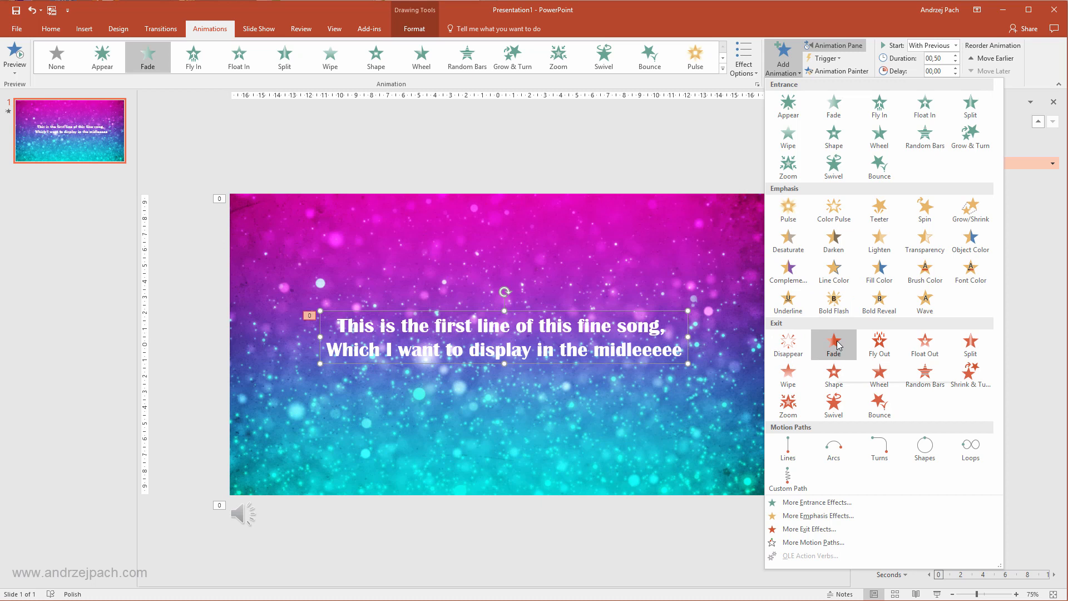
pyautogui.click(832, 344)
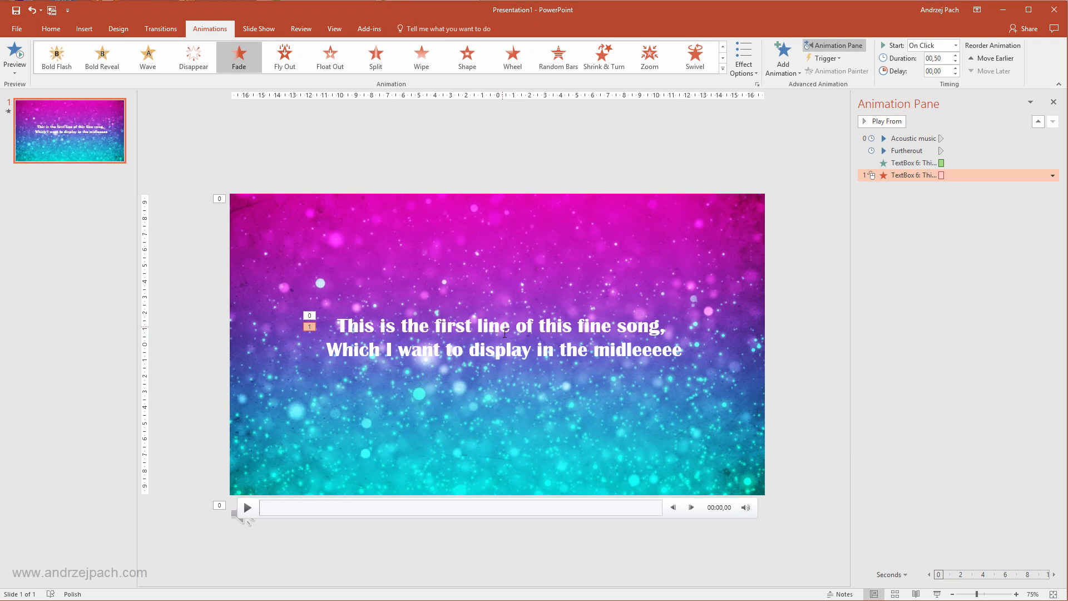
pyautogui.click(504, 336)
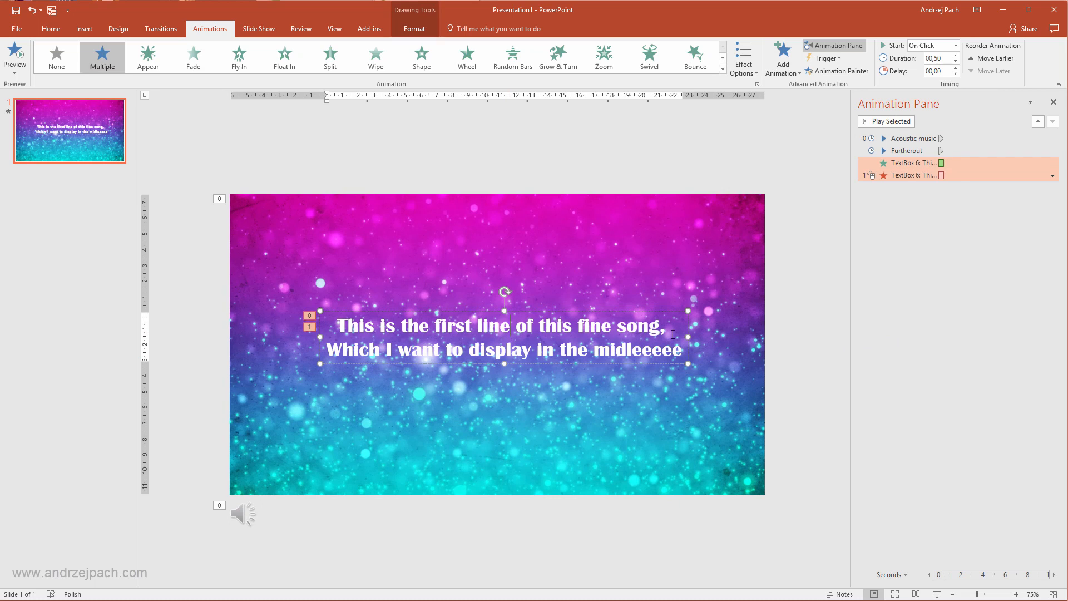
pyautogui.moveTo(884, 227)
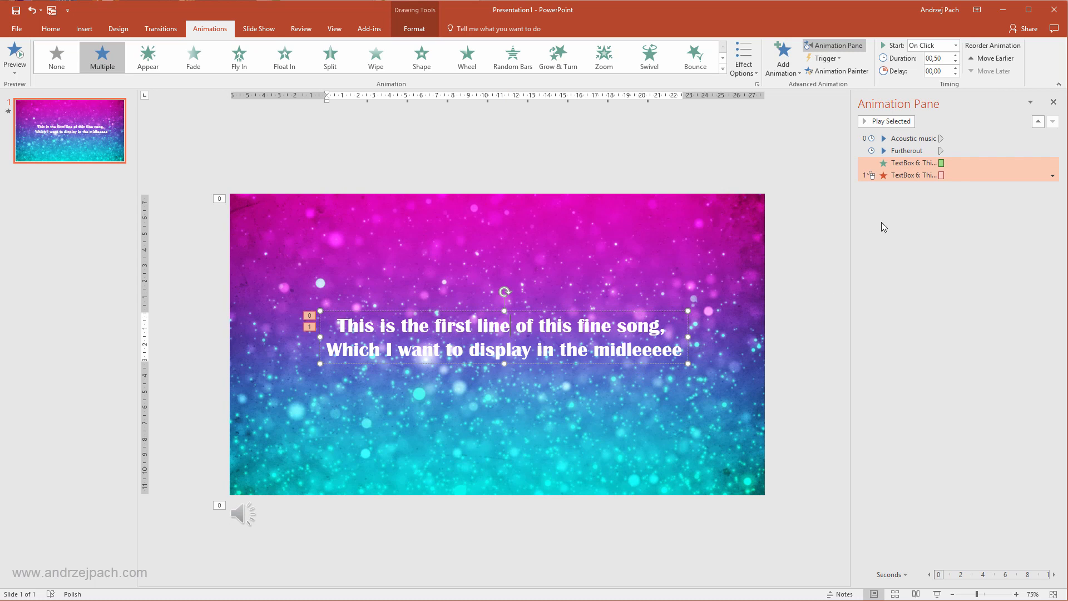
pyautogui.moveTo(909, 163)
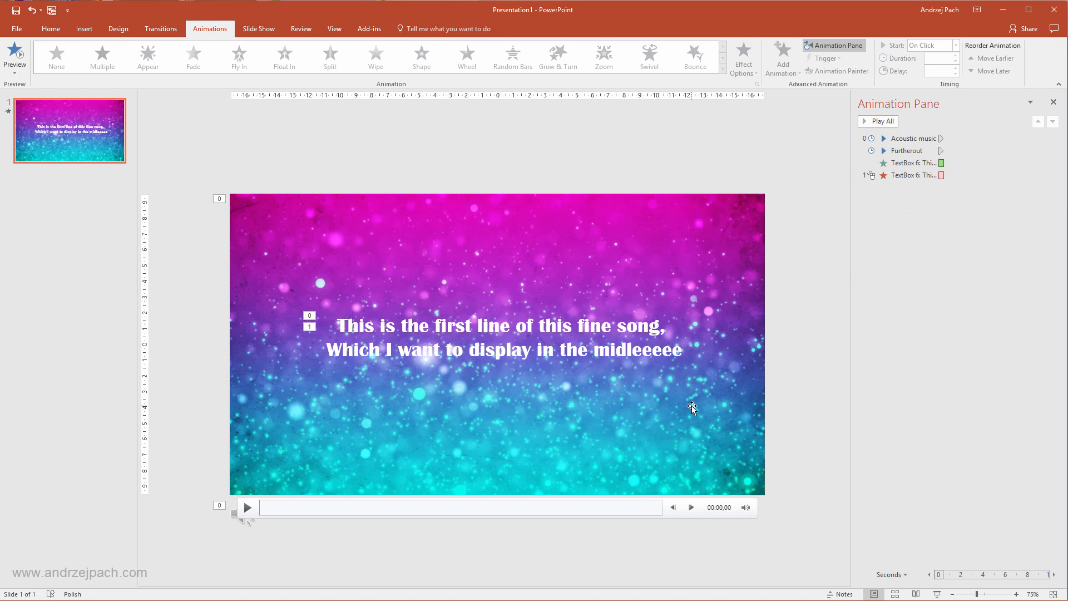
# Step: Duplicate the lyric box below the first, edit its text and reorder its fade-in after the first box's fade-out
pyautogui.click(500, 337)
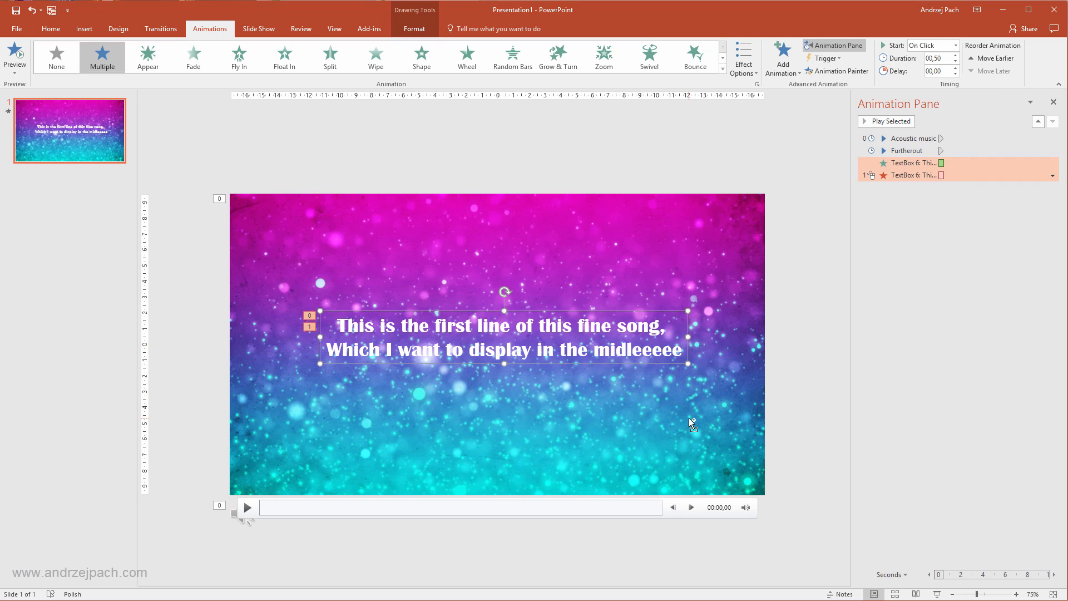
pyautogui.moveTo(687, 424)
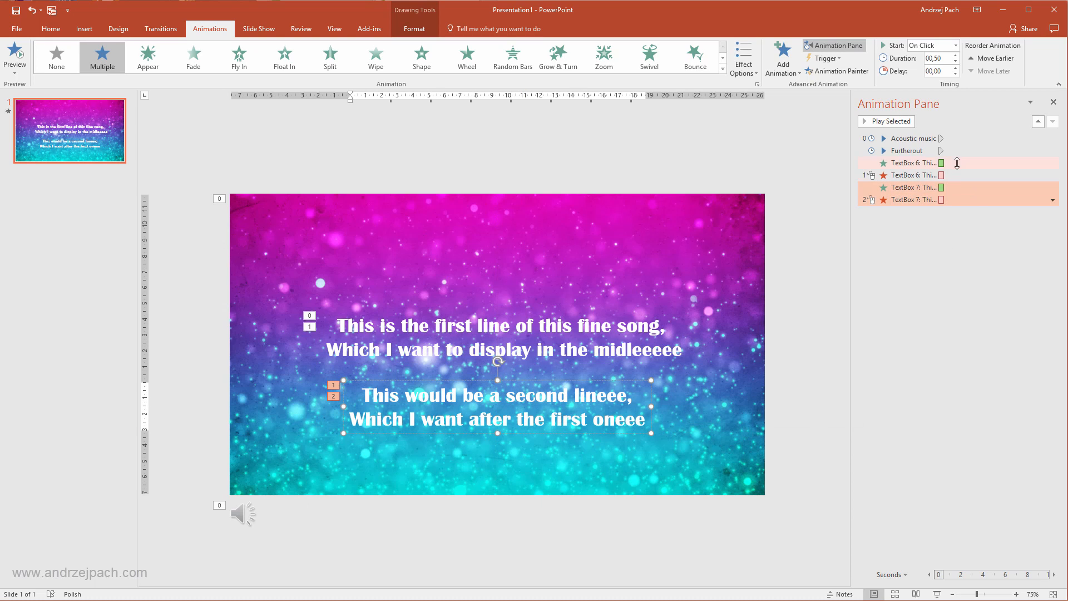
pyautogui.moveTo(912, 164)
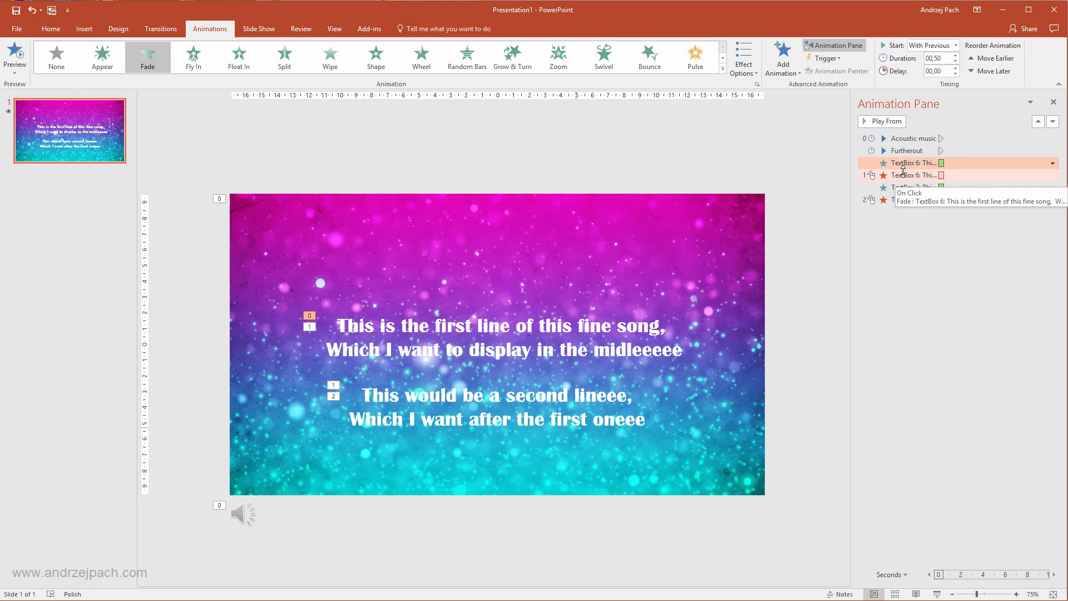
pyautogui.click(912, 187)
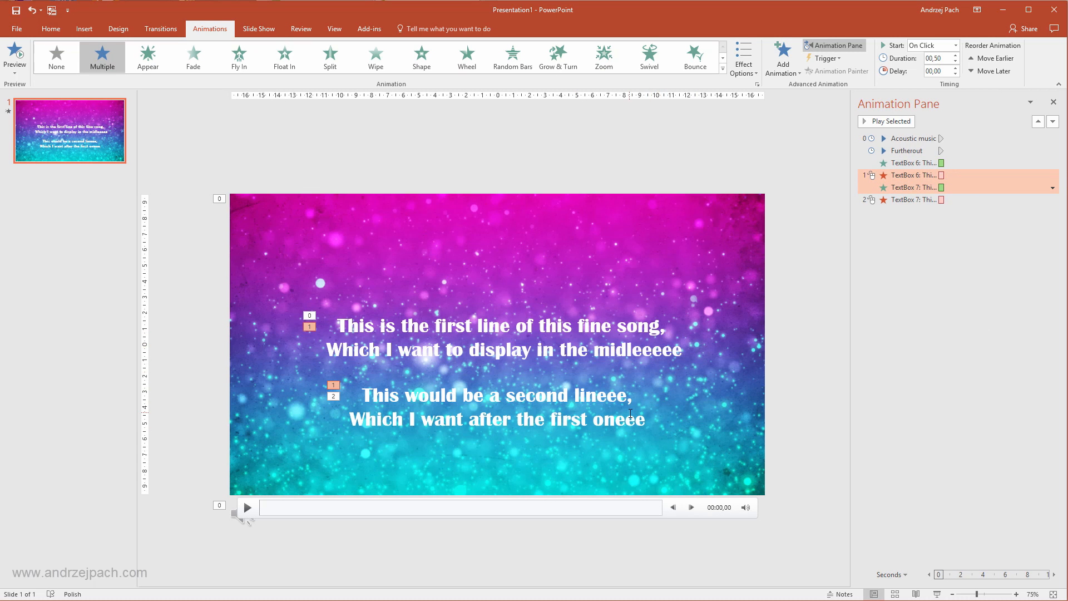
pyautogui.click(497, 407)
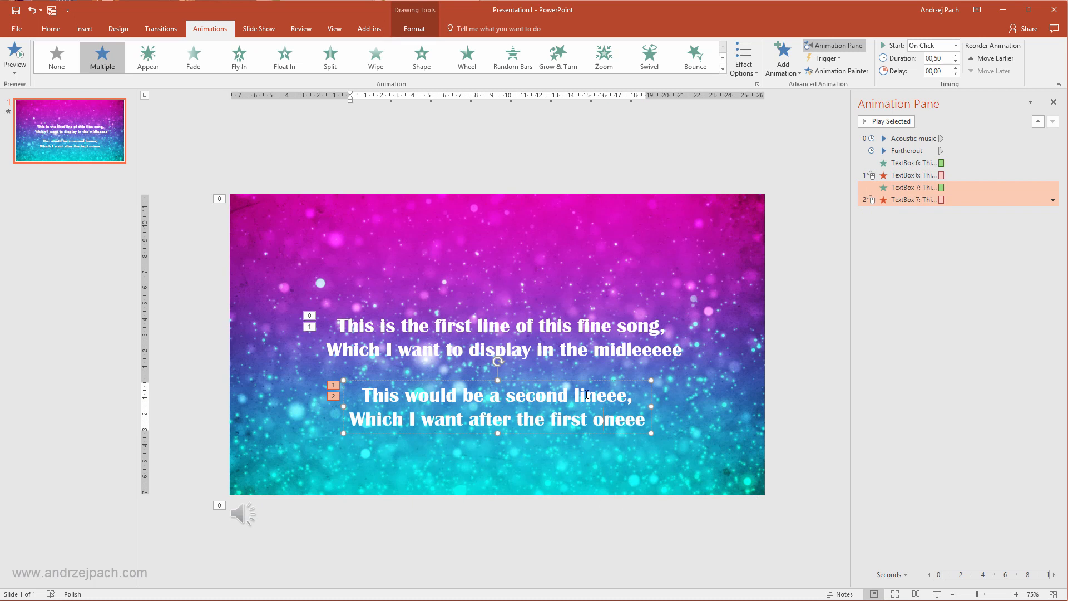
pyautogui.moveTo(428, 384)
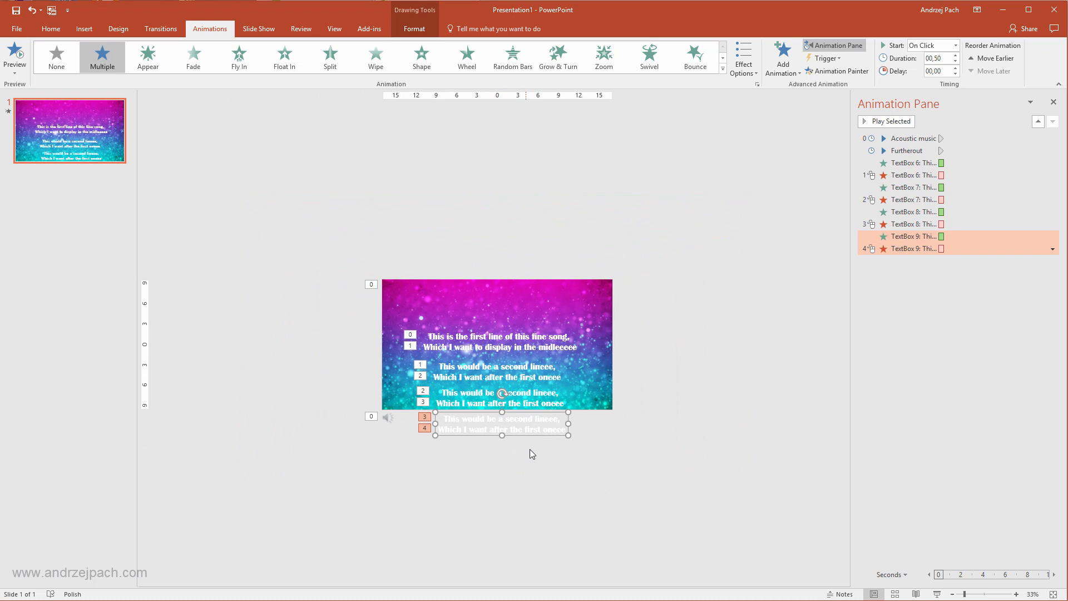
# Step: Paste four more lyric boxes below the slide holding placeholder numbers 3 to 6 with chained fades
pyautogui.press('ctrl+v')
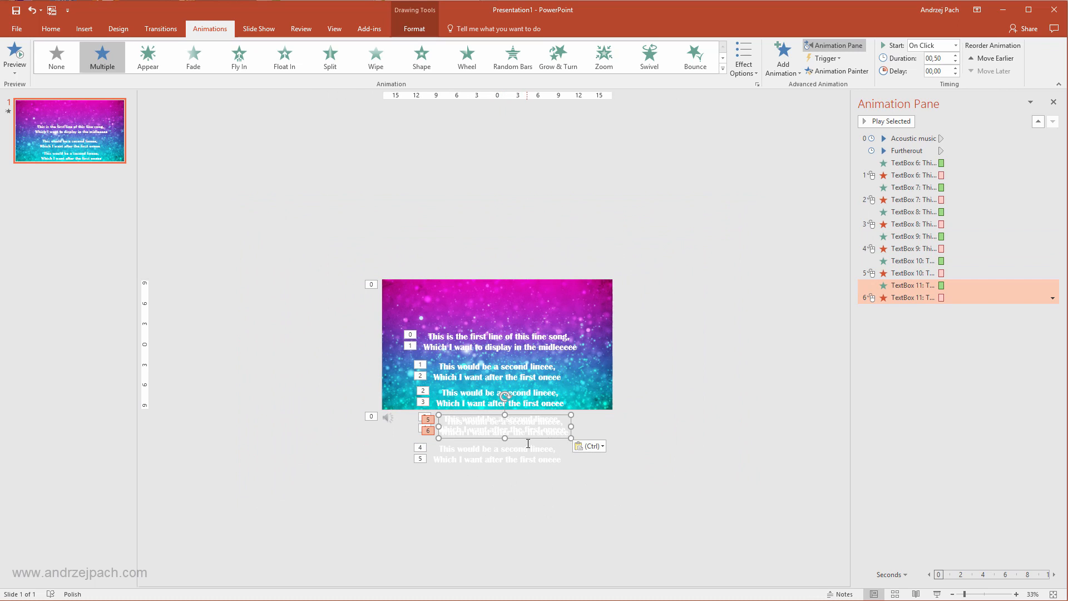
pyautogui.click(657, 484)
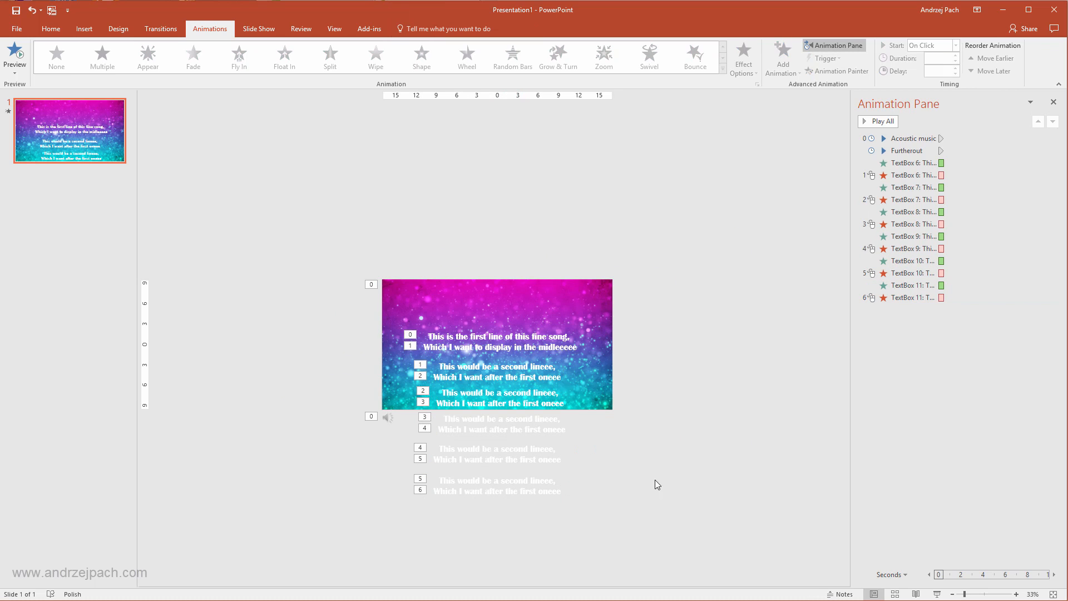
pyautogui.click(387, 416)
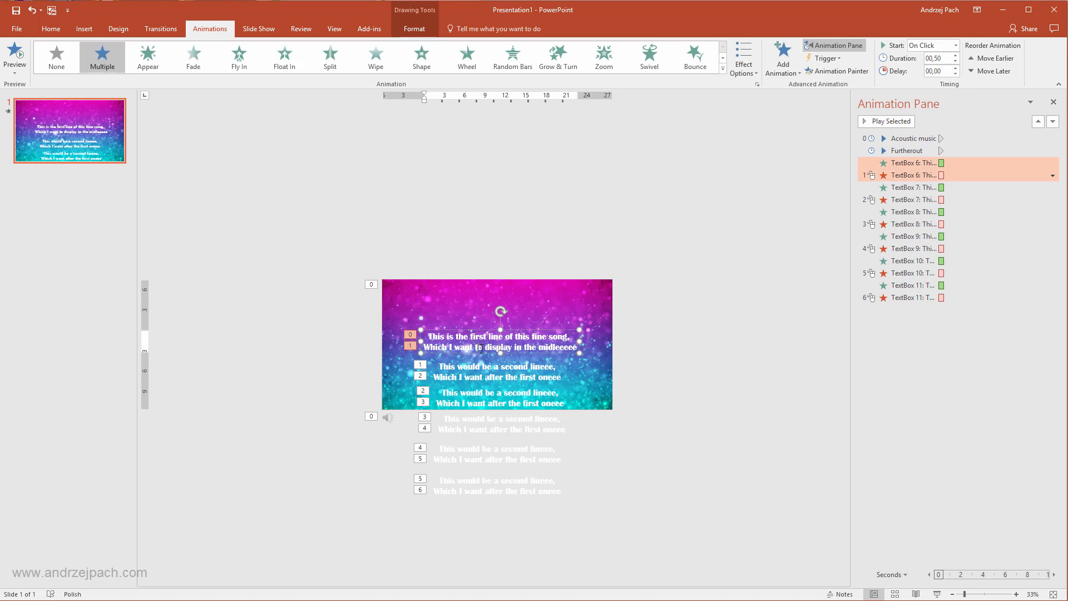
pyautogui.click(911, 248)
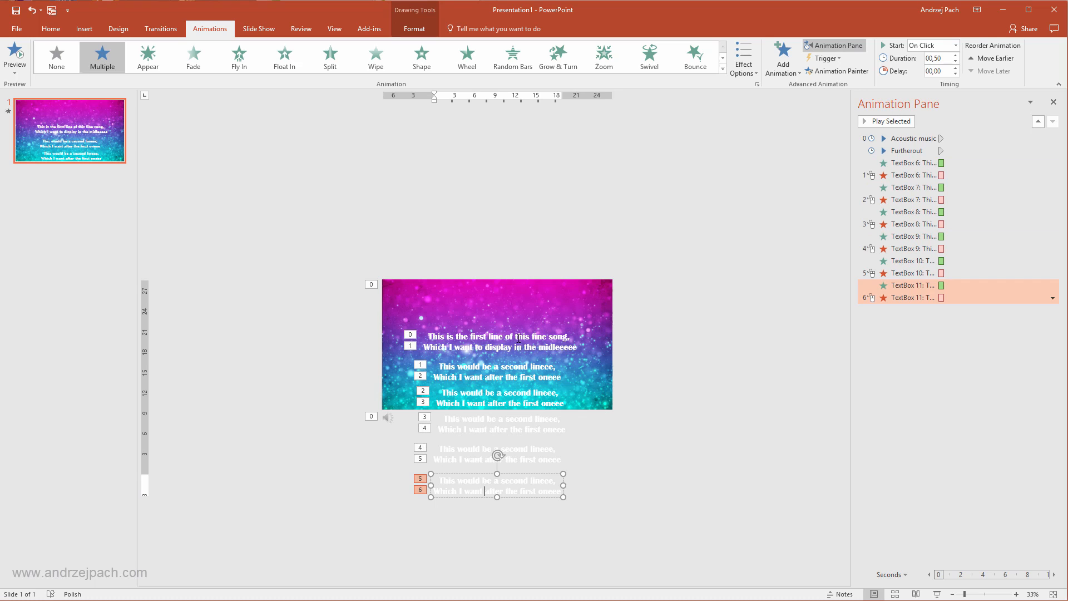
pyautogui.moveTo(489, 397)
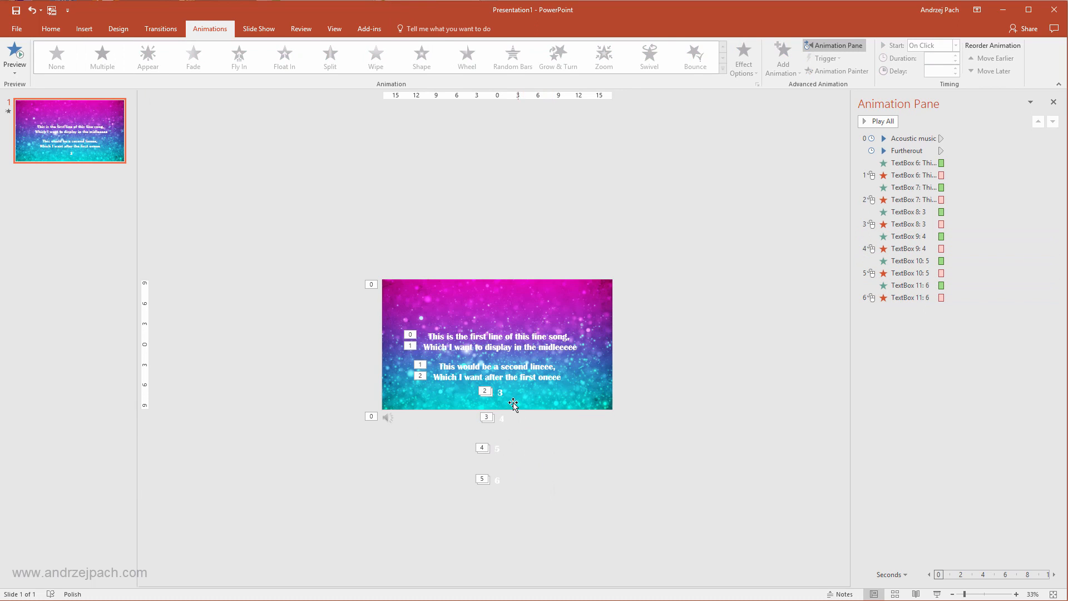
pyautogui.moveTo(532, 424)
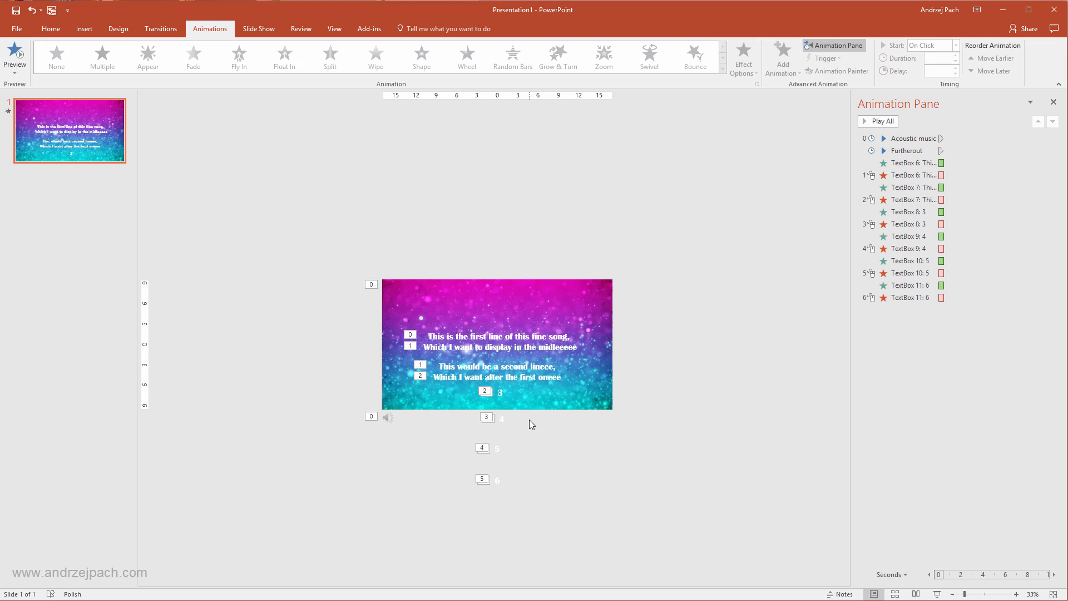
pyautogui.moveTo(569, 476)
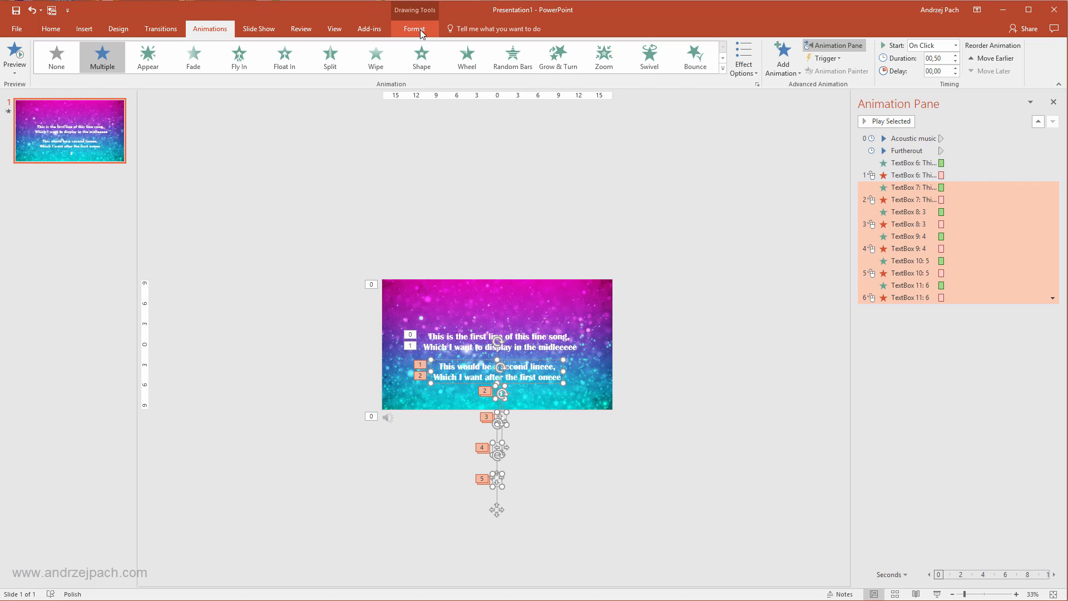
# Step: With all lyric boxes selected, set Format > Align to Align to Slide for centring them
pyautogui.click(721, 44)
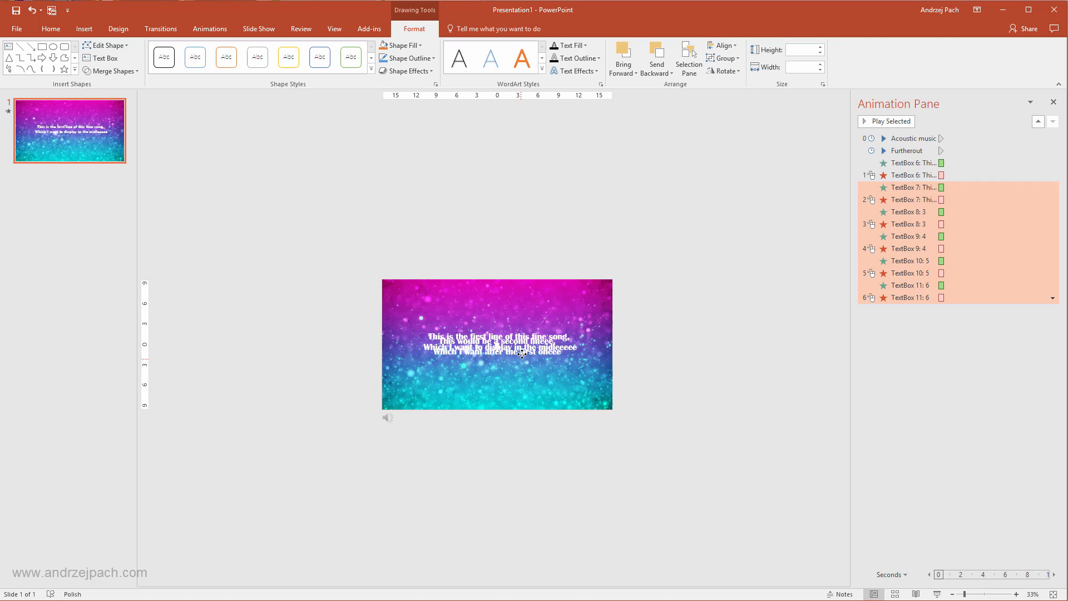
pyautogui.click(721, 45)
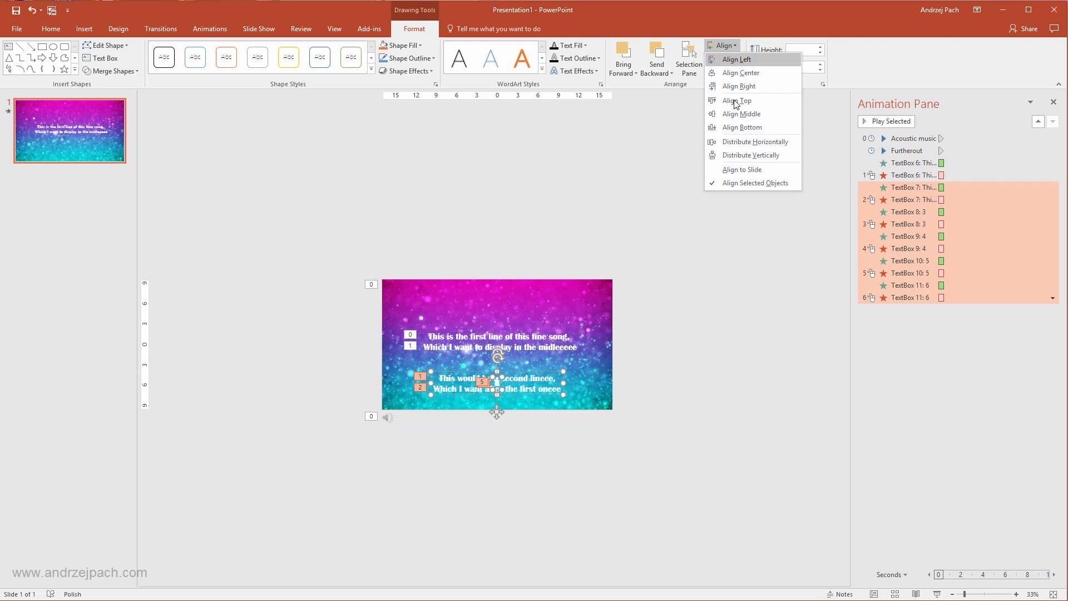
pyautogui.moveTo(726, 188)
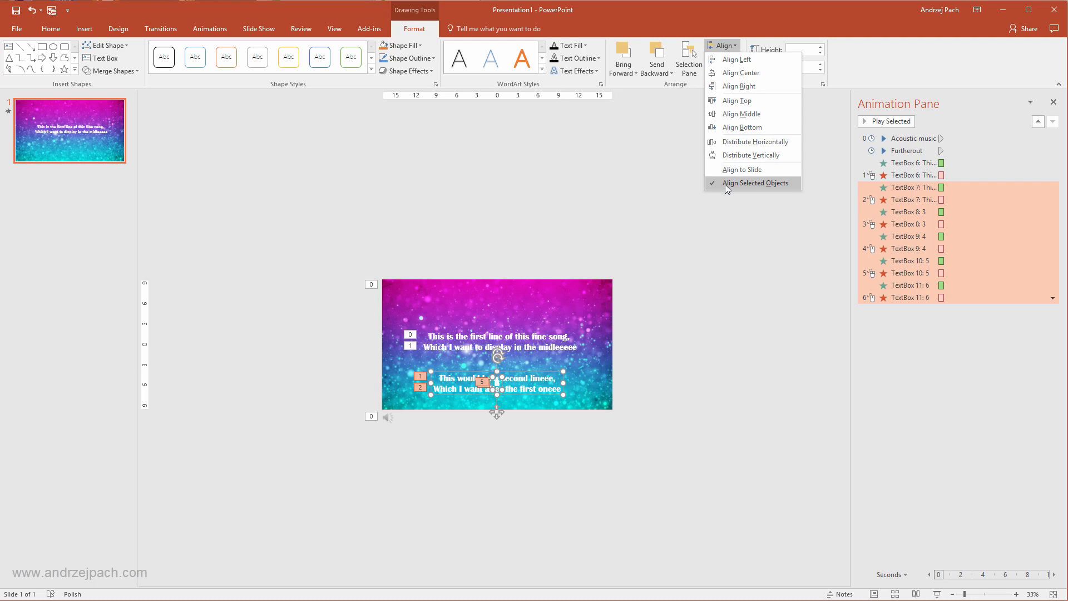
pyautogui.moveTo(741, 169)
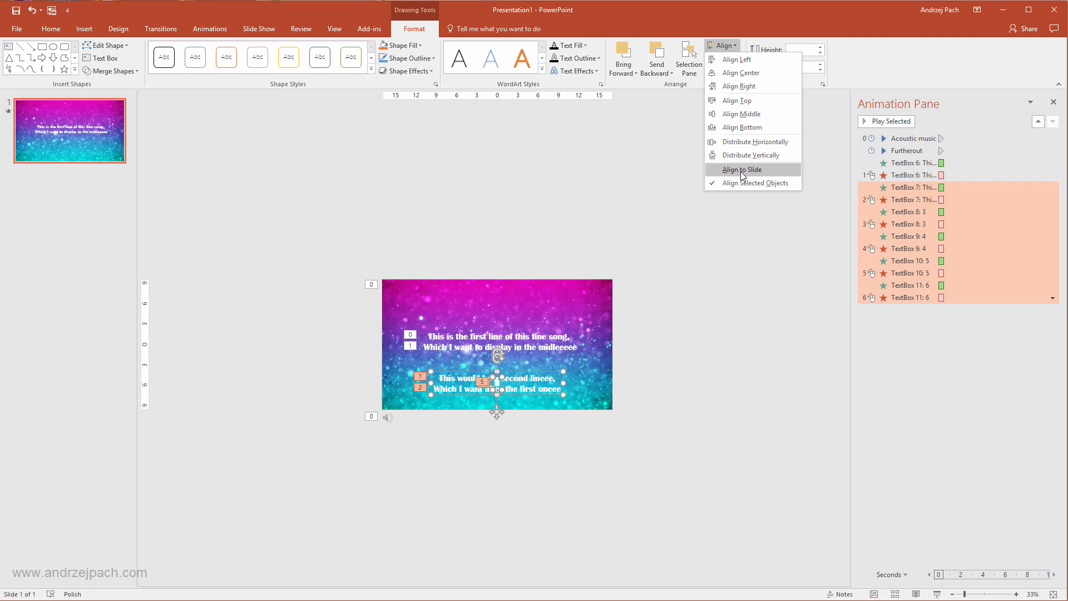
pyautogui.click(741, 169)
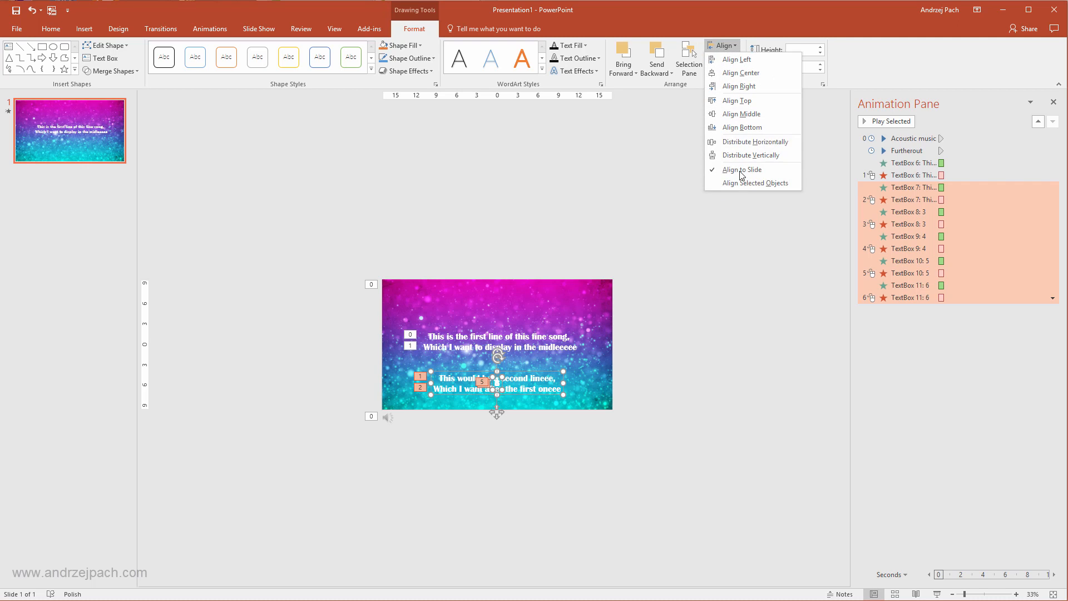
pyautogui.moveTo(715, 199)
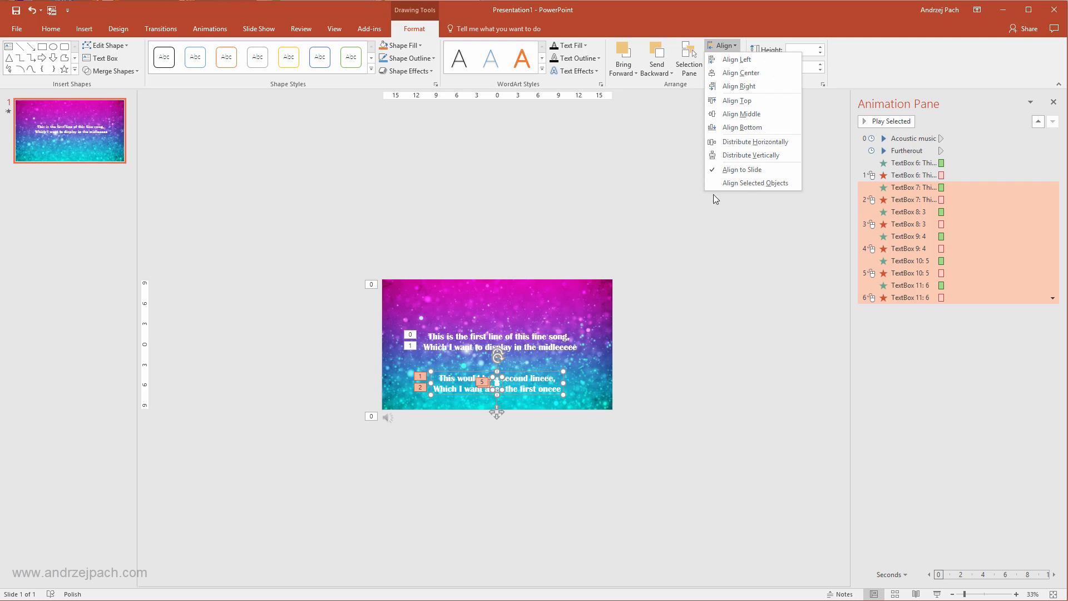
pyautogui.moveTo(741, 74)
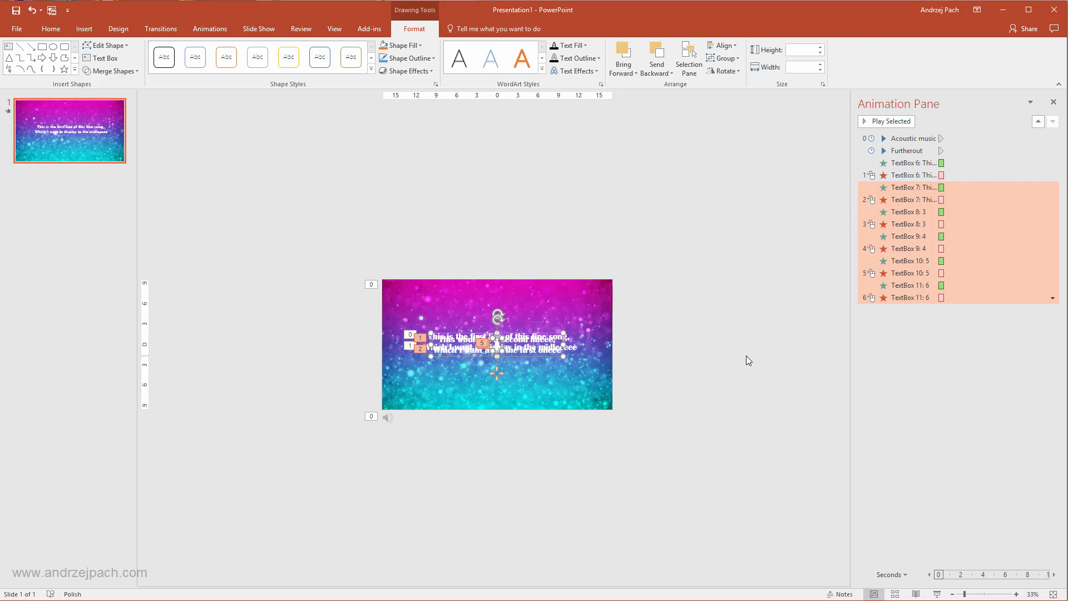
pyautogui.moveTo(479, 360)
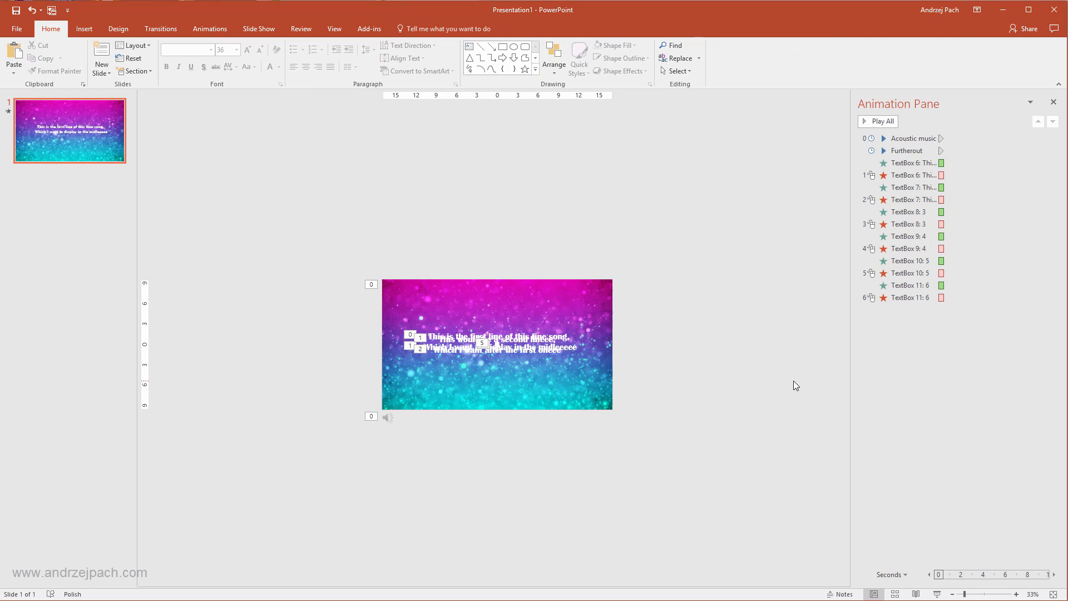
pyautogui.moveTo(699, 215)
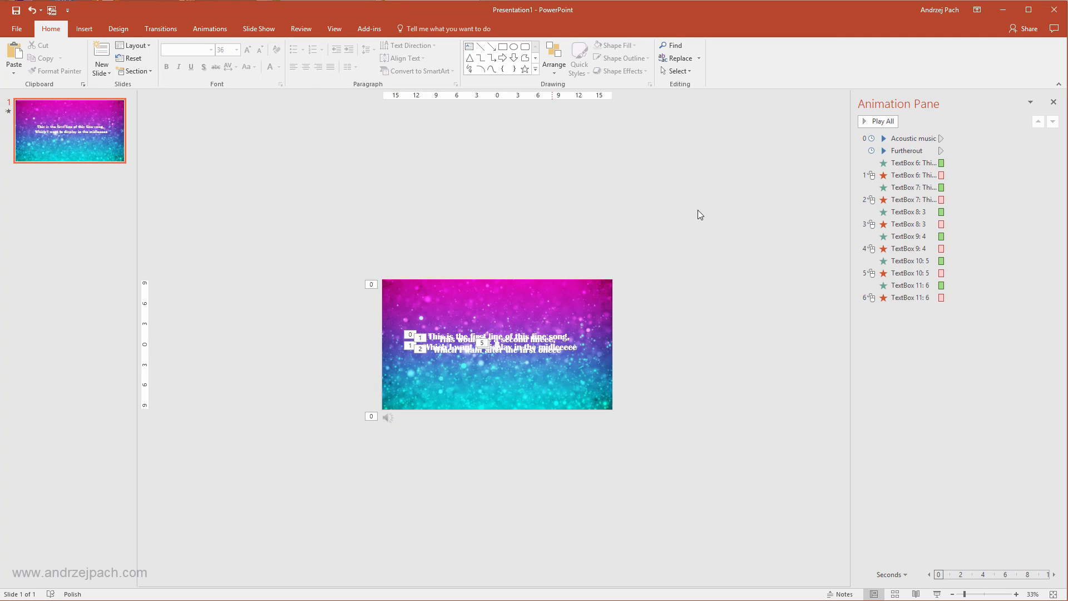
pyautogui.moveTo(472, 269)
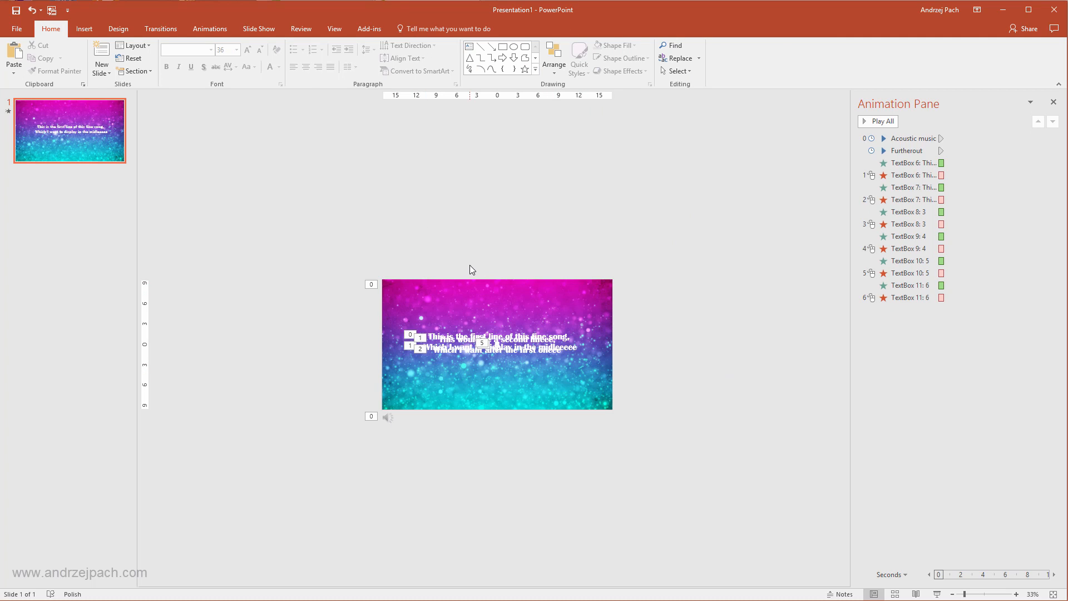
pyautogui.moveTo(704, 345)
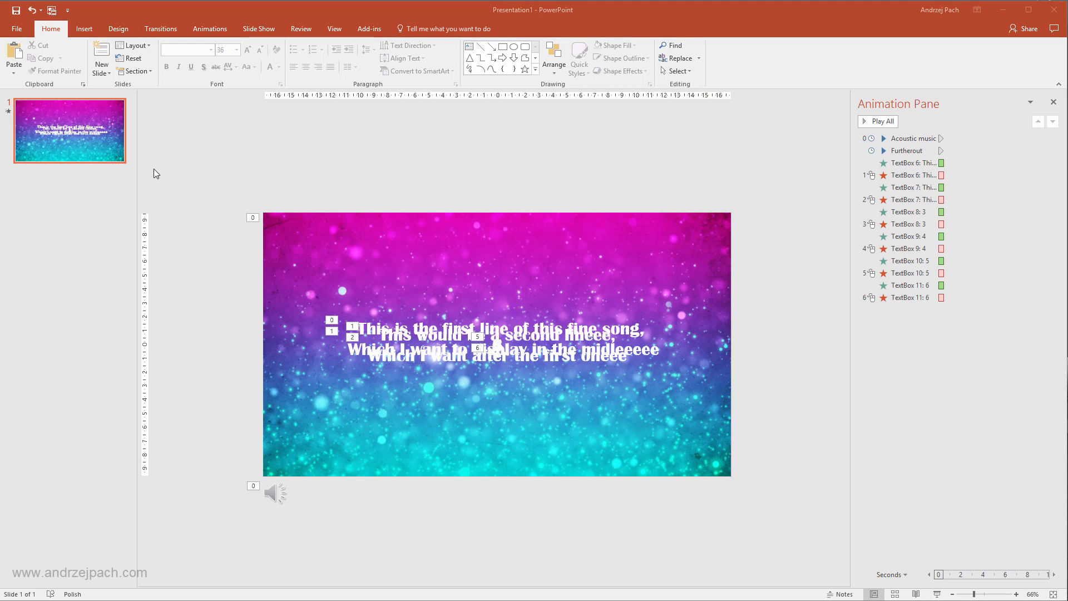
pyautogui.click(676, 71)
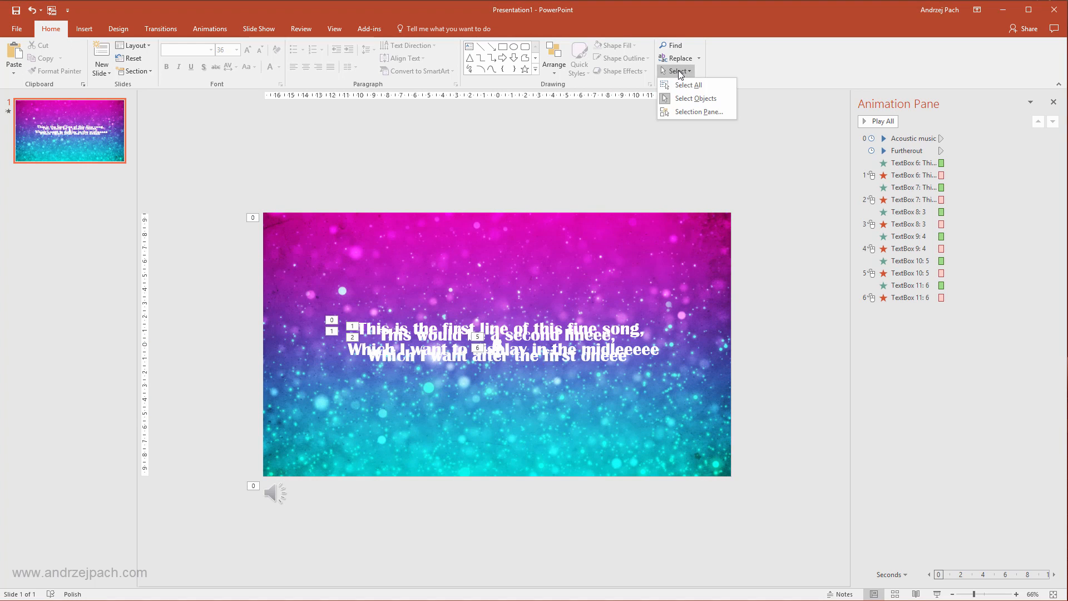
pyautogui.click(699, 111)
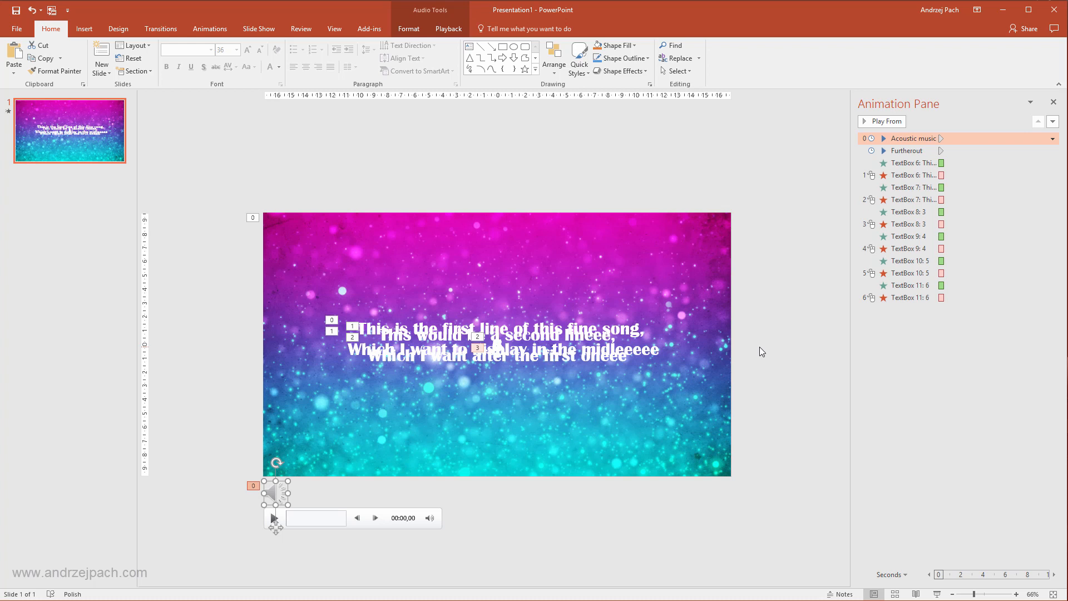
pyautogui.moveTo(790, 353)
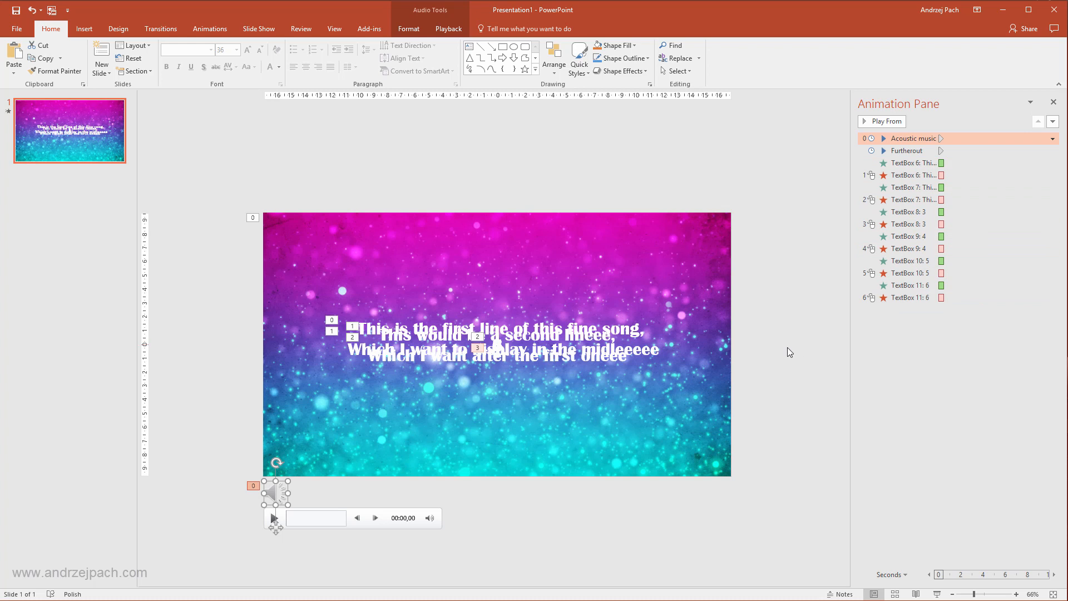
pyautogui.moveTo(912, 162)
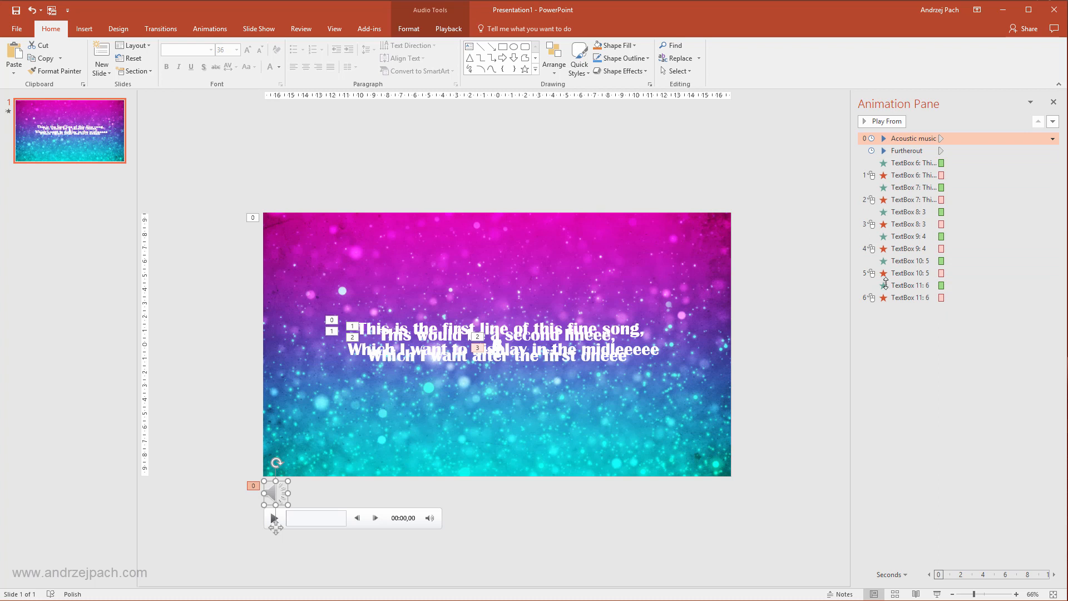
pyautogui.click(913, 175)
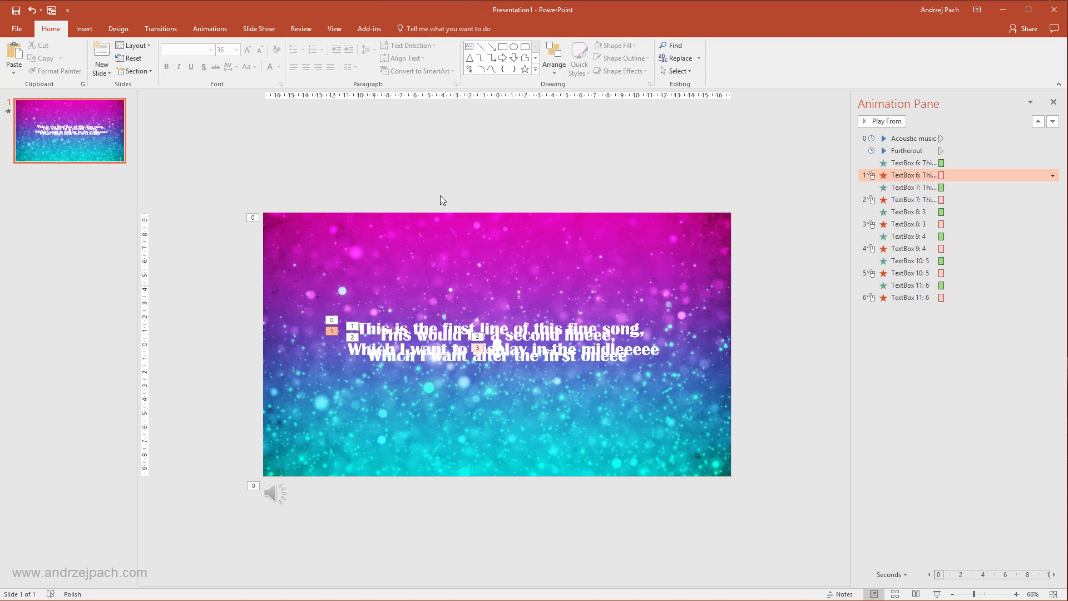
# Step: Give the second lyric's fade-in a longer delay so it starts automatically after the first fades out
pyautogui.click(209, 29)
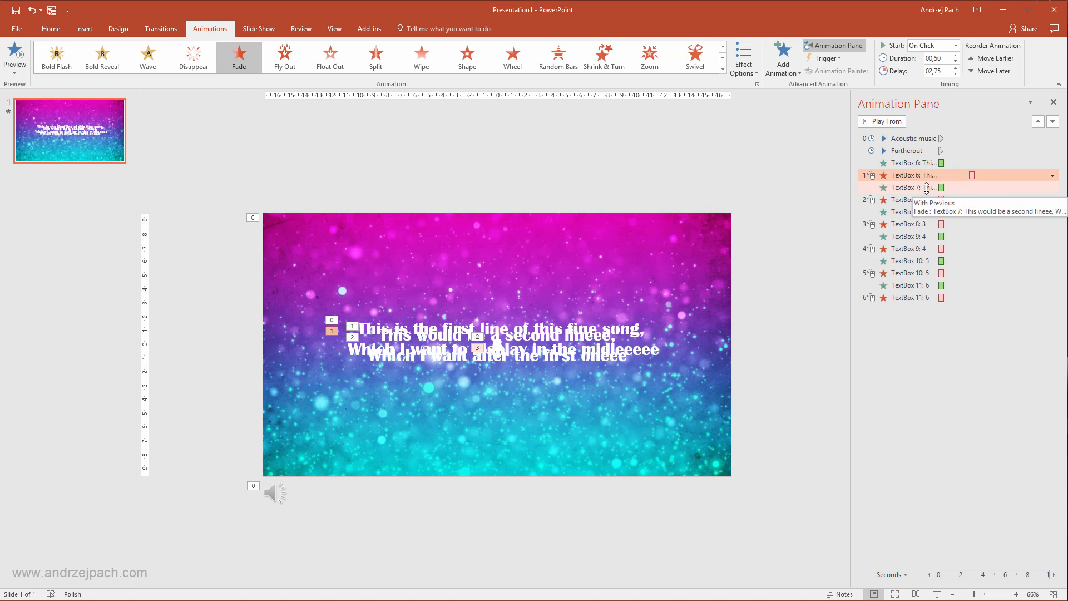
pyautogui.click(909, 187)
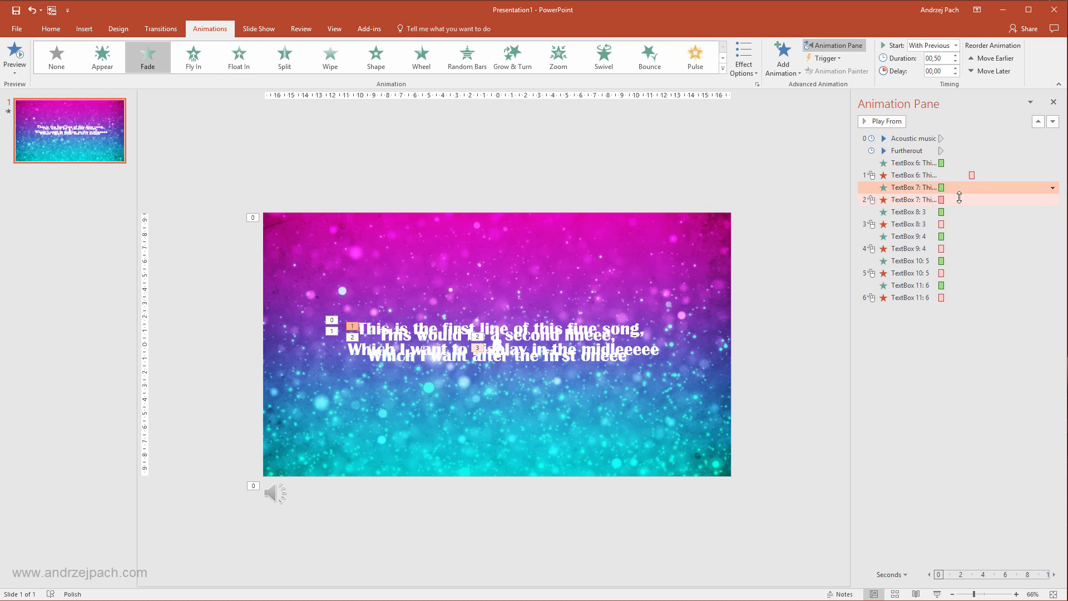
pyautogui.click(956, 69)
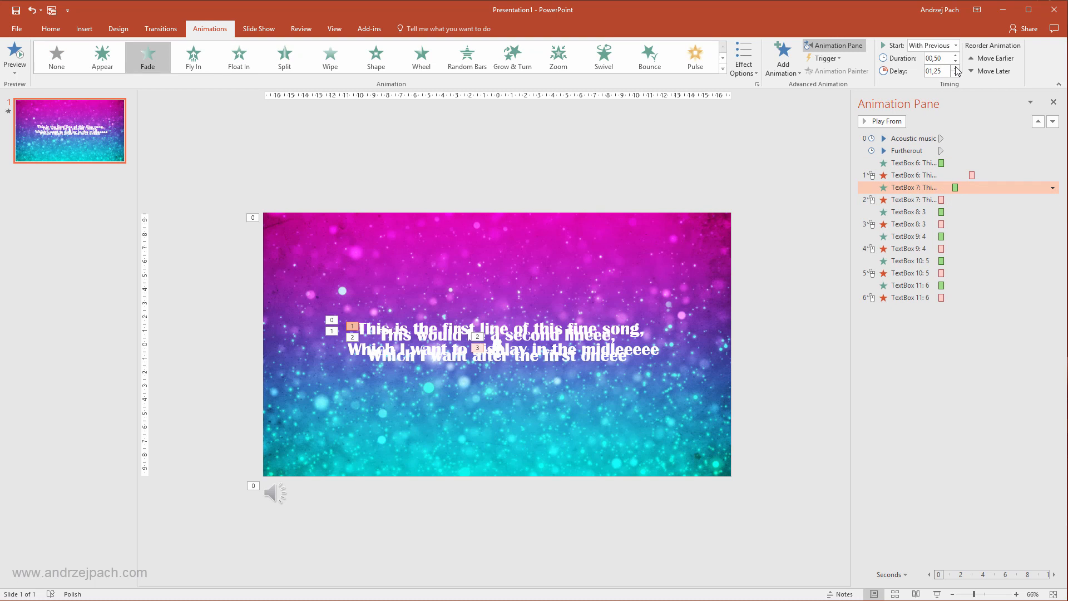
pyautogui.click(955, 69)
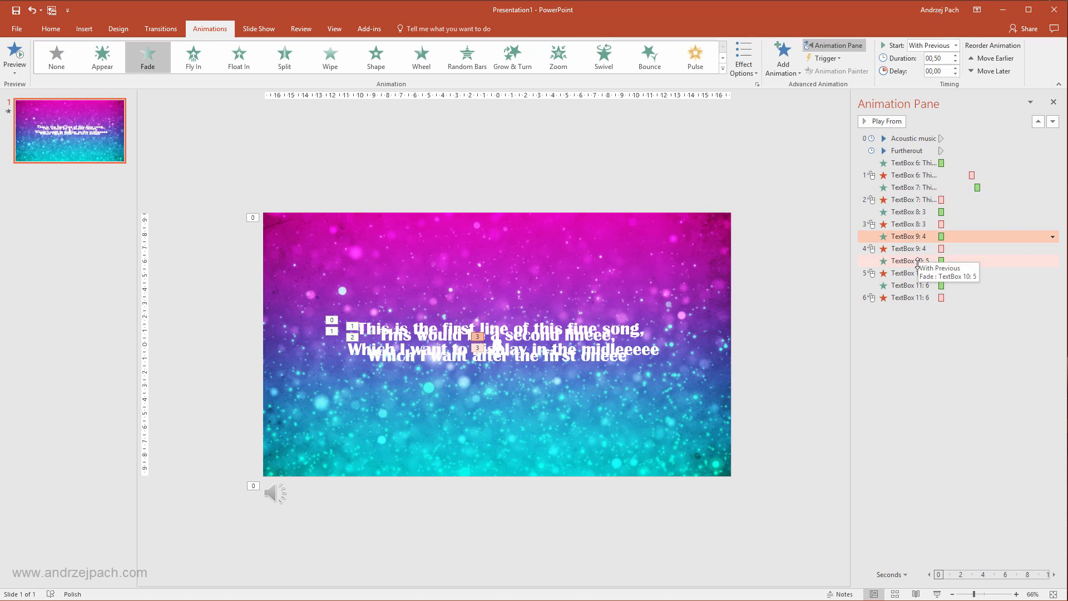
# Step: Select the Acoustic music's play effect and preview the animation sequence from it
pyautogui.click(913, 138)
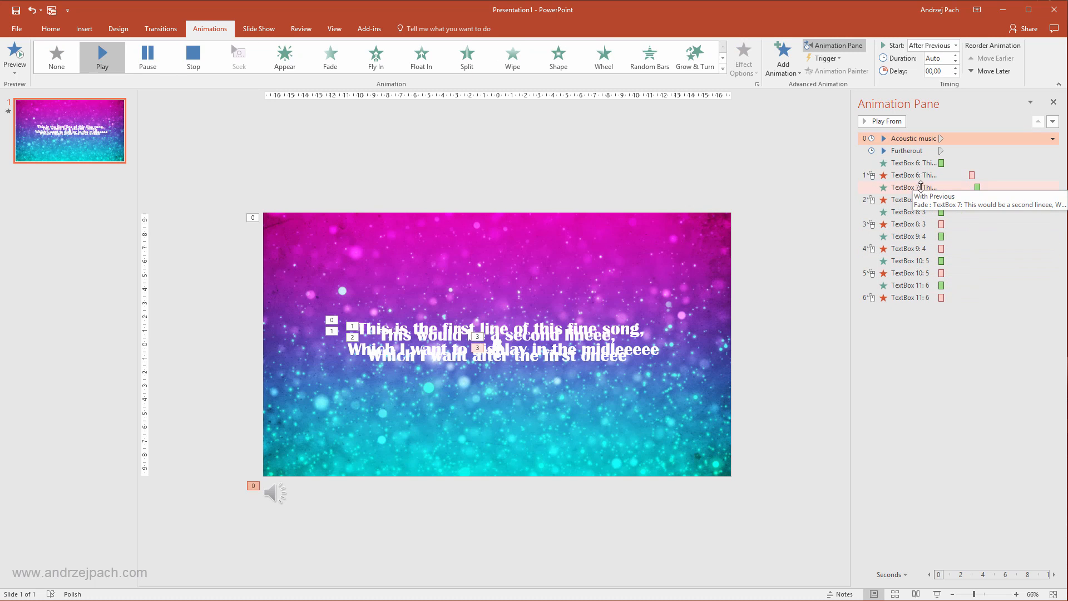
pyautogui.moveTo(886, 121)
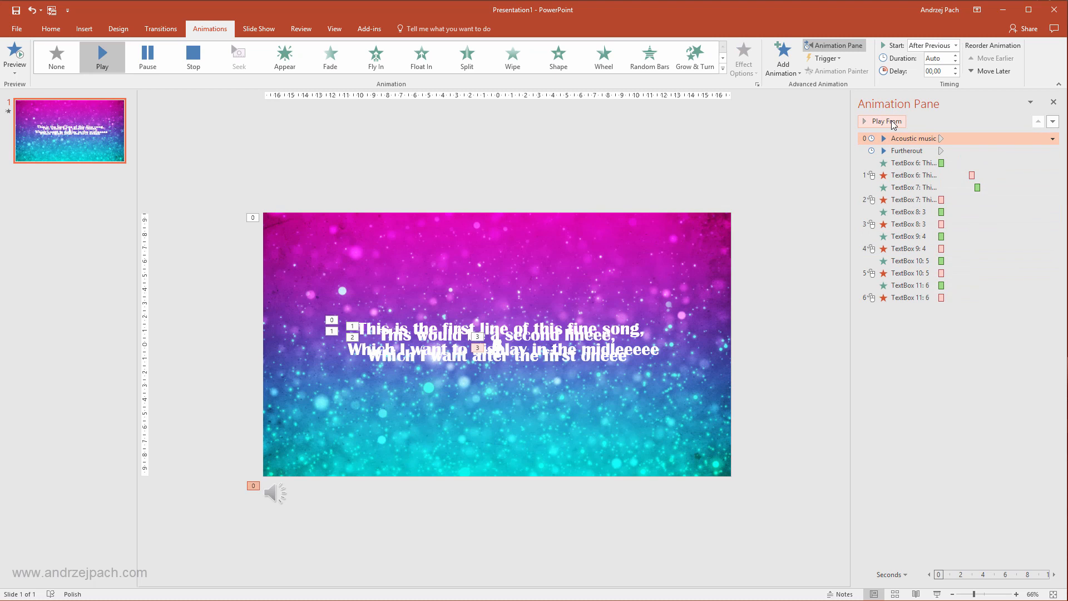
pyautogui.moveTo(782, 354)
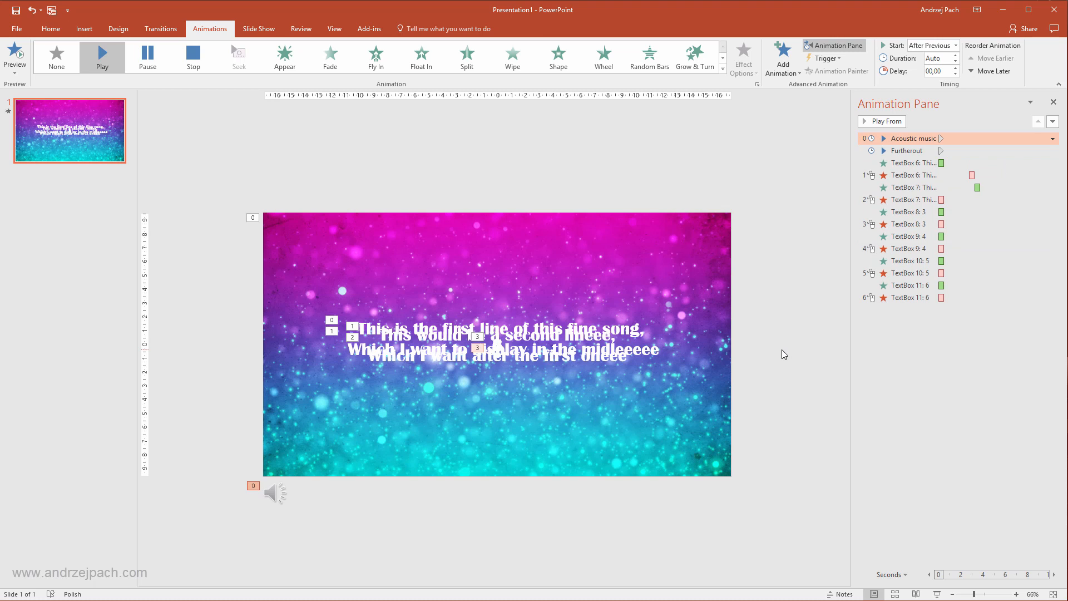
pyautogui.click(276, 492)
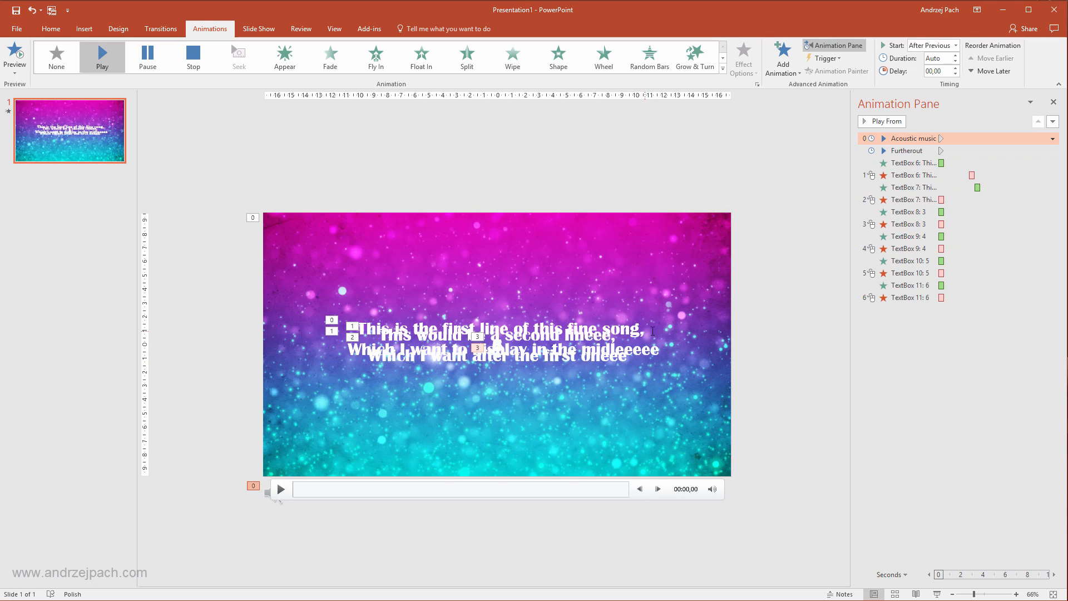
pyautogui.moveTo(658, 399)
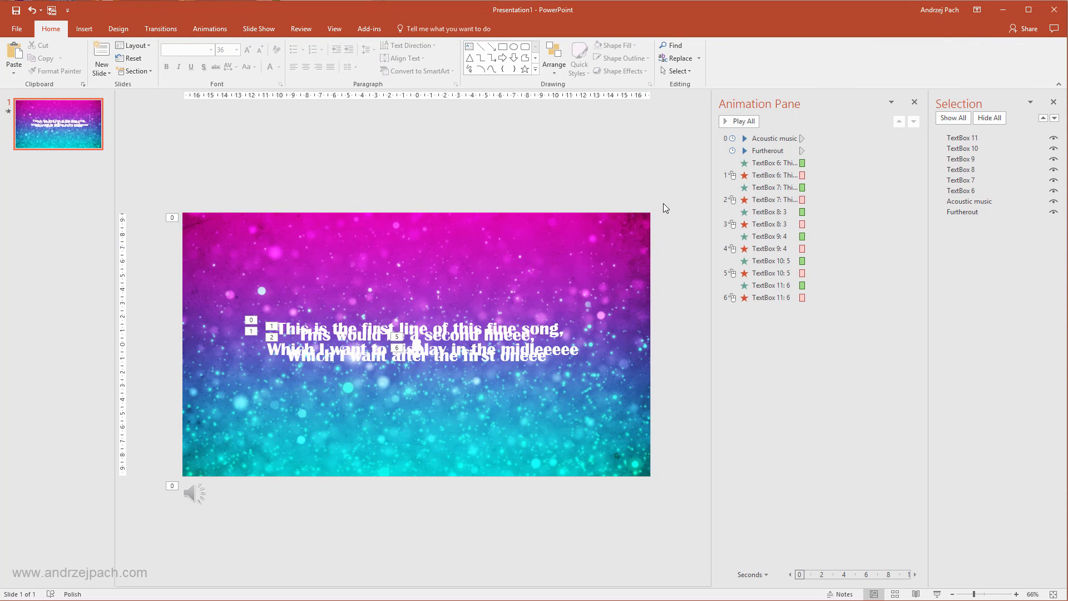
pyautogui.moveTo(371, 526)
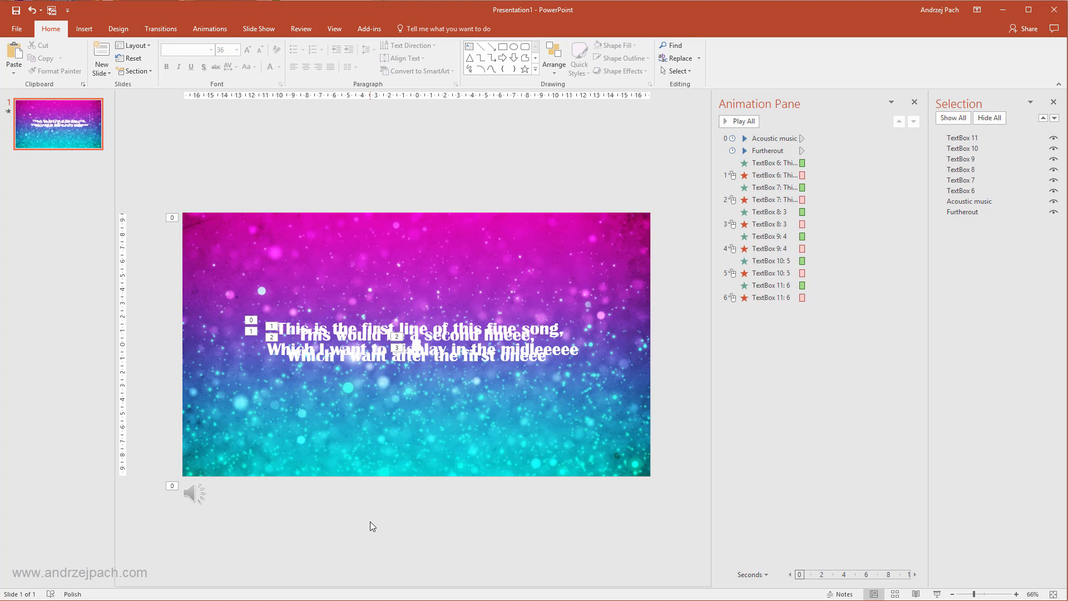
pyautogui.moveTo(411, 186)
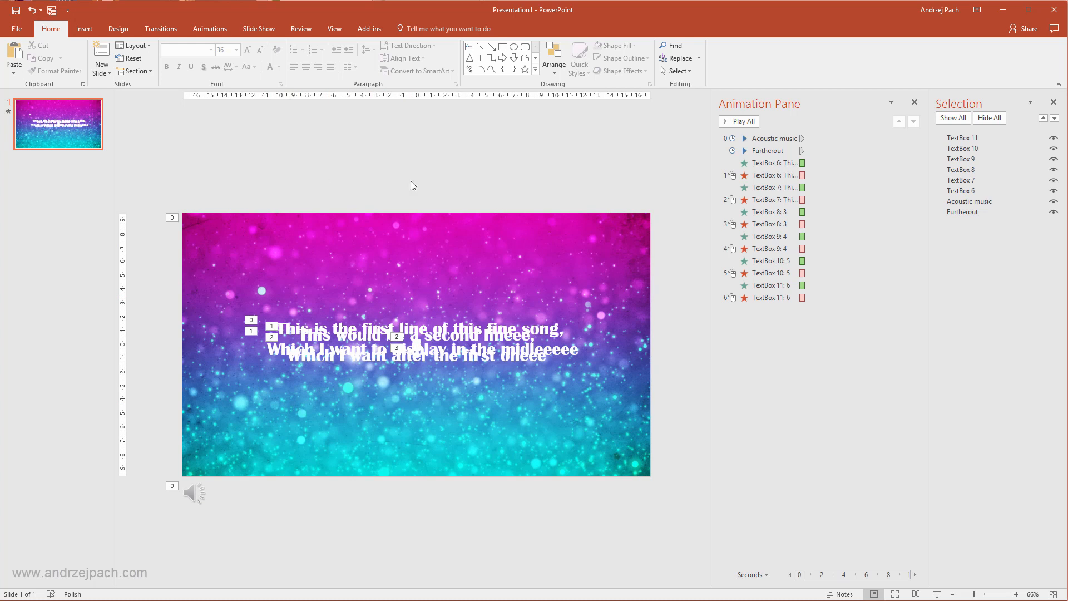
pyautogui.moveTo(229, 541)
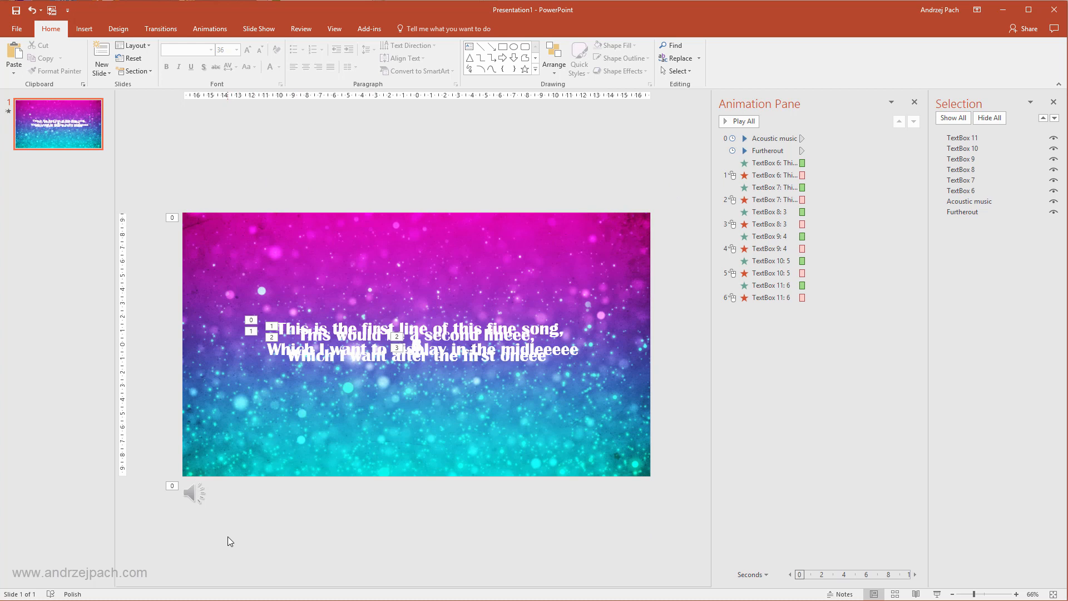
pyautogui.moveTo(197, 597)
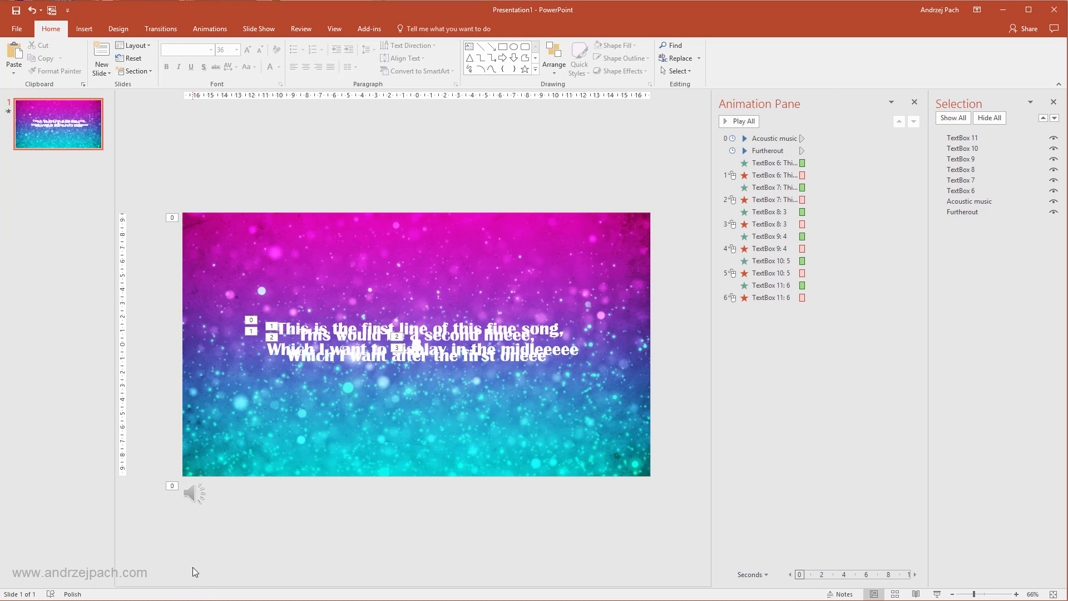
pyautogui.moveTo(237, 572)
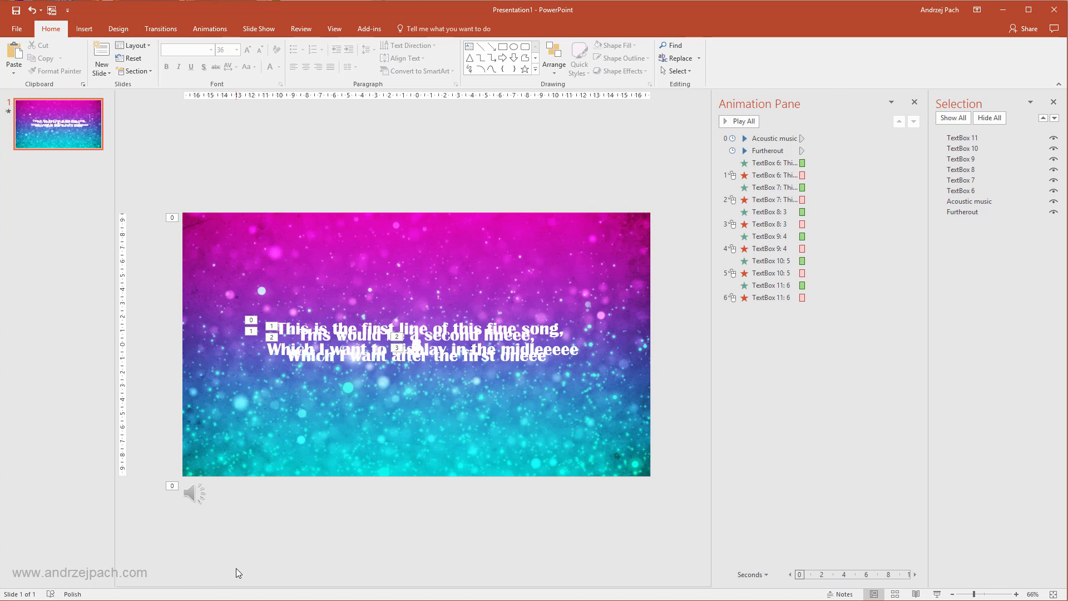